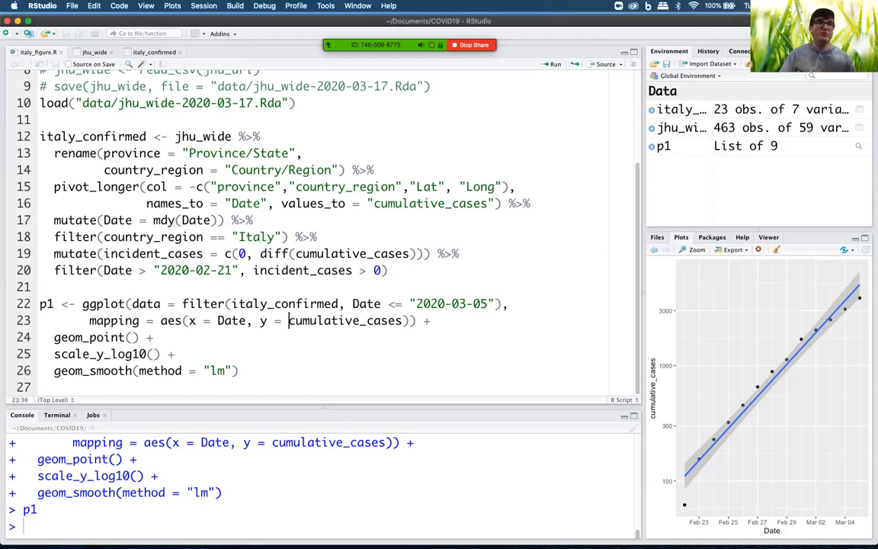
Map incident_cases instead of cumulative_cases on the y-axis and rerun the p1 plot
{"action": "double_click", "coordinate": [323, 320]}
{"action": "type", "text": "p1"}
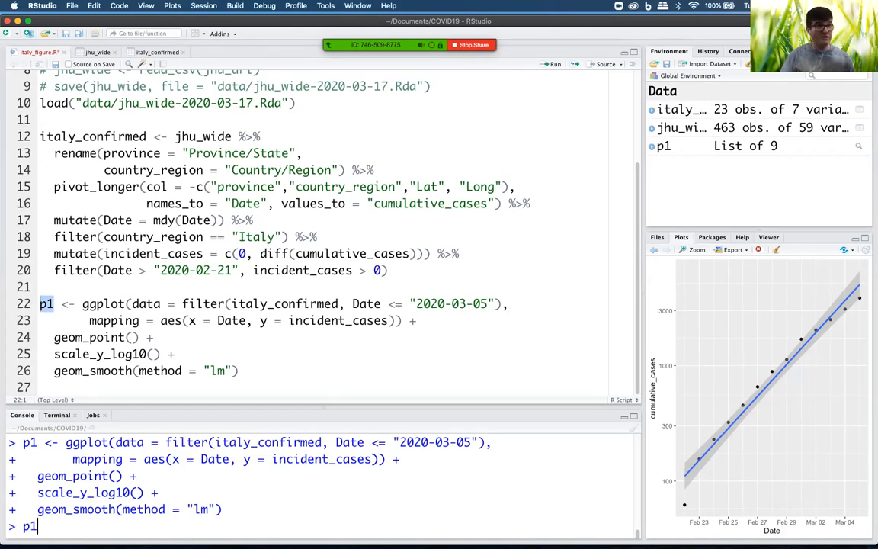
{"action": "key", "text": "Return"}
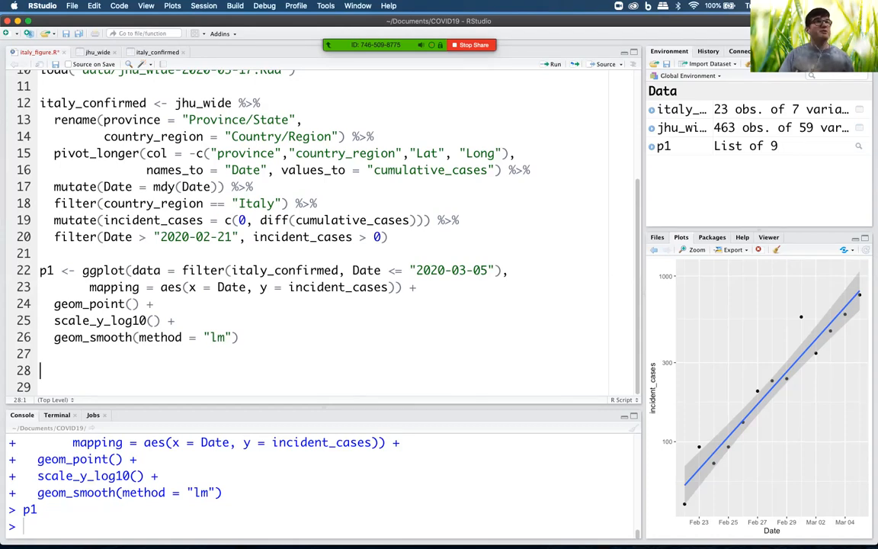
Start a pipeline filtering italy_confirmed to Date <= "2020-03-05"
{"action": "type", "text": "italy_confirmed %>%"}
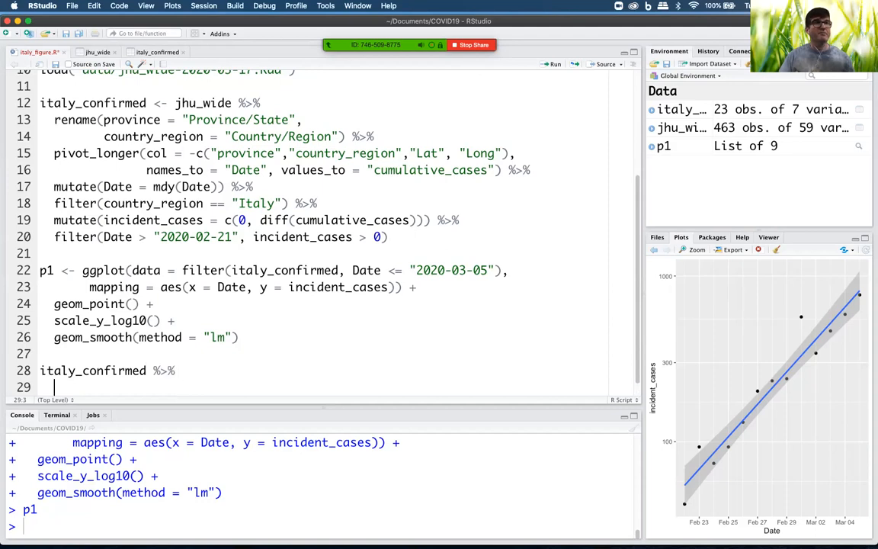
{"action": "type", "text": "filter"}
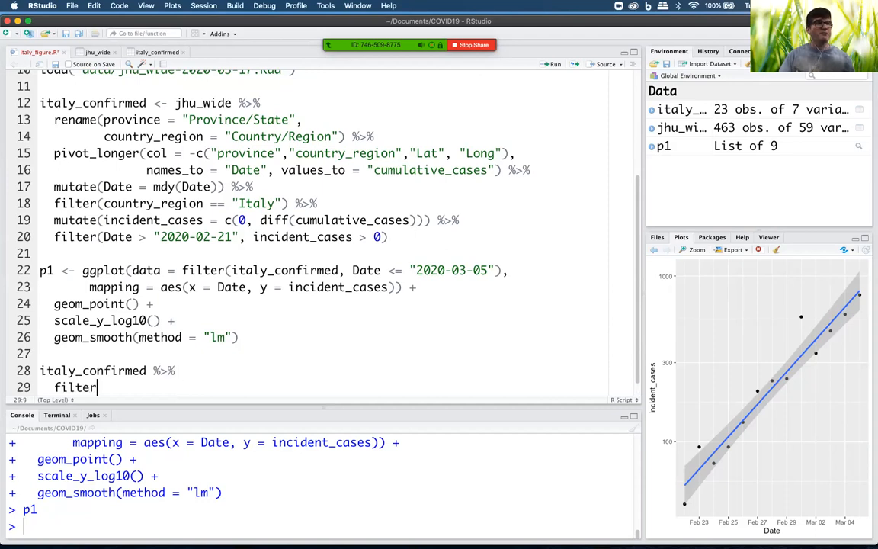
{"action": "type", "text": "filter"}
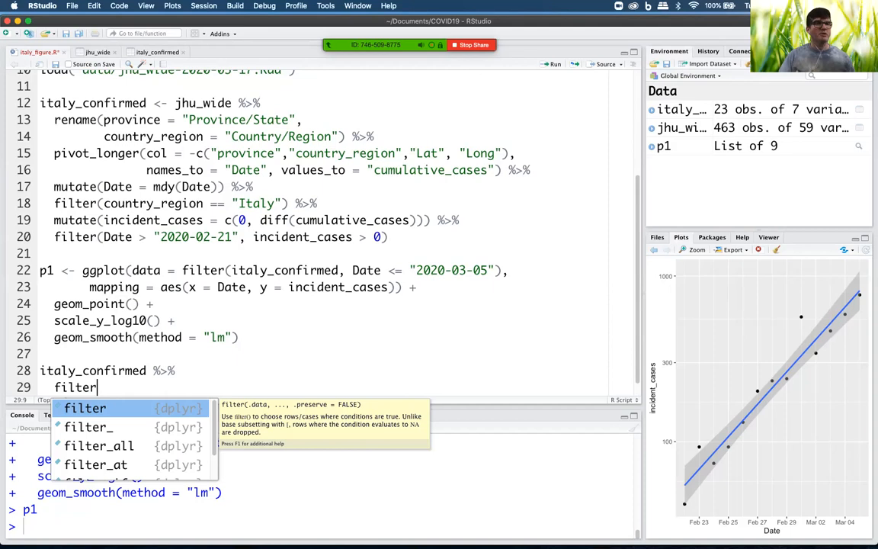
{"action": "key", "text": "Tab"}
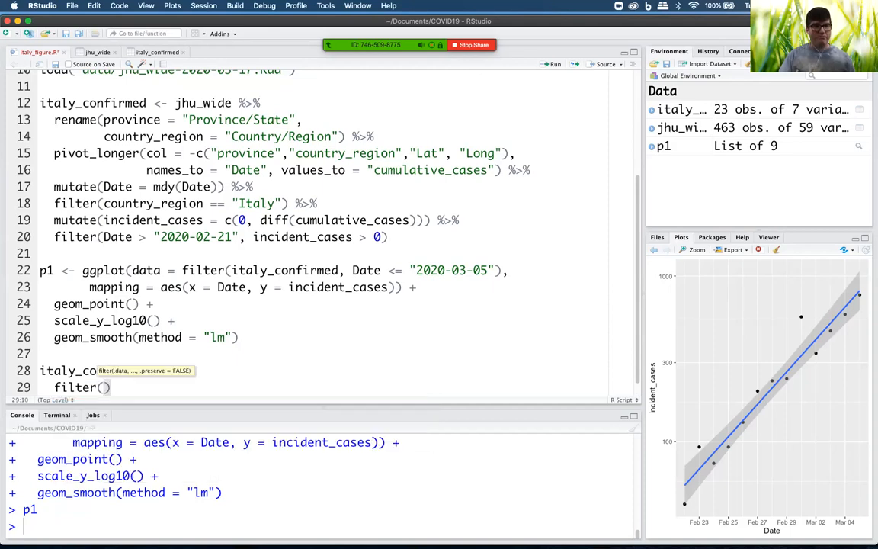
{"action": "type", "text": "Date ,"}
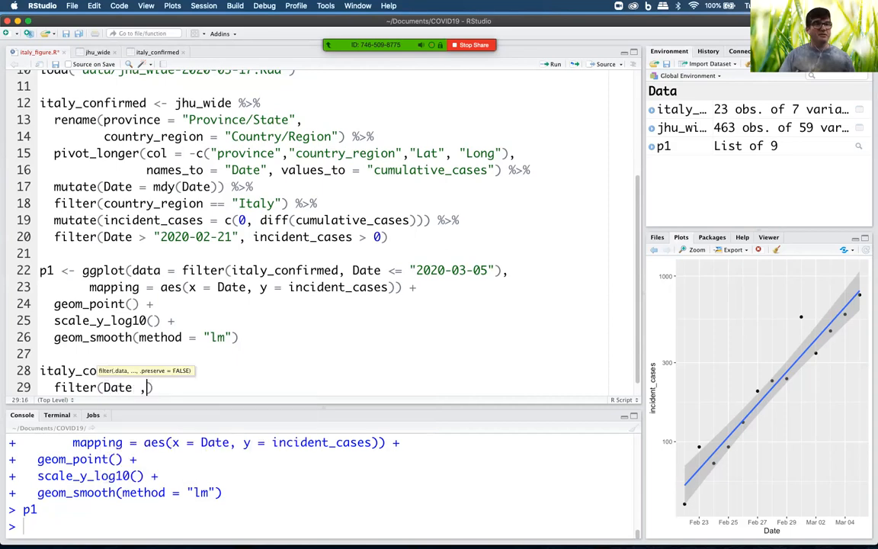
{"action": "type", "text": "<= \""}
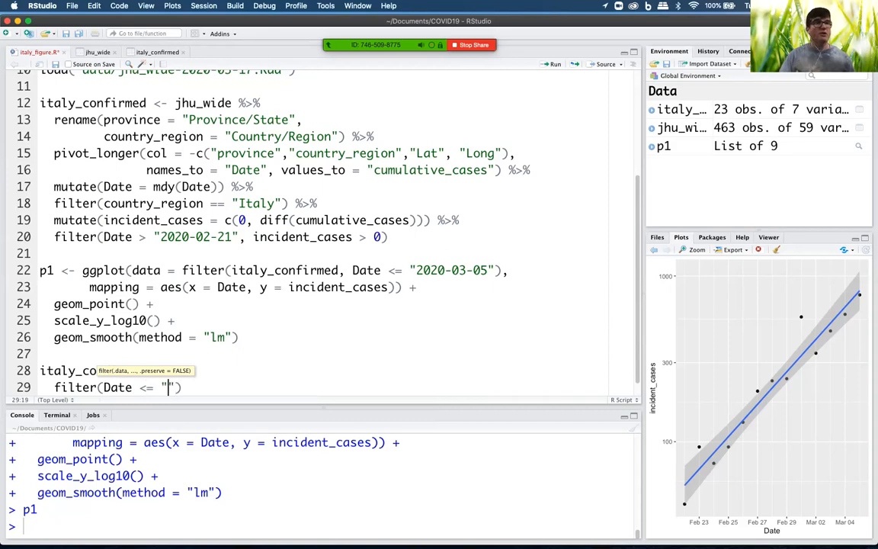
{"action": "type", "text": "2020-03"}
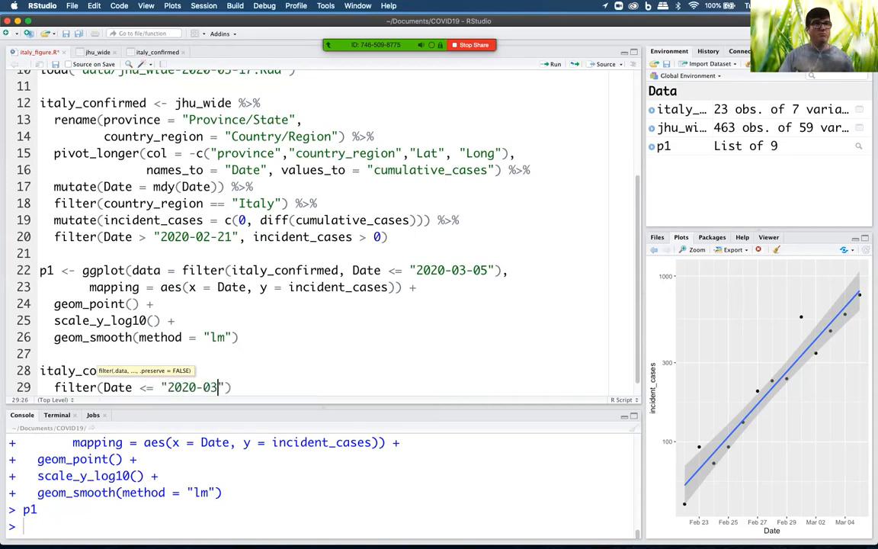
{"action": "type", "text": "-05"}
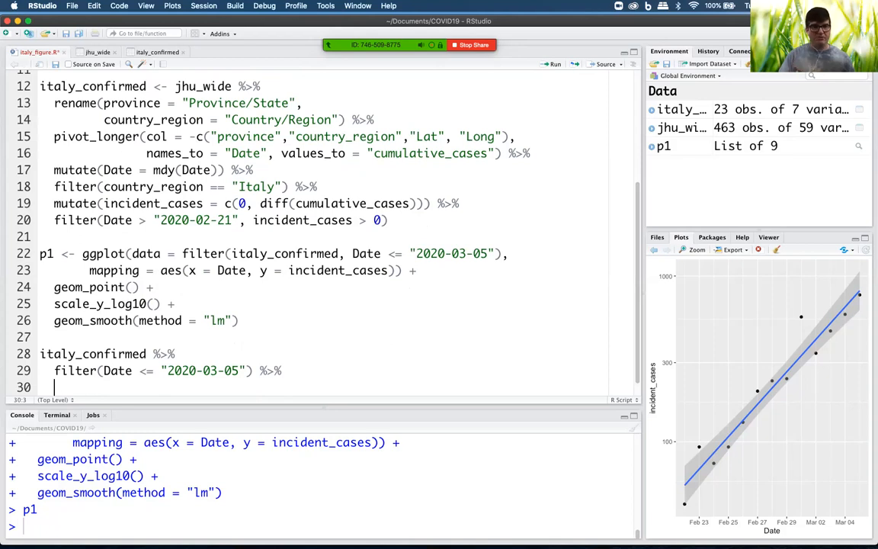
Add mutate(log_incident_cases = log10(incident_cases)) and run the pipeline
{"action": "type", "text": "mutate("}
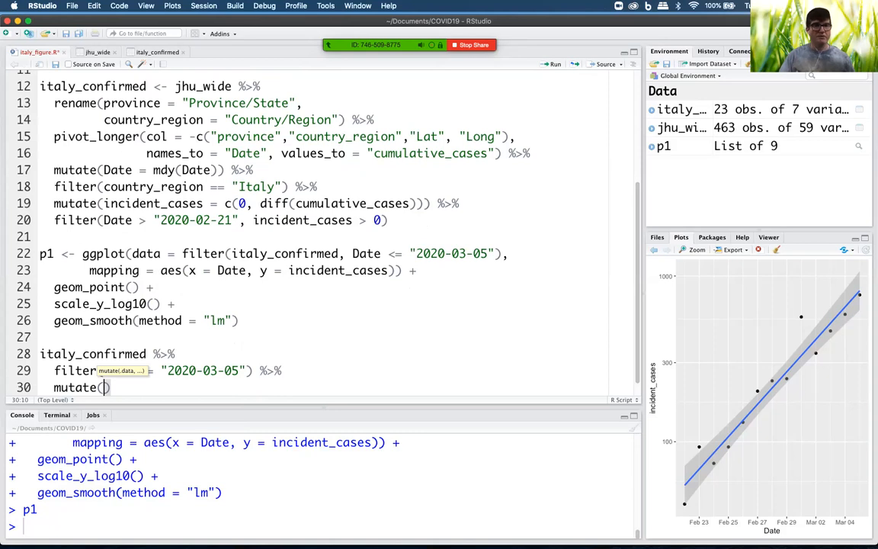
{"action": "type", "text": "log"}
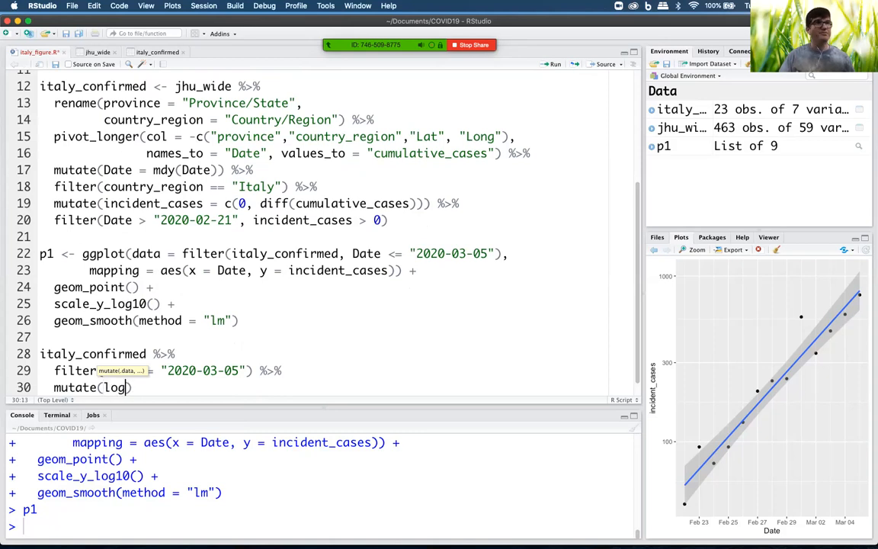
{"action": "type", "text": "_incident_"}
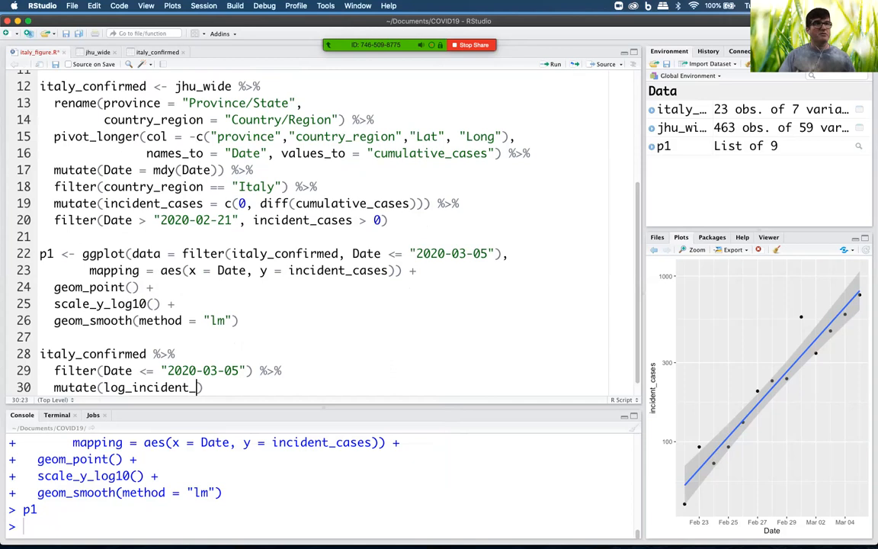
{"action": "type", "text": "cases"}
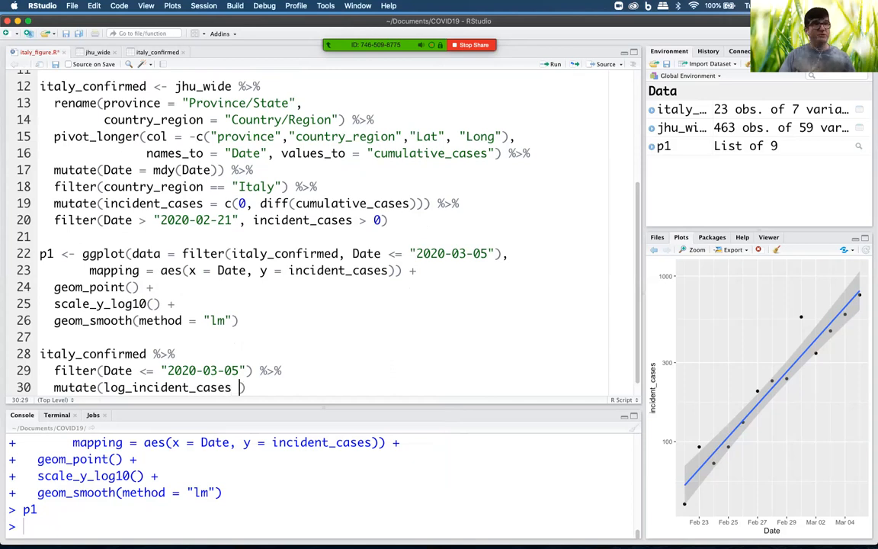
{"action": "type", "text": "= log"}
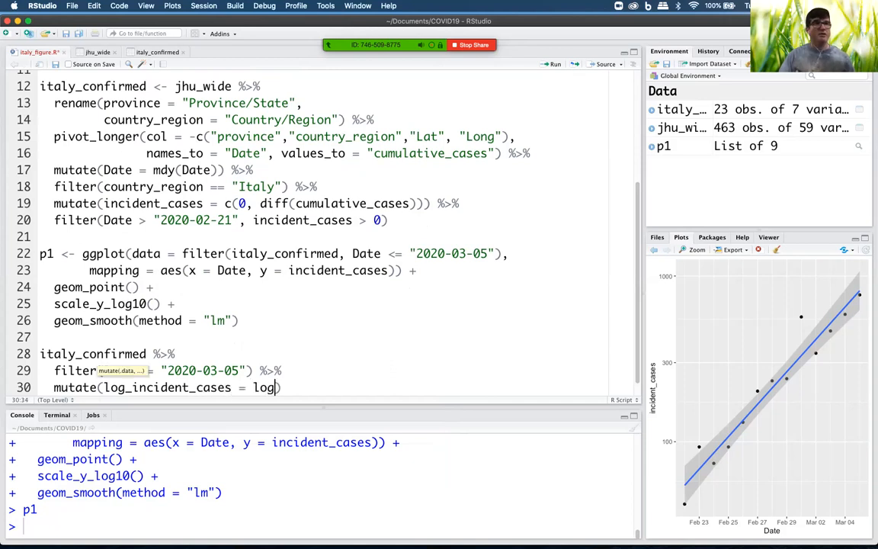
{"action": "type", "text": "(1"}
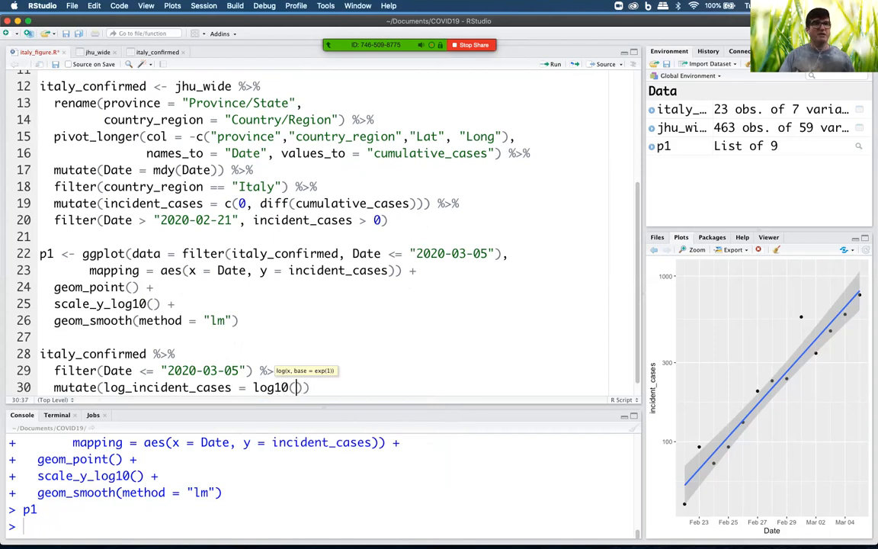
{"action": "type", "text": "in"}
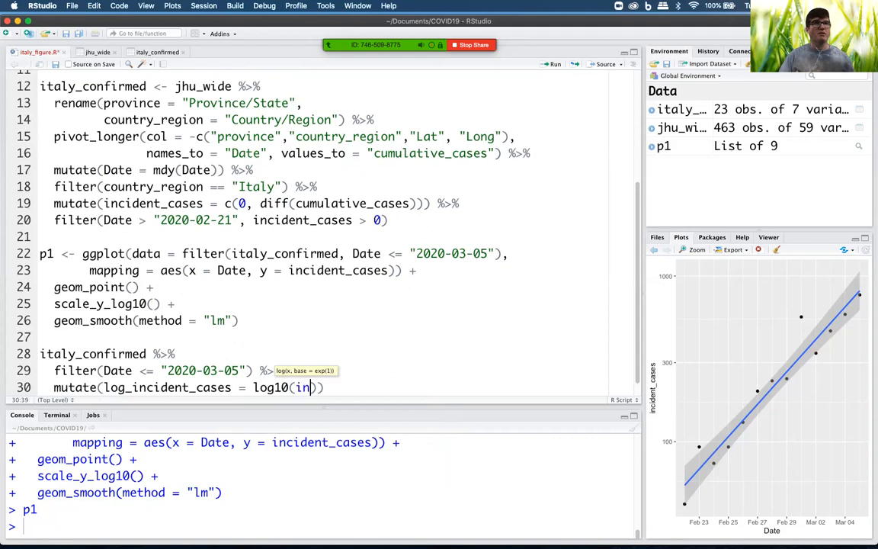
{"action": "type", "text": "cident_cases"}
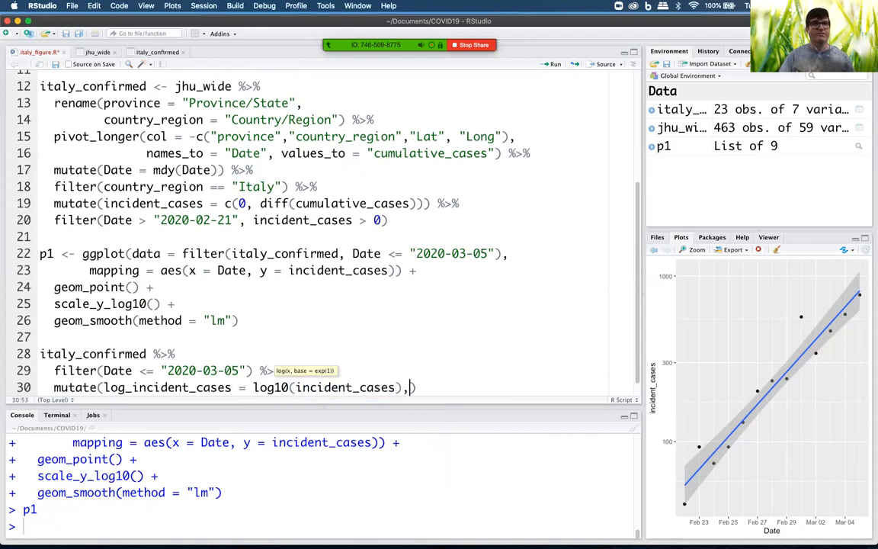
{"action": "key", "text": "Enter"}
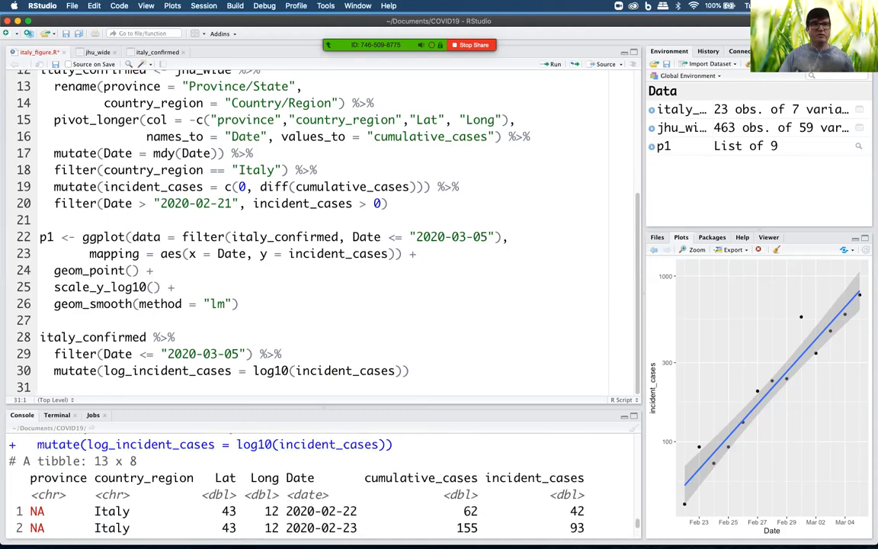
Print .Last.value$log_incident_cases to list the 13 log10 values
{"action": "scroll", "scroll_direction": "down", "scroll_amount": 3}
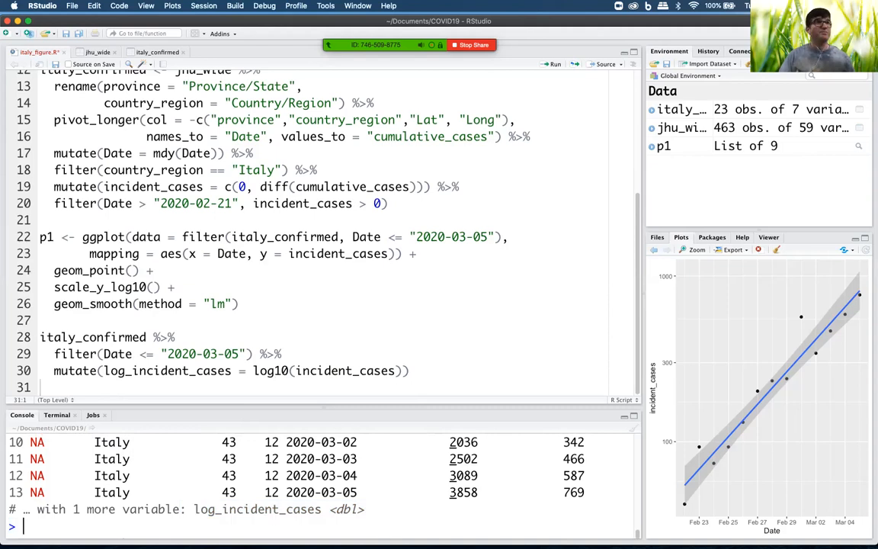
{"action": "type", "text": ".Last.value"}
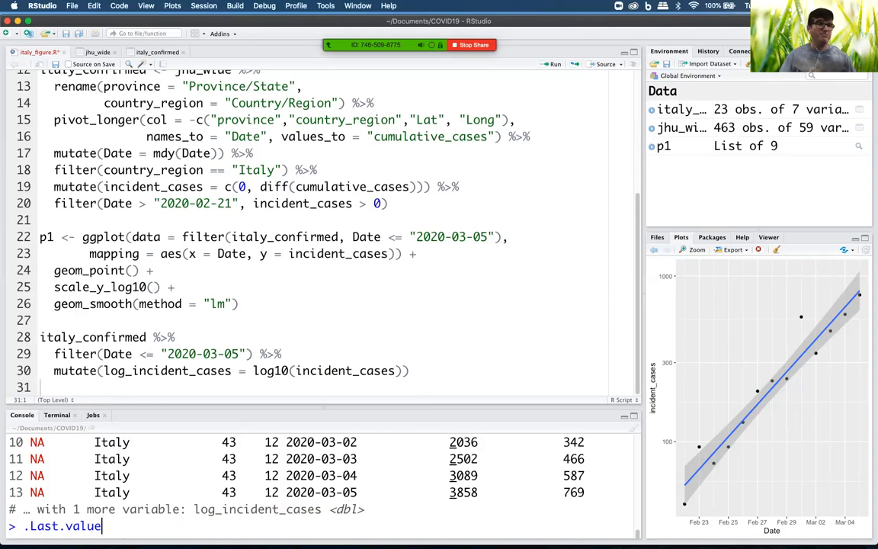
{"action": "type", "text": "$log_incident_cases"}
{"action": "left_click", "coordinate": [335, 370]}
{"action": "type", "text": ","}
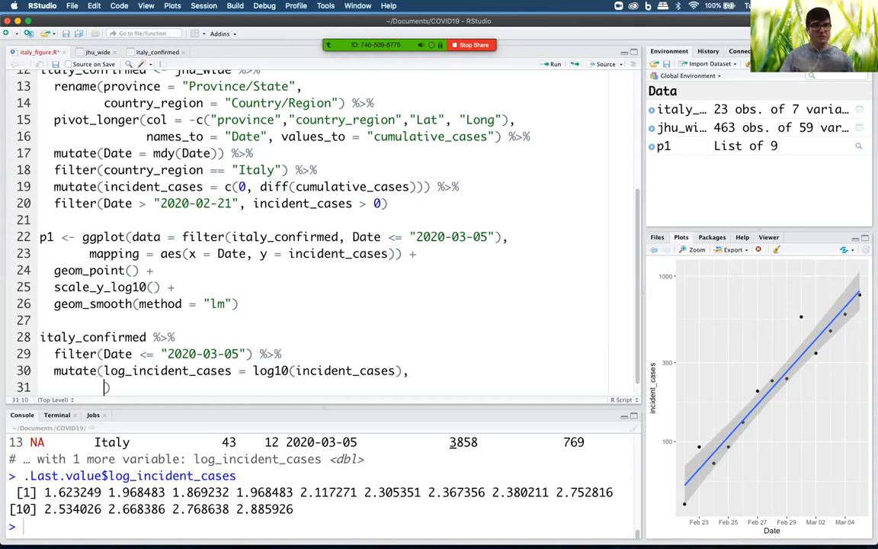
Add day = Date - ymd("2020-02-27") to the mutate call
{"action": "type", "text": "day"}
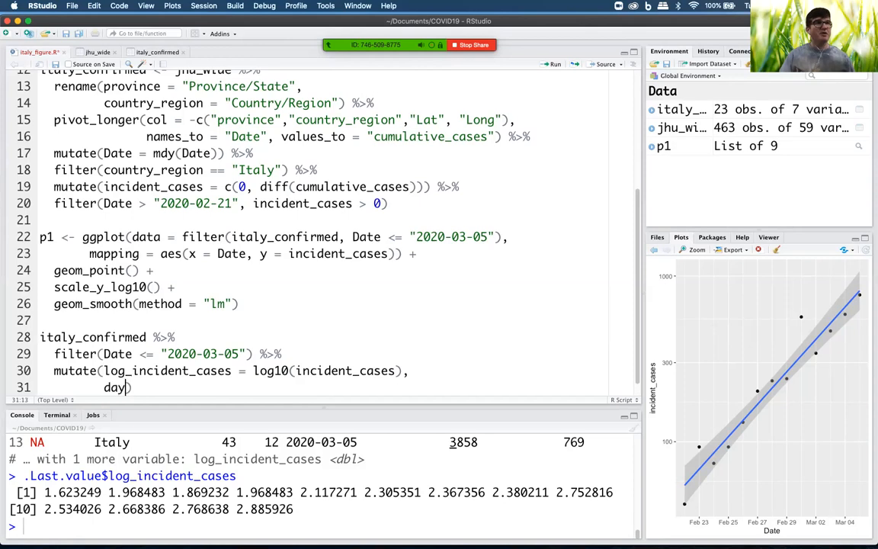
{"action": "type", "text": "day"}
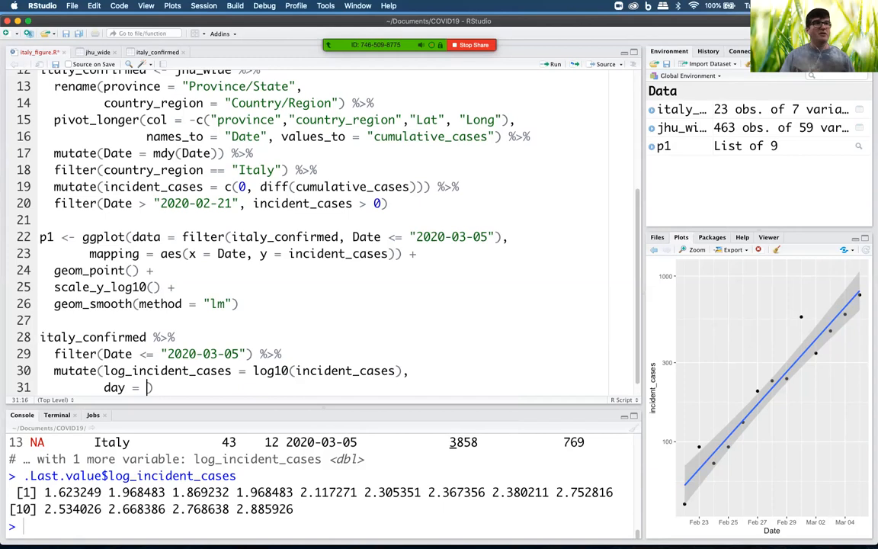
{"action": "type", "text": "Date - \"2020"}
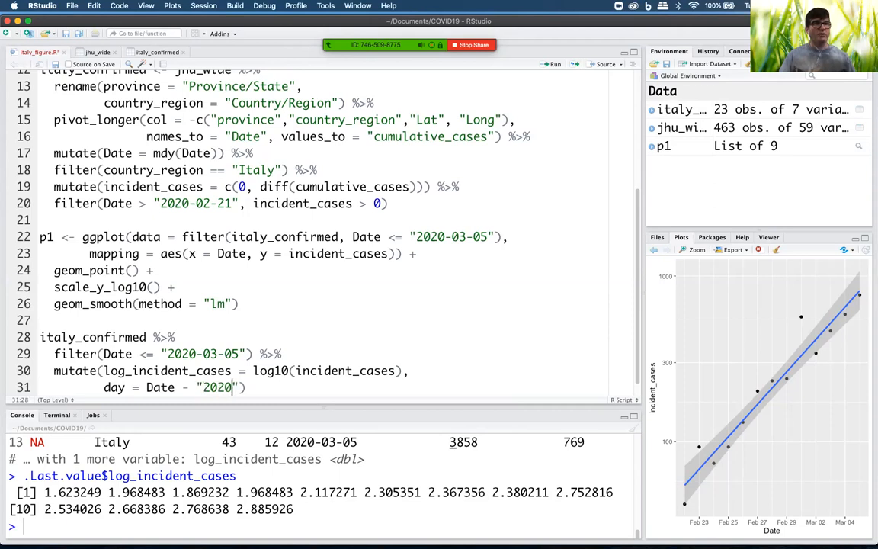
{"action": "type", "text": "-02-27"}
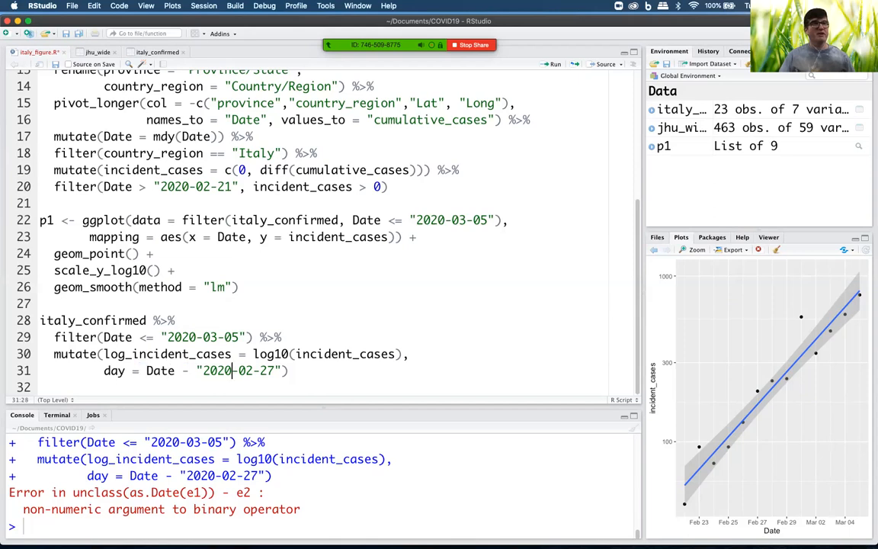
{"action": "double_click", "coordinate": [160, 372]}
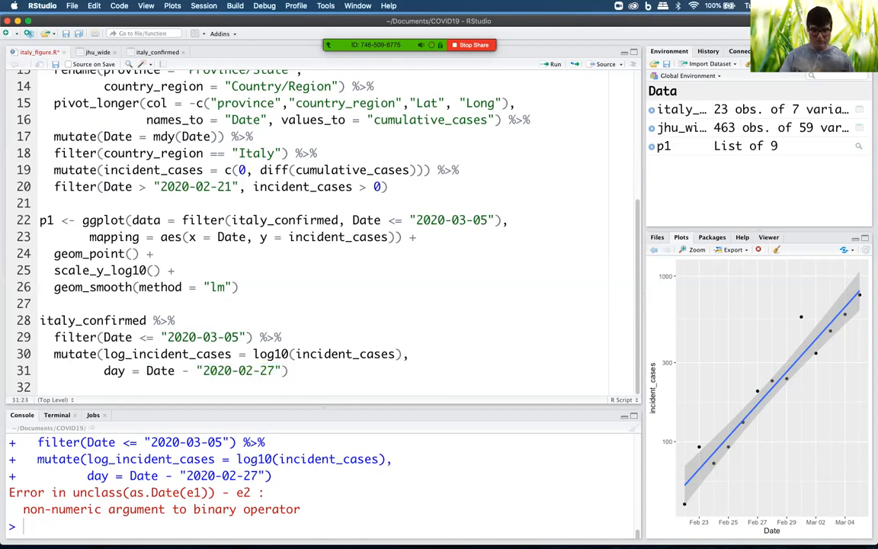
{"action": "type", "text": "ymd("}
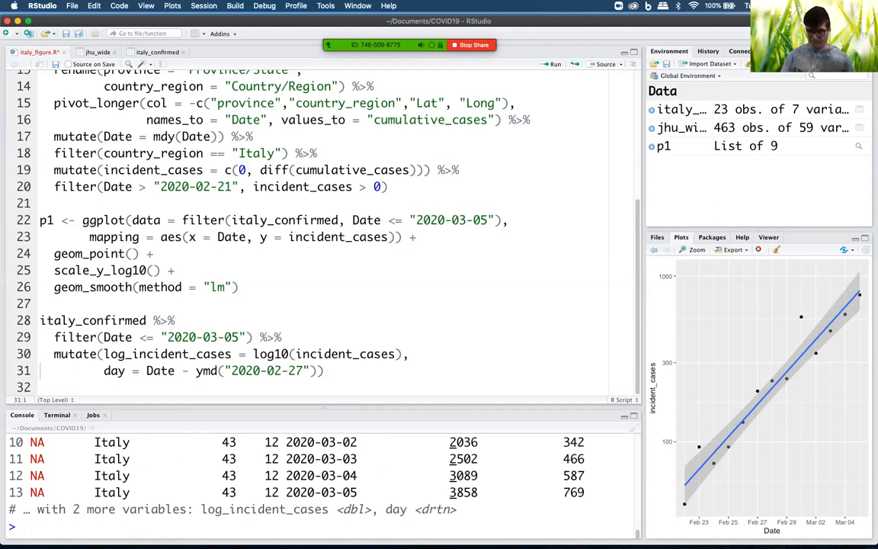
Print .Last.value$day showing -5 to 7, then extend the pipeline with %>%
{"action": "type", "text": ".Last.value$log_incident_cases"}
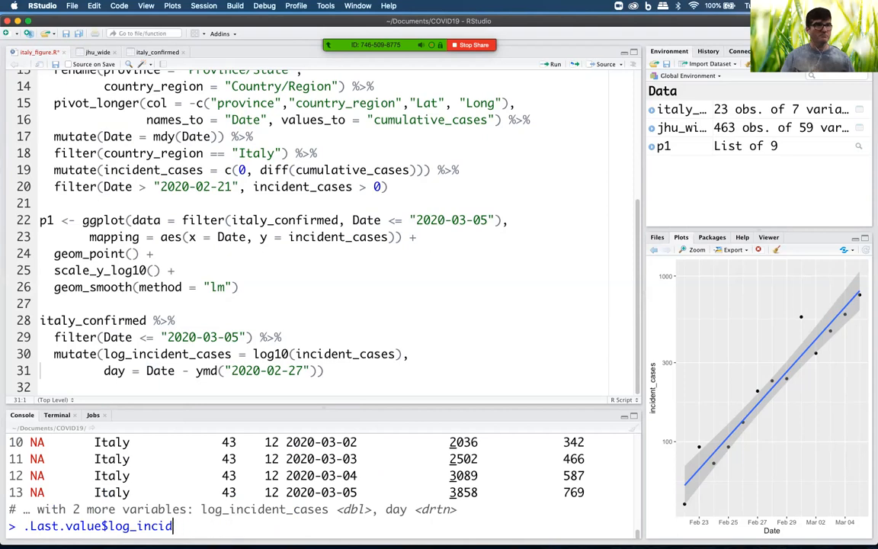
{"action": "type", "text": "day"}
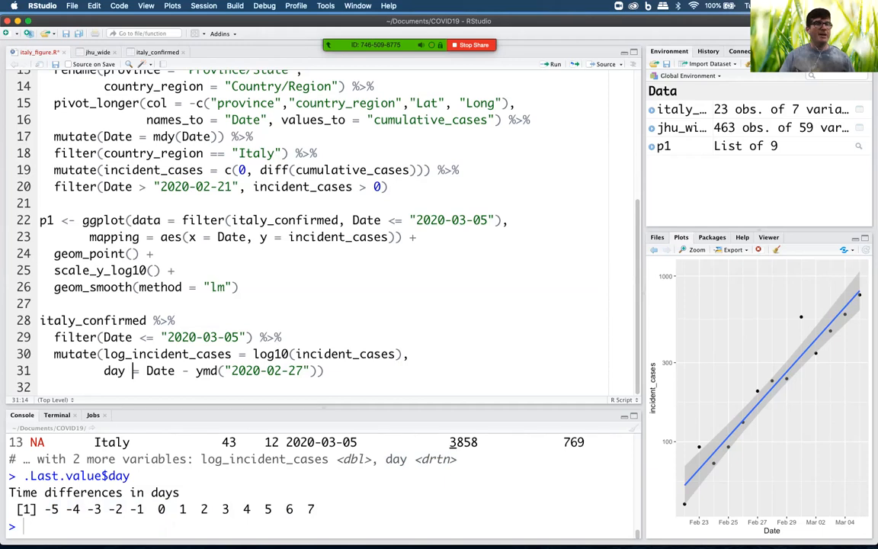
{"action": "left_click", "coordinate": [197, 354]}
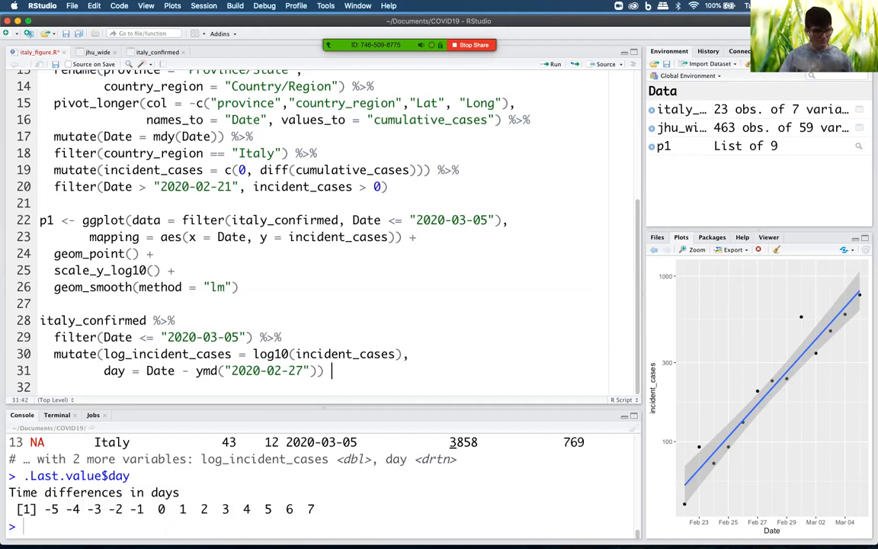
{"action": "type", "text": "%>%"}
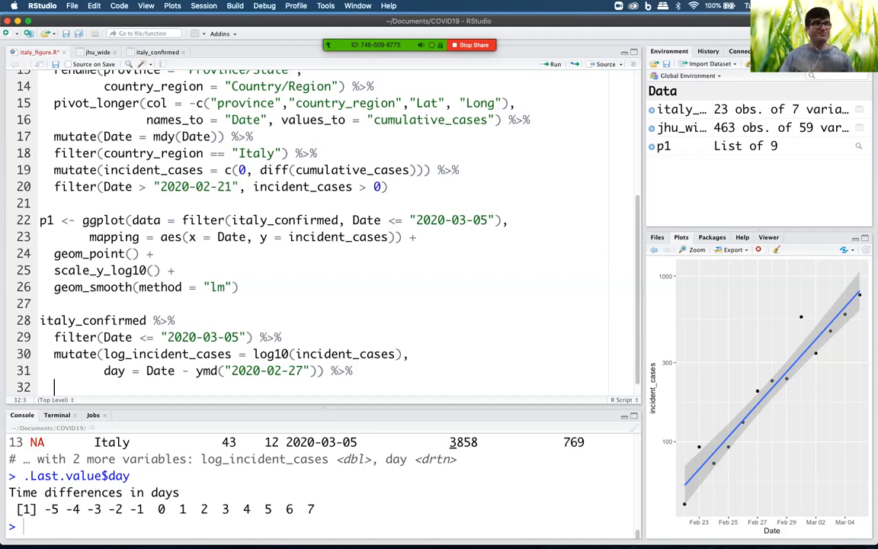
Append lm(data = ., formula = log_incident_cases ~ as.numeric(day)) and run it
{"action": "type", "text": "lm("}
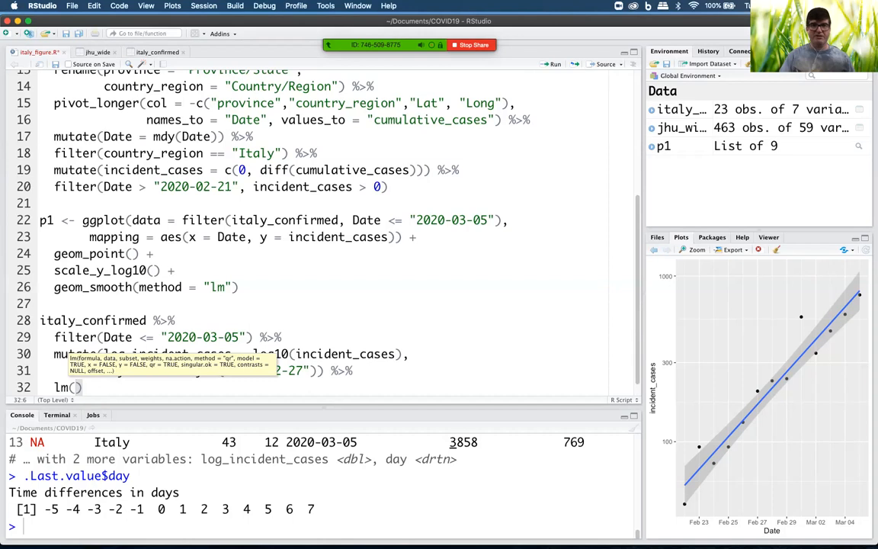
{"action": "type", "text": "data"}
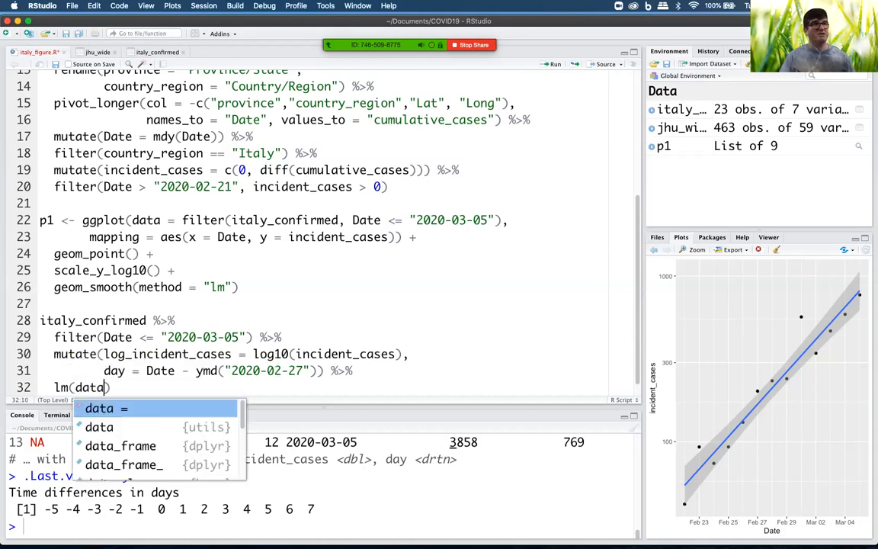
{"action": "type", "text": "= .,"}
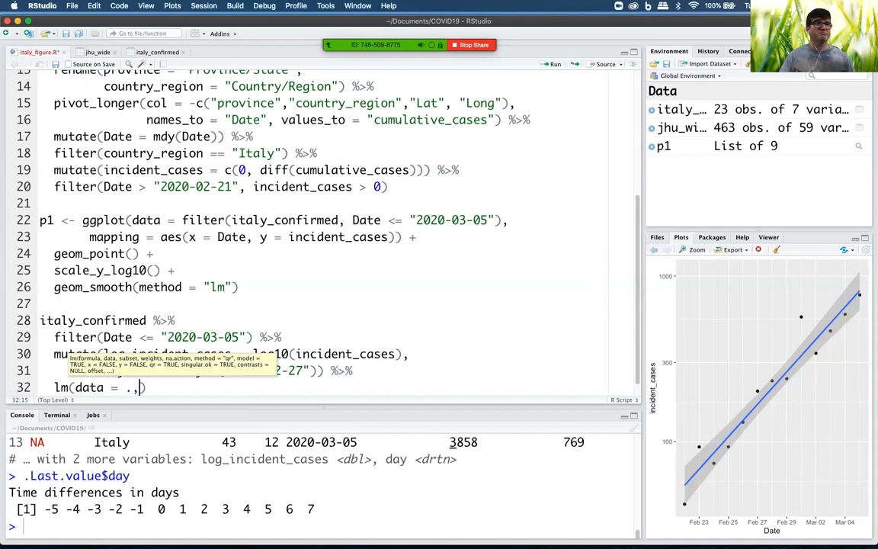
{"action": "type", "text": "formula = )"}
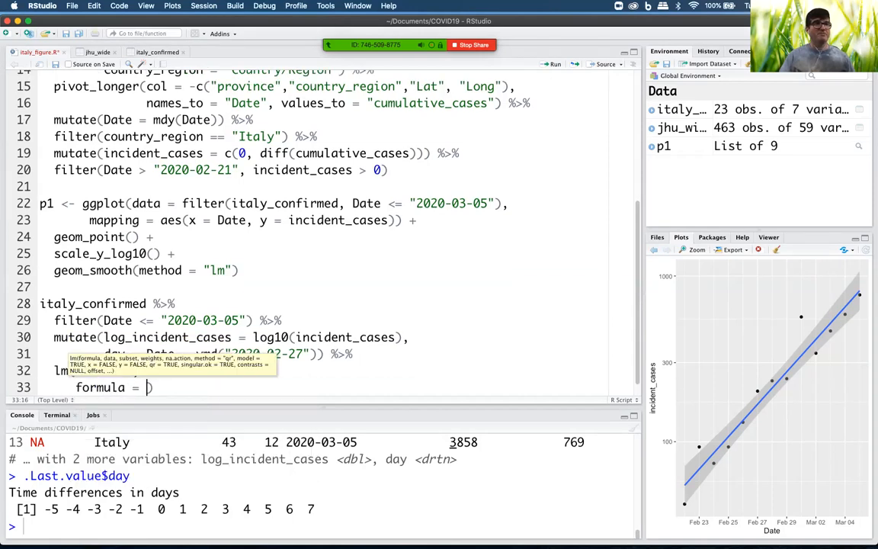
{"action": "type", "text": "log_incident_cases"}
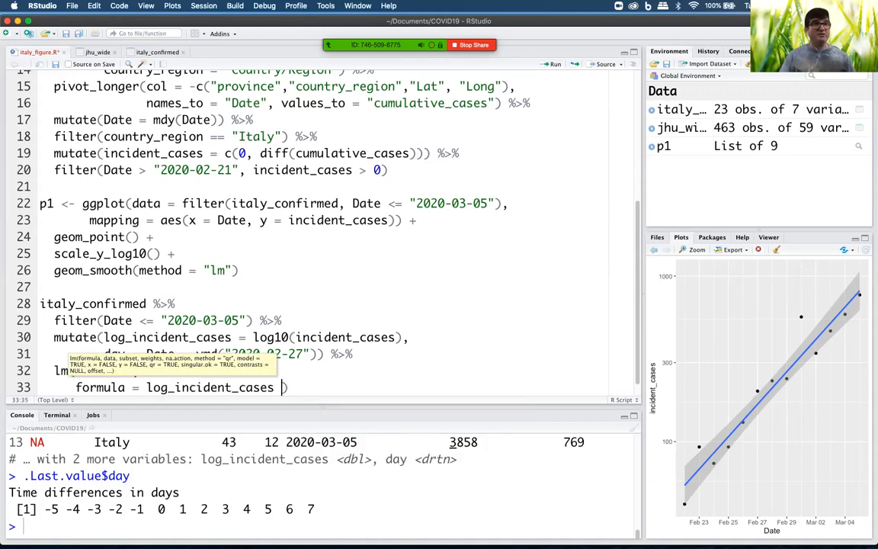
{"action": "type", "text": "~"}
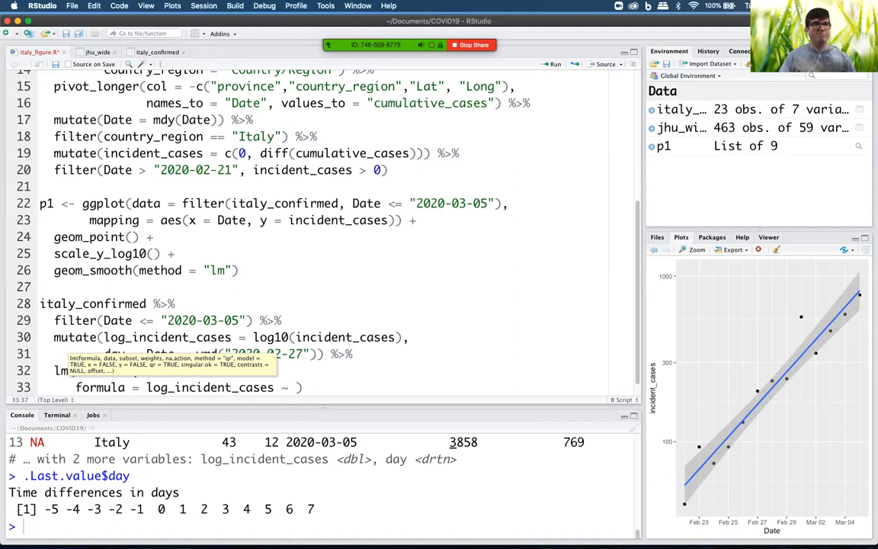
{"action": "type", "text": "day"}
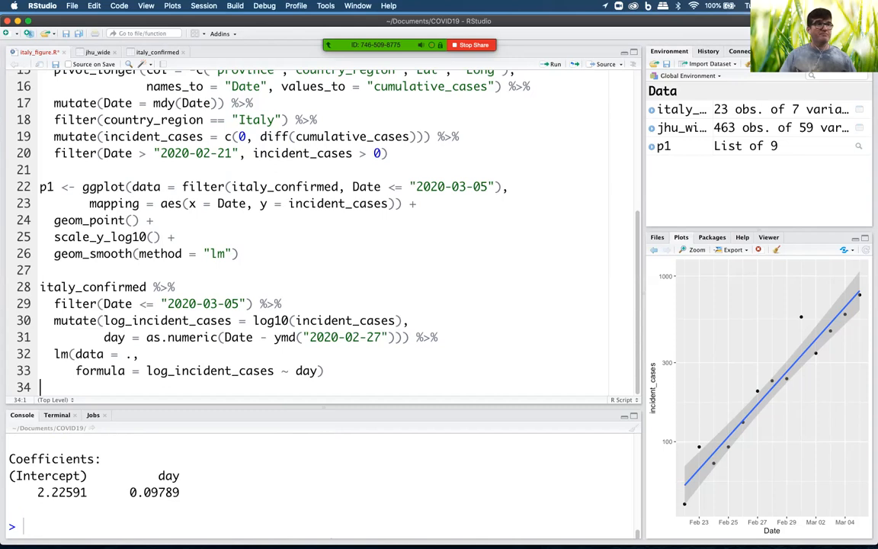
{"action": "double_click", "coordinate": [143, 490]}
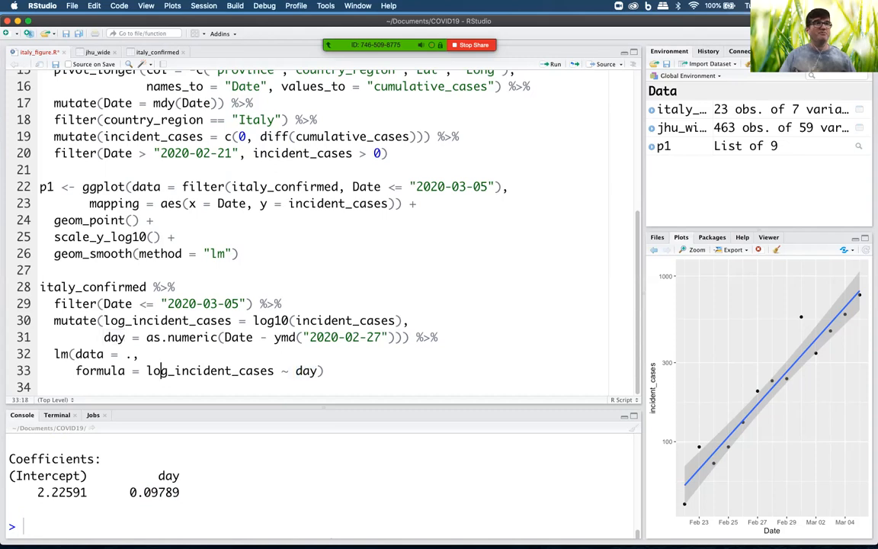
{"action": "left_click", "coordinate": [86, 354]}
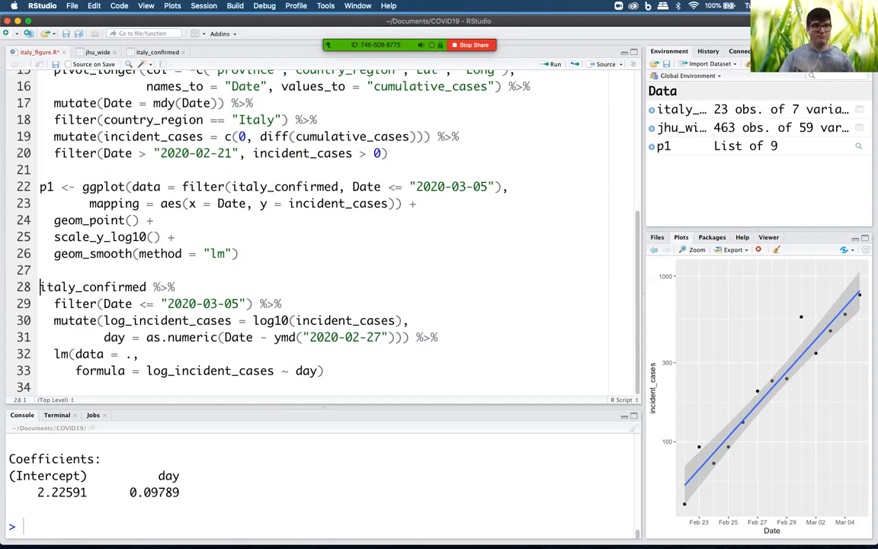
Assign the model pipeline to italy_exp_model and run it
{"action": "type", "text": "ital"}
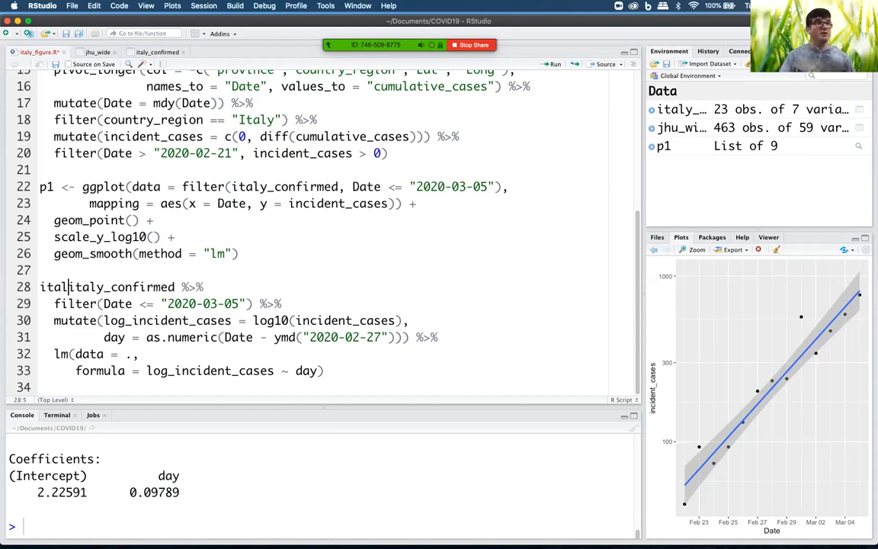
{"action": "type", "text": "_exp_mode"}
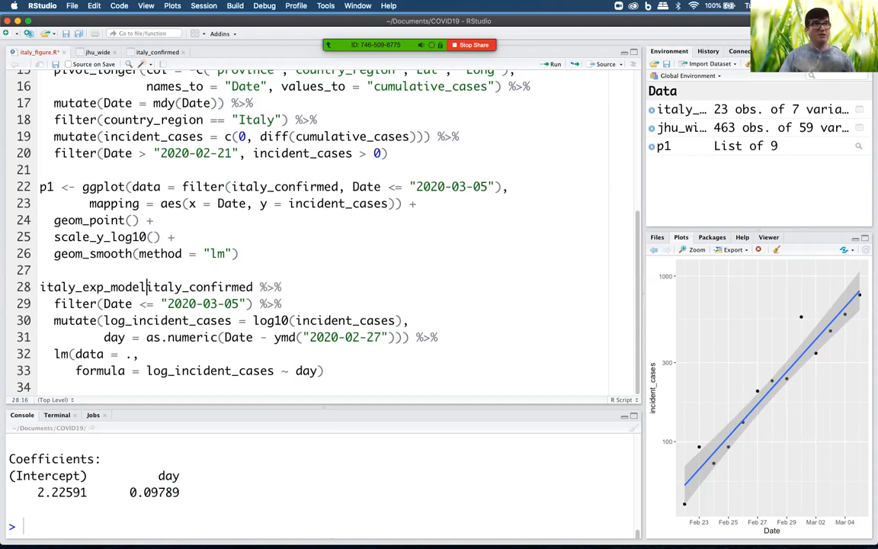
{"action": "type", "text": "<-"}
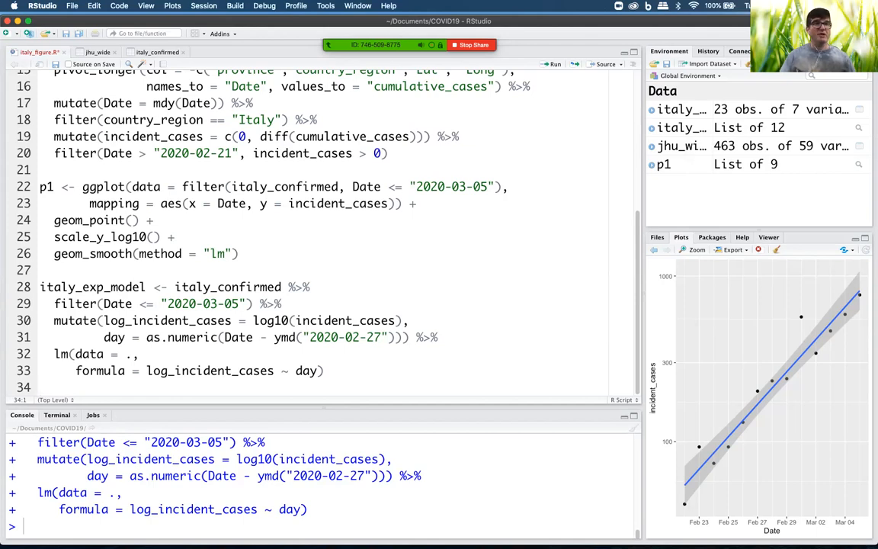
{"action": "type", "text": "s"}
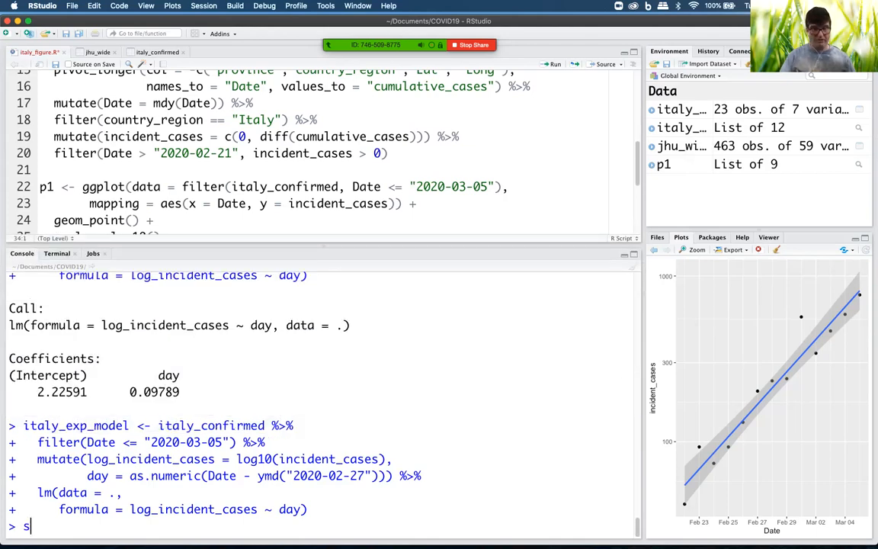
Run summary(italy_exp_model) showing day estimate 0.097890 and R-squared 0.9382
{"action": "type", "text": "summary(italy_exp_model"}
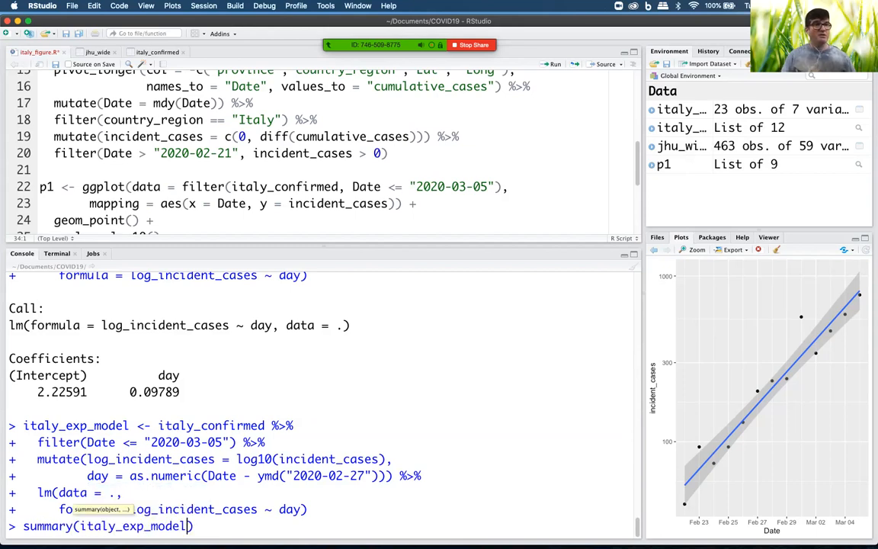
{"action": "key", "text": "Enter"}
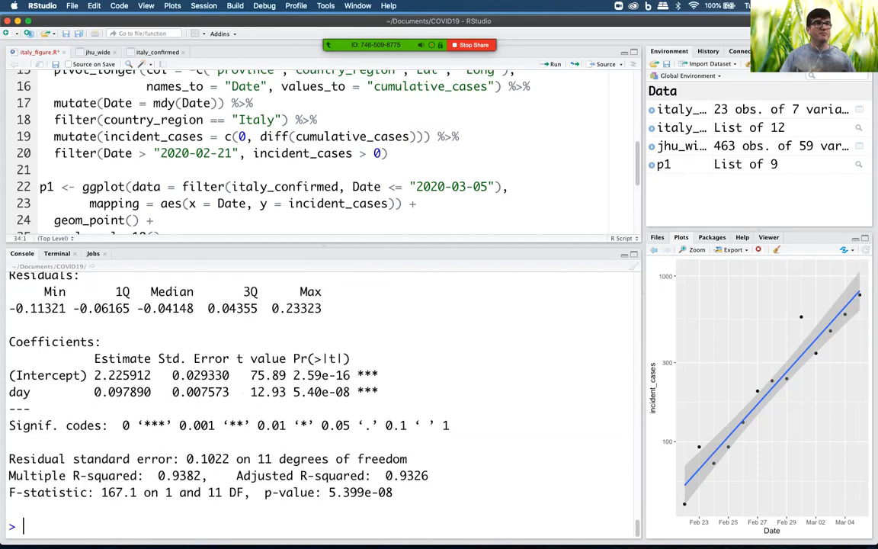
{"action": "double_click", "coordinate": [122, 375]}
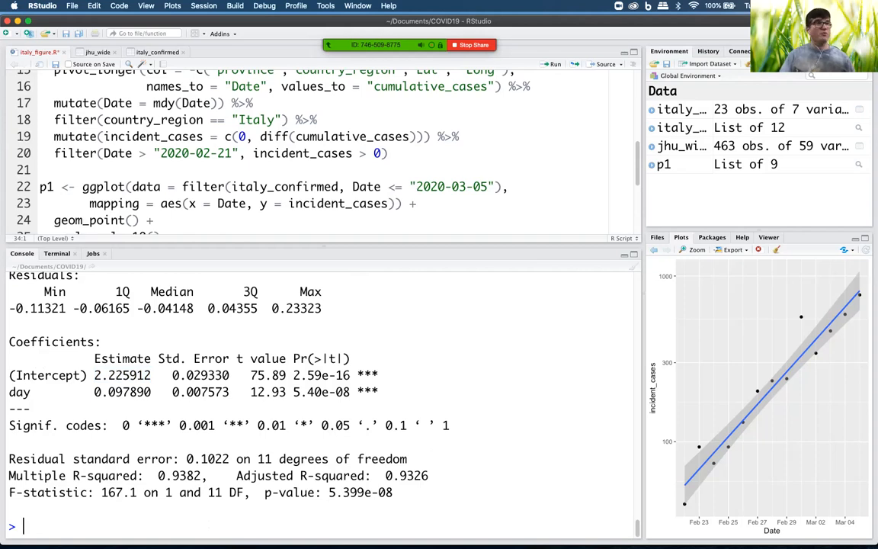
Evaluate 10^2.23 as 169.8244 and highlight the day slope estimate 0.097890
{"action": "type", "text": "10^"}
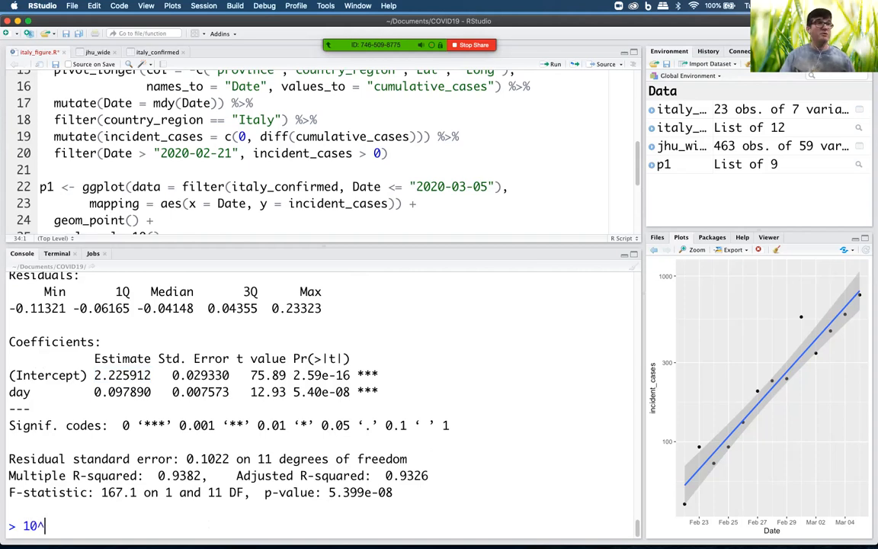
{"action": "type", "text": "2.23"}
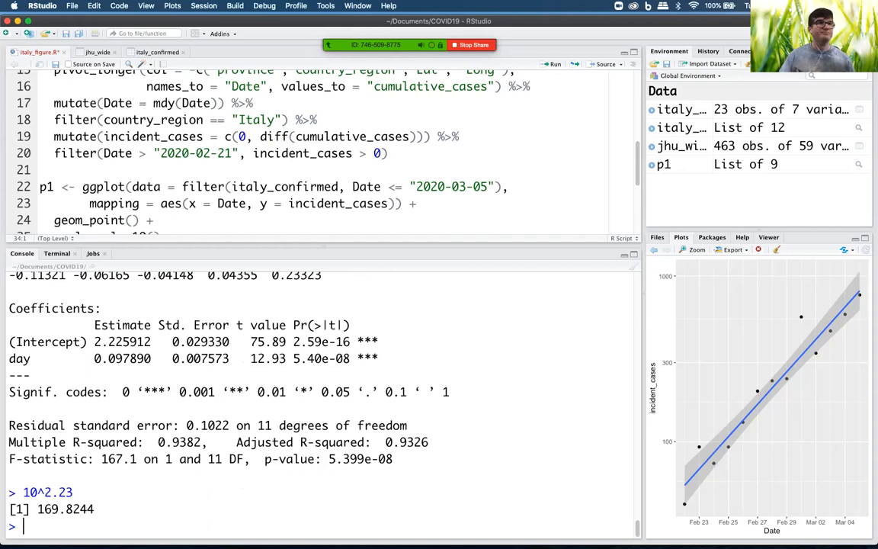
{"action": "double_click", "coordinate": [121, 359]}
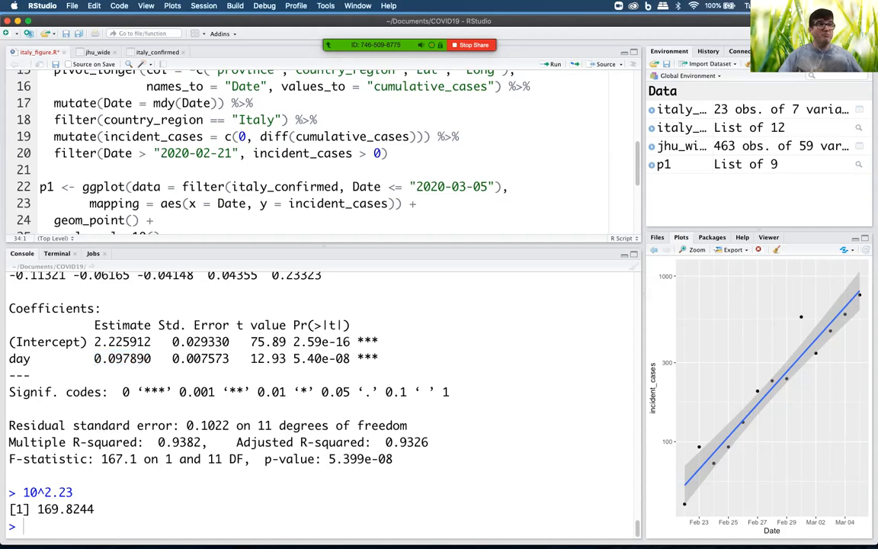
{"action": "double_click", "coordinate": [122, 359]}
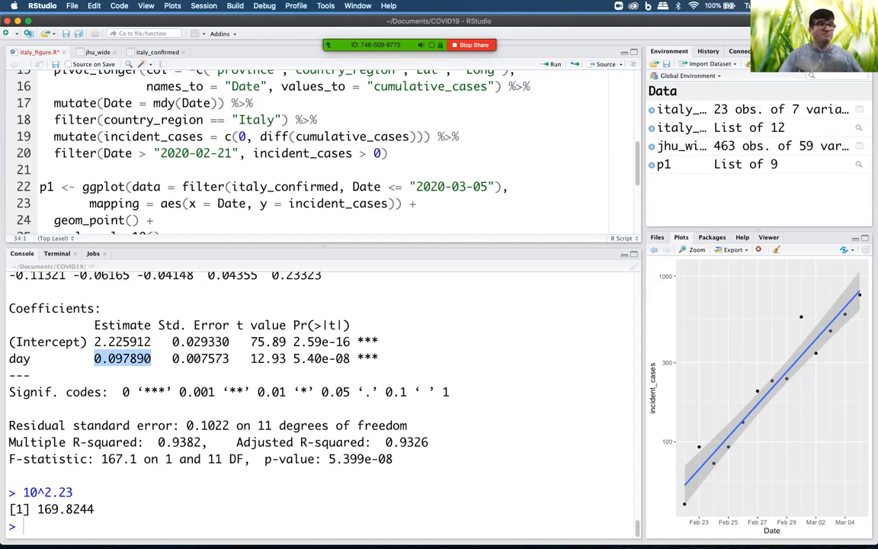
{"action": "left_click_drag", "start_coordinate": [293, 457], "coordinate": [393, 457]}
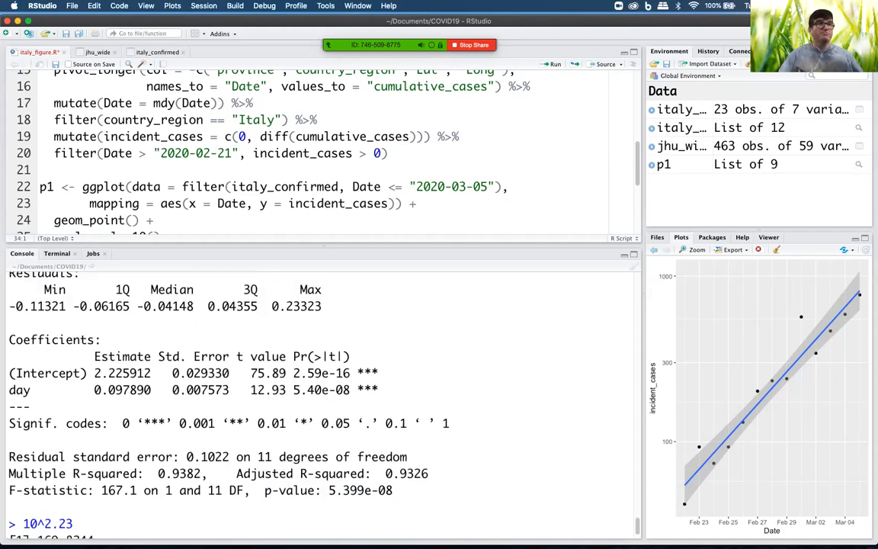
{"action": "key", "text": "Return"}
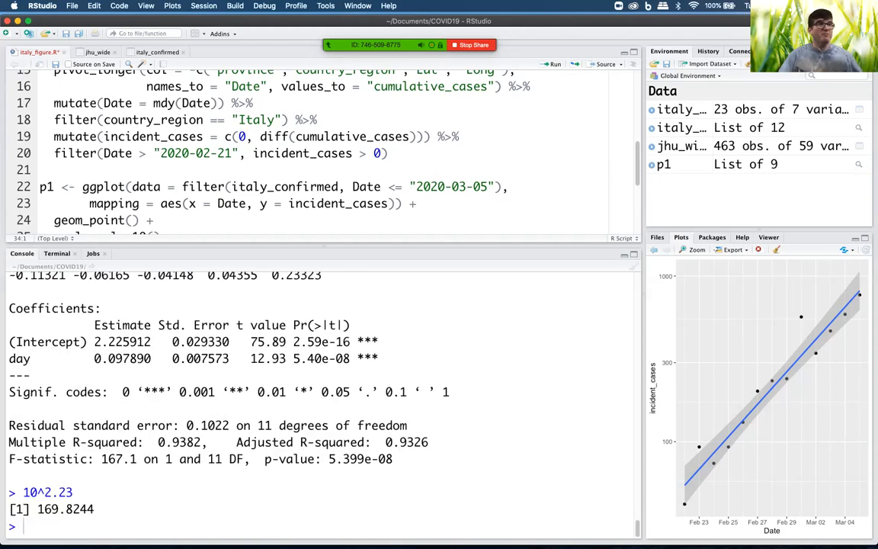
Re-run the italy_exp_model pipeline from the script and inspect .Last.value$day
{"action": "scroll", "scroll_direction": "down", "scroll_amount": 3}
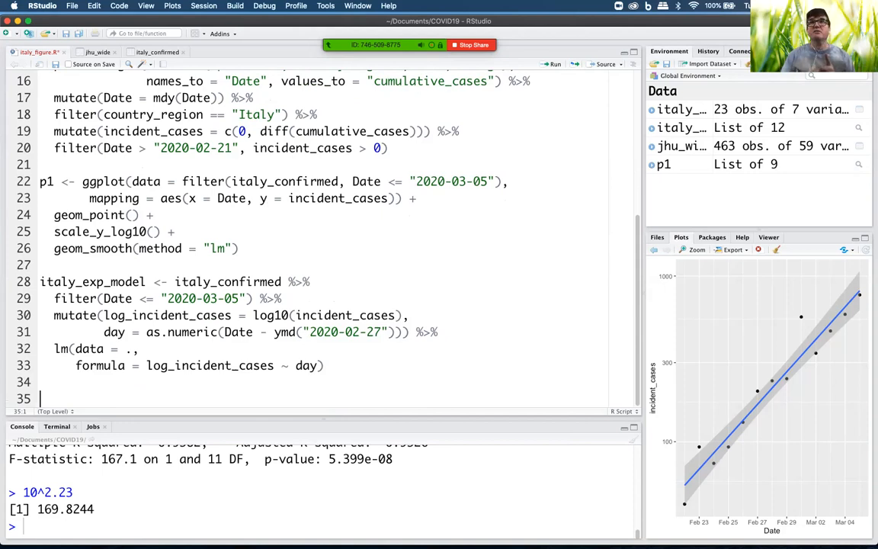
{"action": "left_click", "coordinate": [228, 297]}
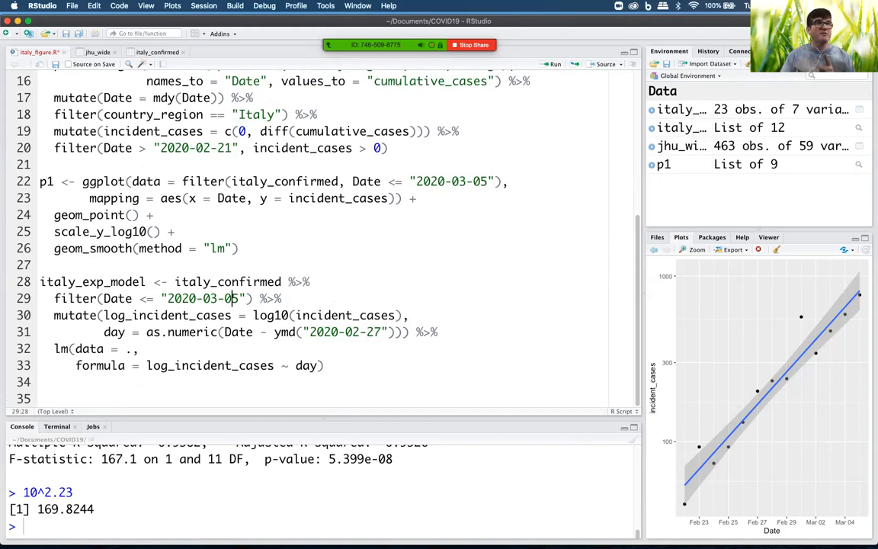
{"action": "double_click", "coordinate": [227, 281]}
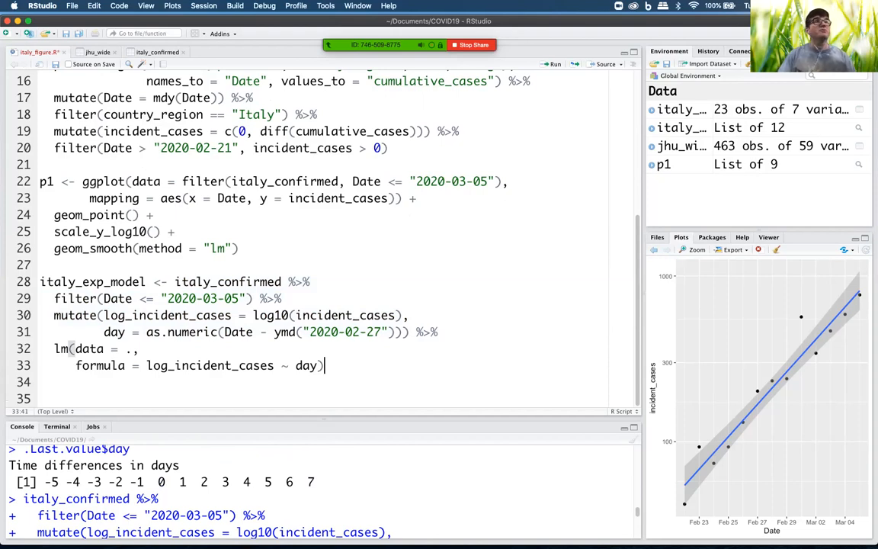
{"action": "left_click", "coordinate": [155, 52]}
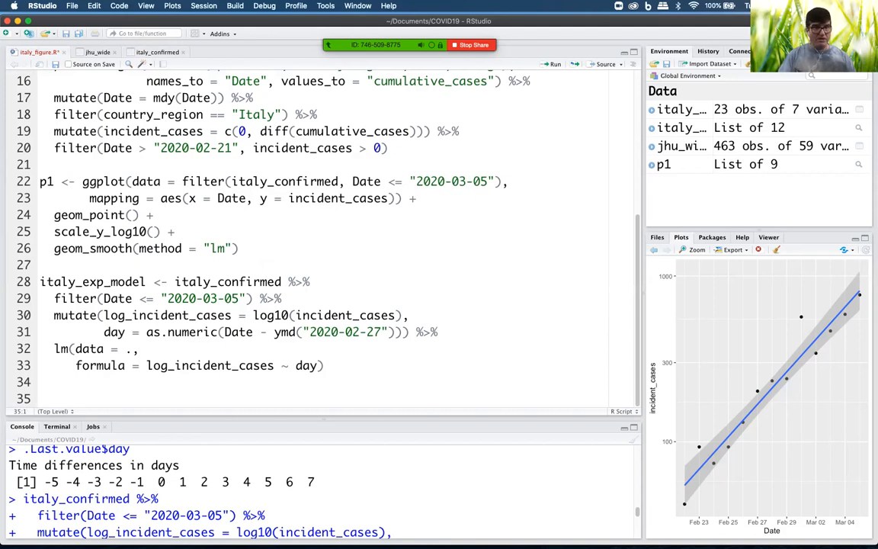
Define predicted <- tibble(day = 8:17) and run it
{"action": "type", "text": "predicted"}
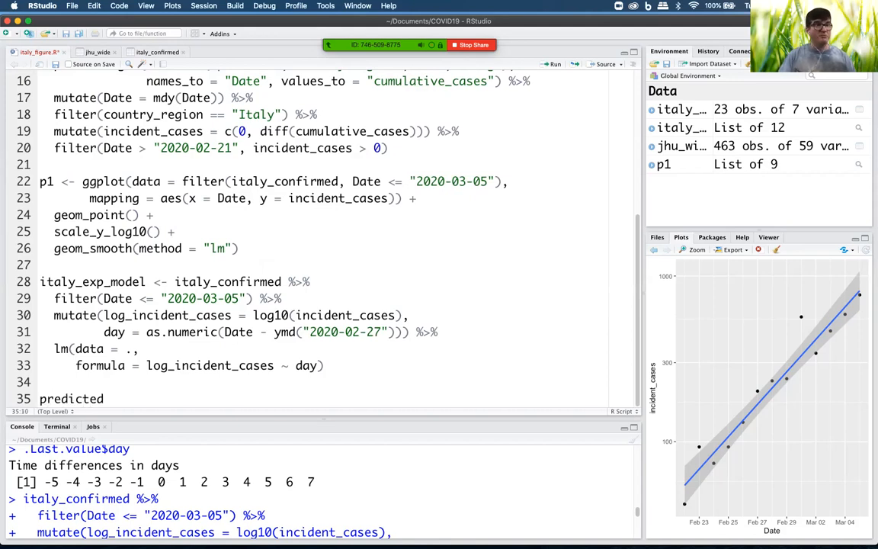
{"action": "type", "text": "<-"}
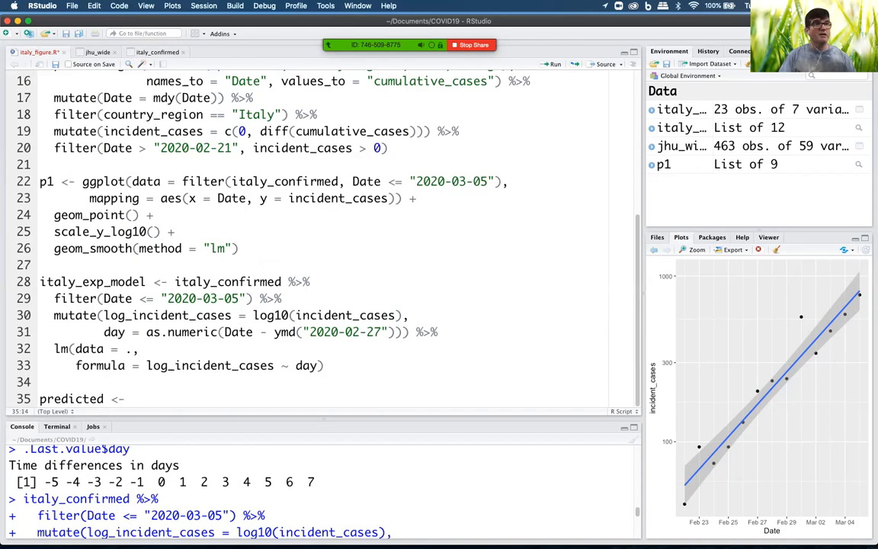
{"action": "type", "text": "tibble("}
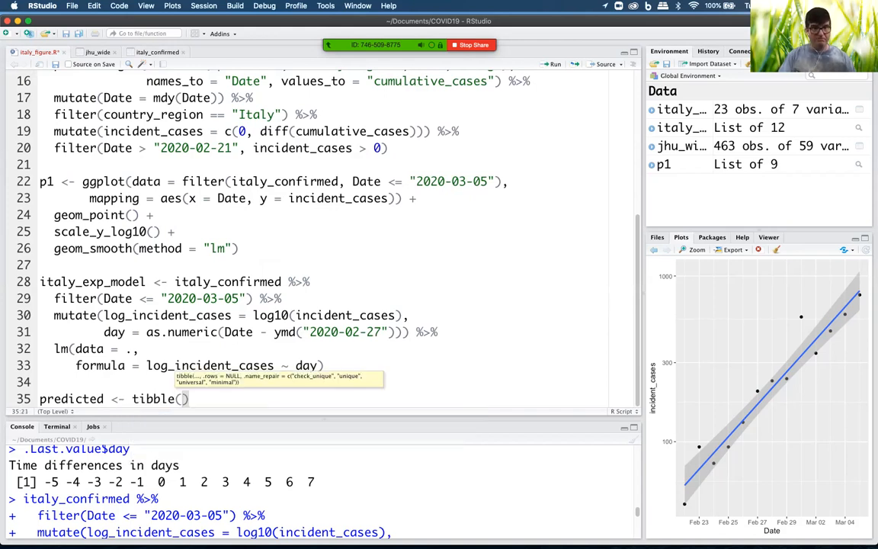
{"action": "type", "text": "day ="}
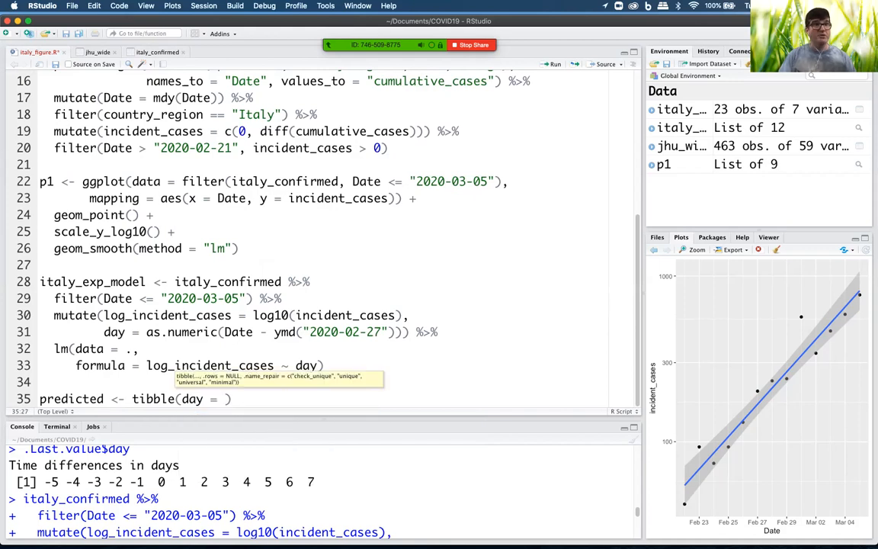
{"action": "type", "text": "8:"}
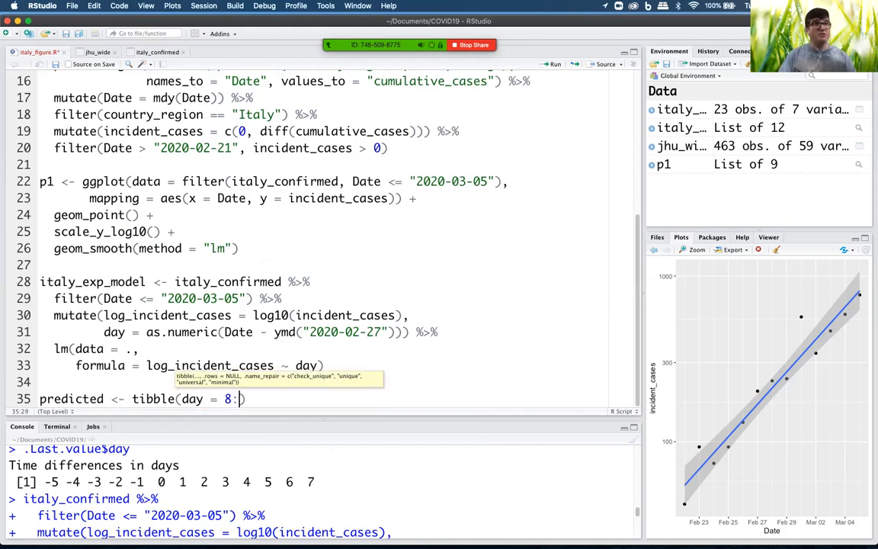
{"action": "type", "text": "17"}
{"action": "type", "text": "10^2.23"}
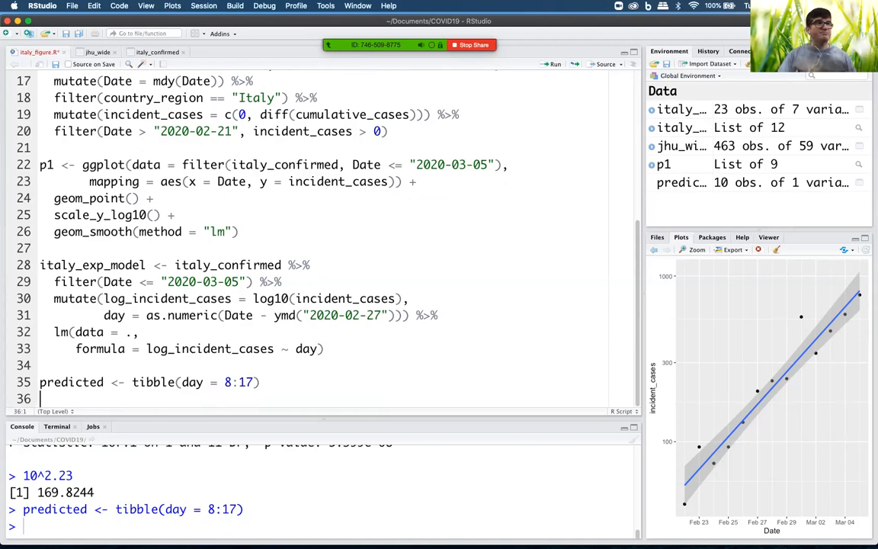
Run predict(italy_exp_model) to list 13 fitted log10 values, with the console enlarged
{"action": "type", "text": "pr"}
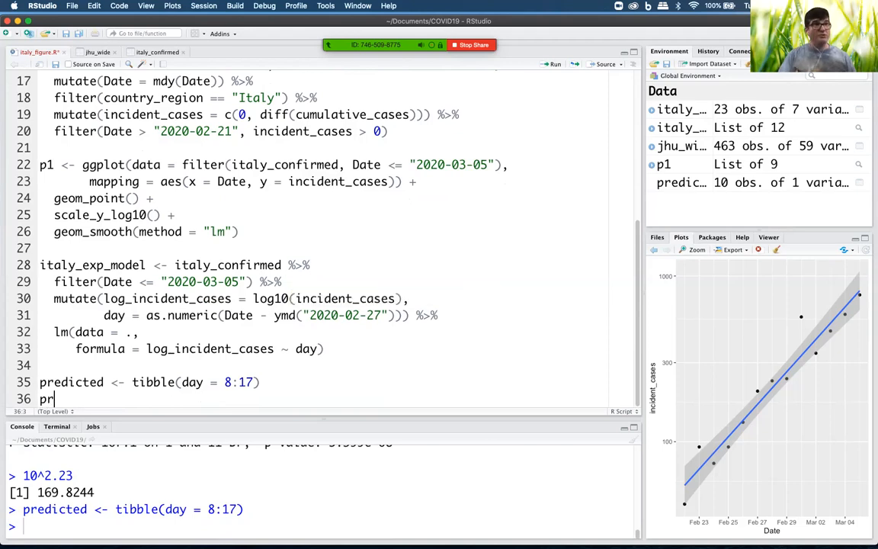
{"action": "type", "text": "edict("}
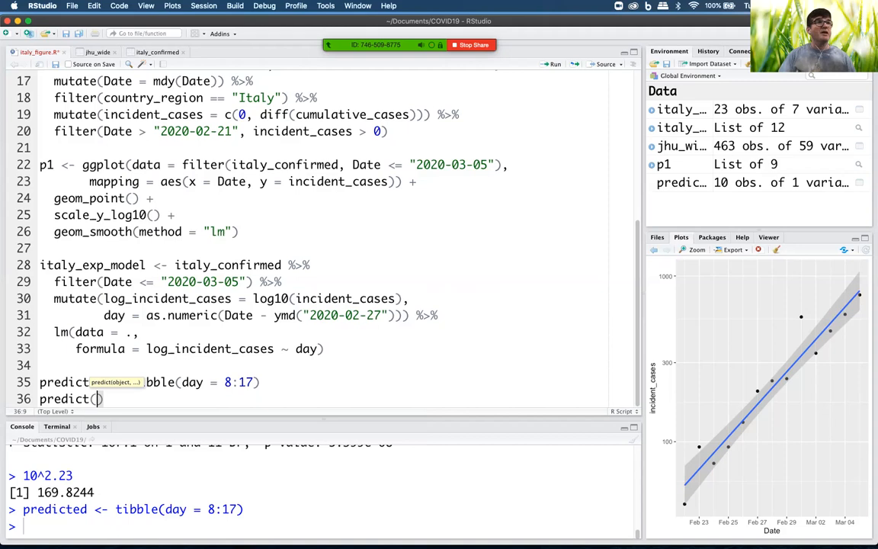
{"action": "type", "text": "italy"}
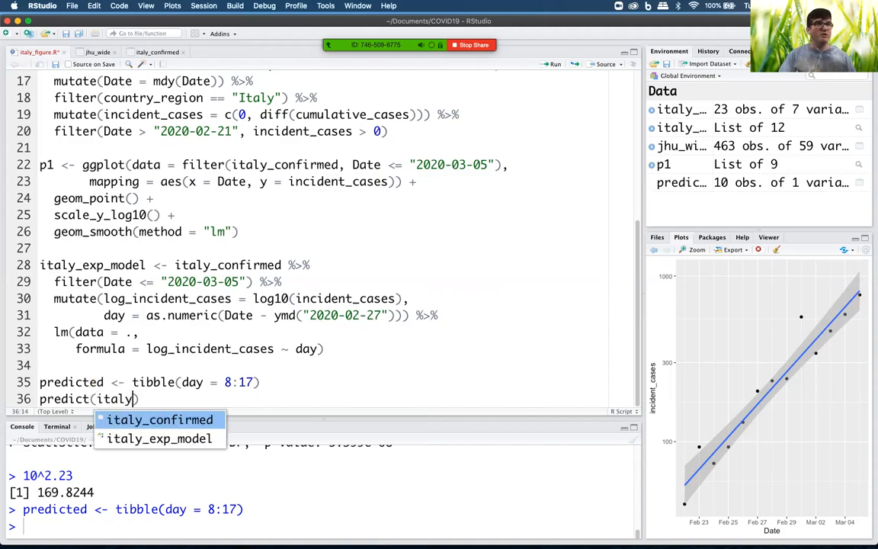
{"action": "left_click", "coordinate": [158, 439]}
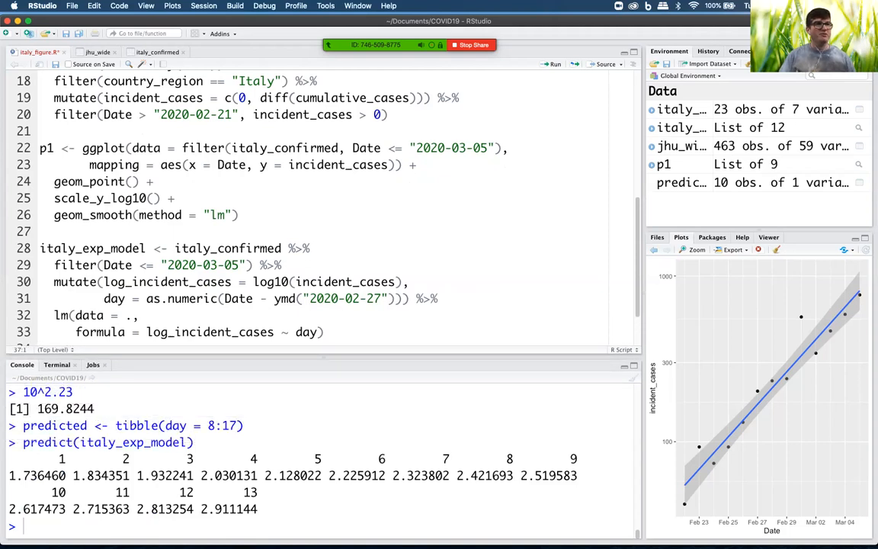
{"action": "left_click_drag", "start_coordinate": [9, 476], "coordinate": [258, 509]}
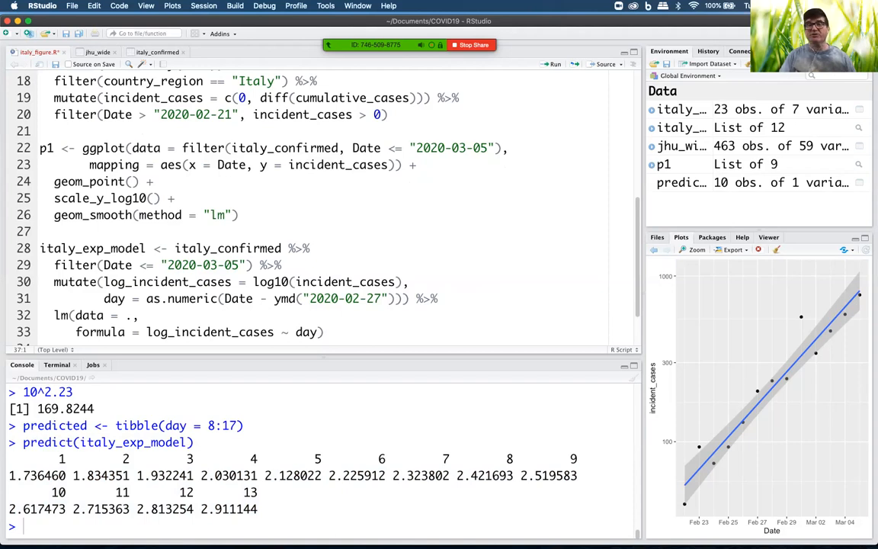
{"action": "left_click", "coordinate": [261, 298]}
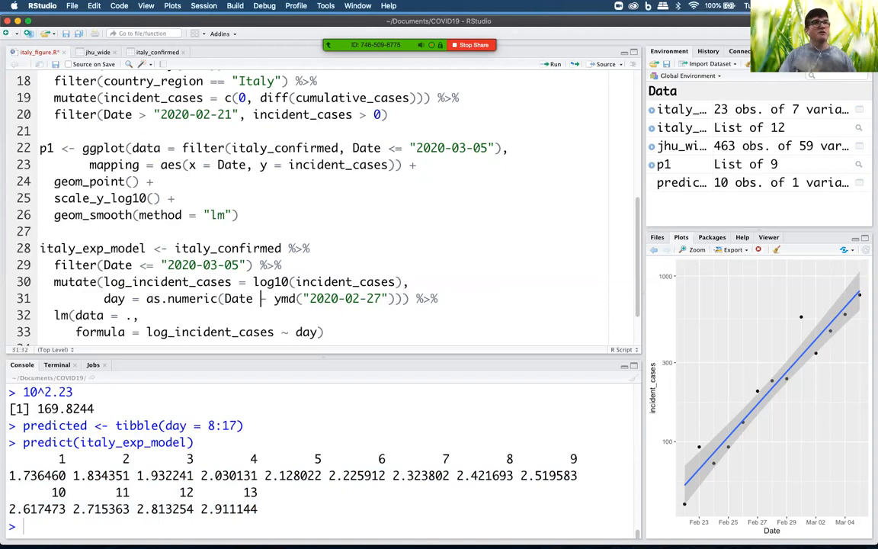
{"action": "scroll", "scroll_direction": "down", "scroll_amount": 3}
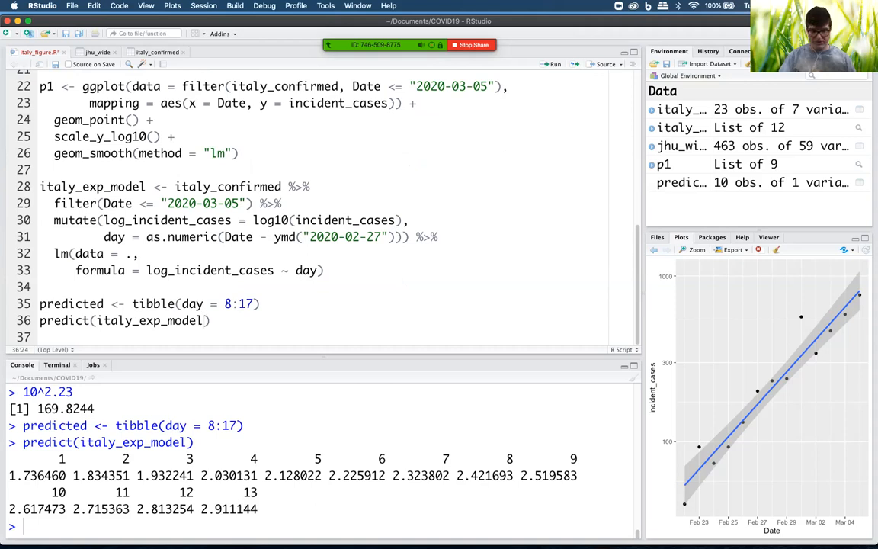
Run predict() with newdata = predicted and se.fit = TRUE, printing fits 3.009–3.890 with standard errors
{"action": "type", "text": ","}
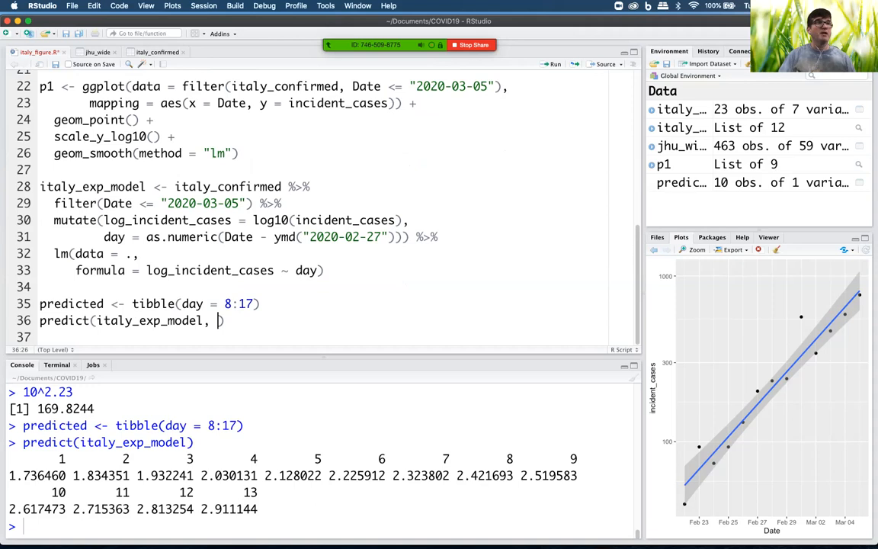
{"action": "type", "text": "newdata ="}
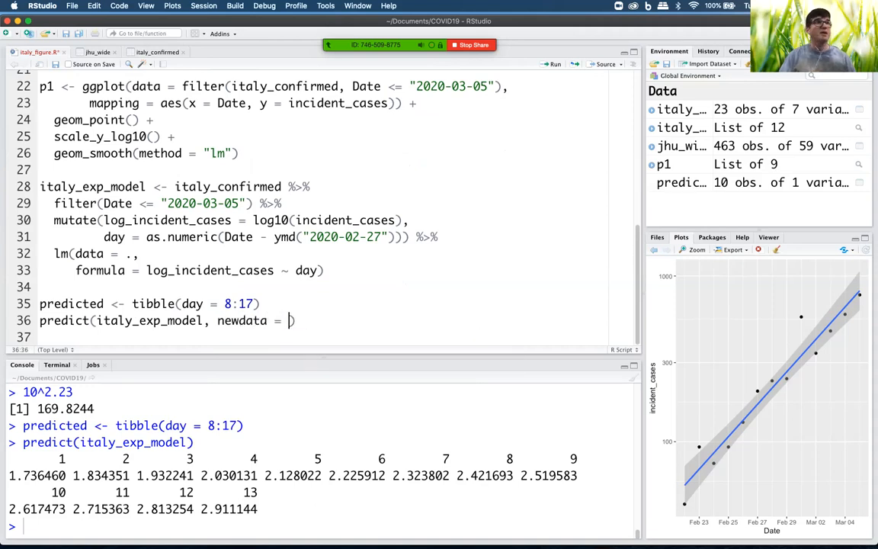
{"action": "type", "text": "predicted)"}
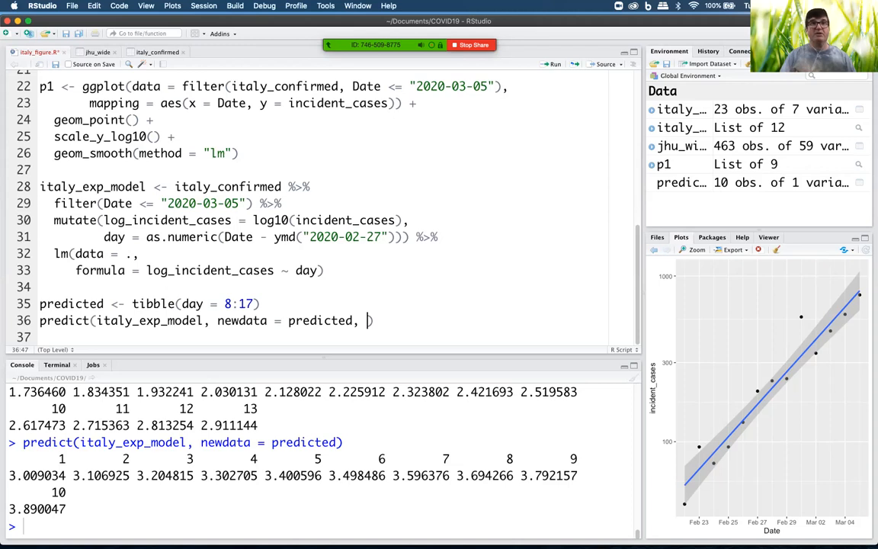
{"action": "type", "text": "se.fit = T"}
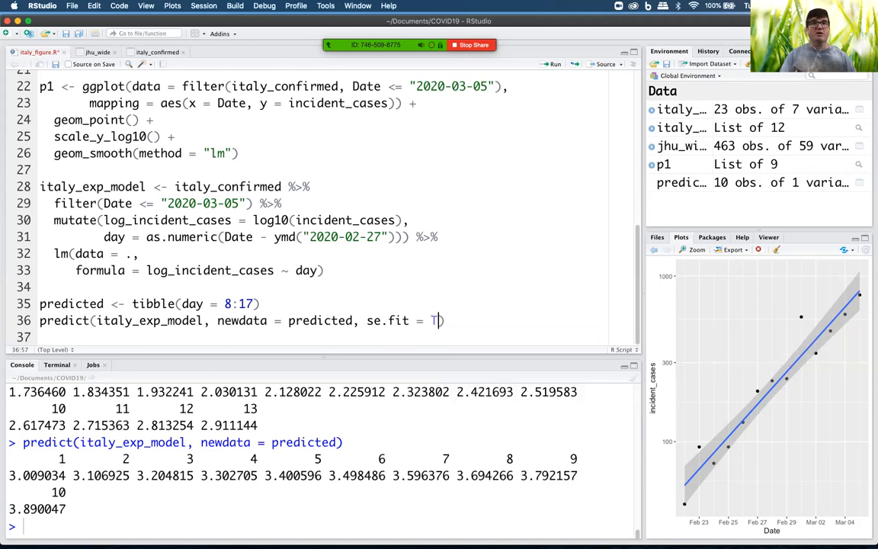
{"action": "type", "text": "RUE"}
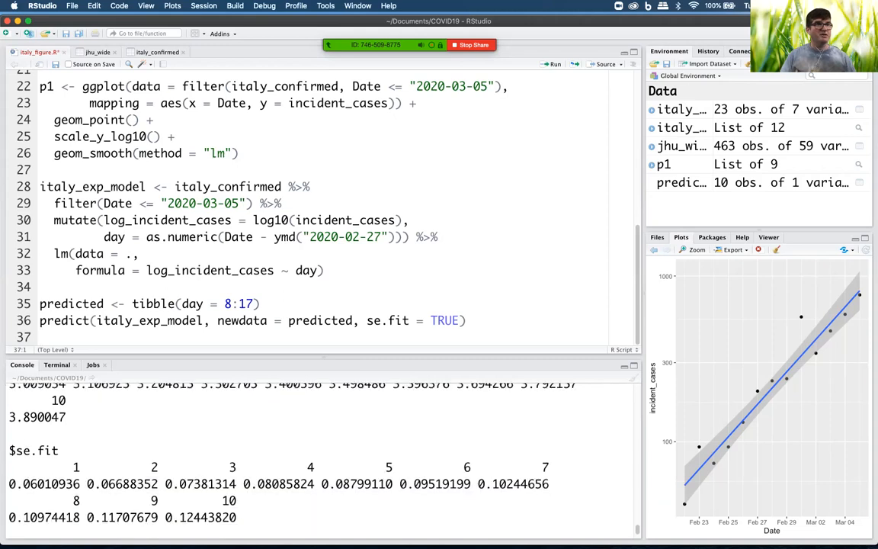
{"action": "double_click", "coordinate": [30, 499]}
{"action": "type", "text": "predicted"}
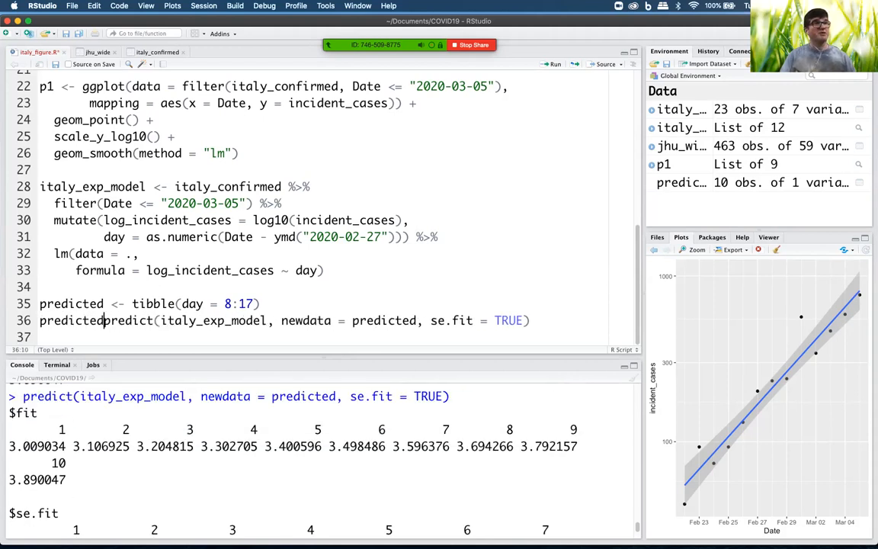
Store the prediction call as predicted_list, a four-element list with fit and se.fit
{"action": "type", "text": "list <-"}
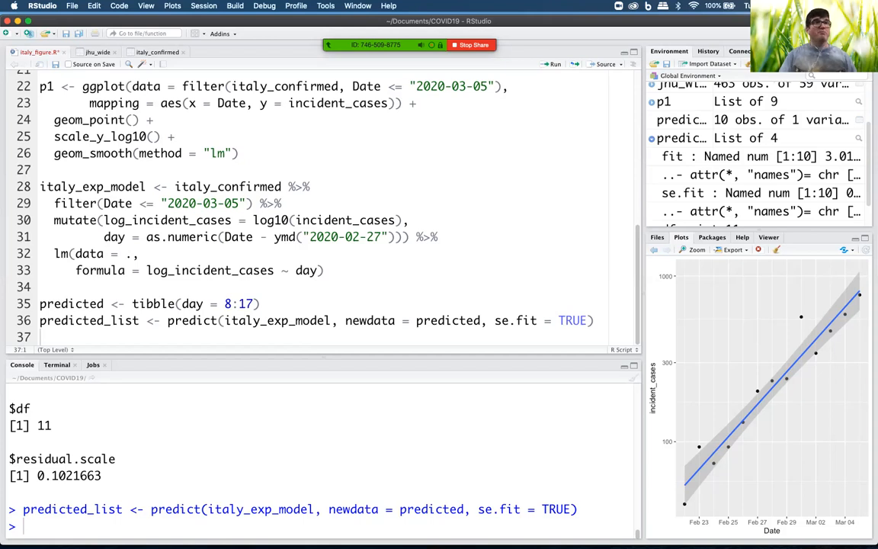
{"action": "left_click", "coordinate": [101, 303]}
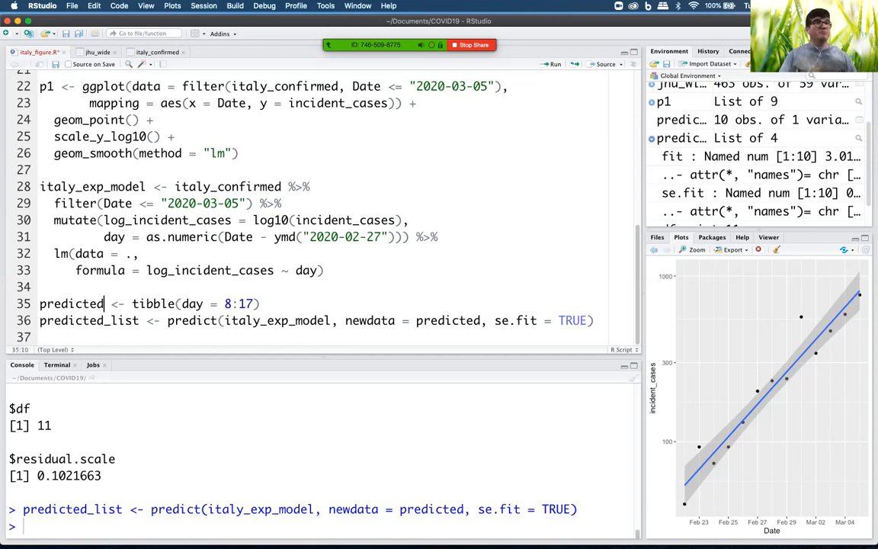
{"action": "double_click", "coordinate": [68, 303]}
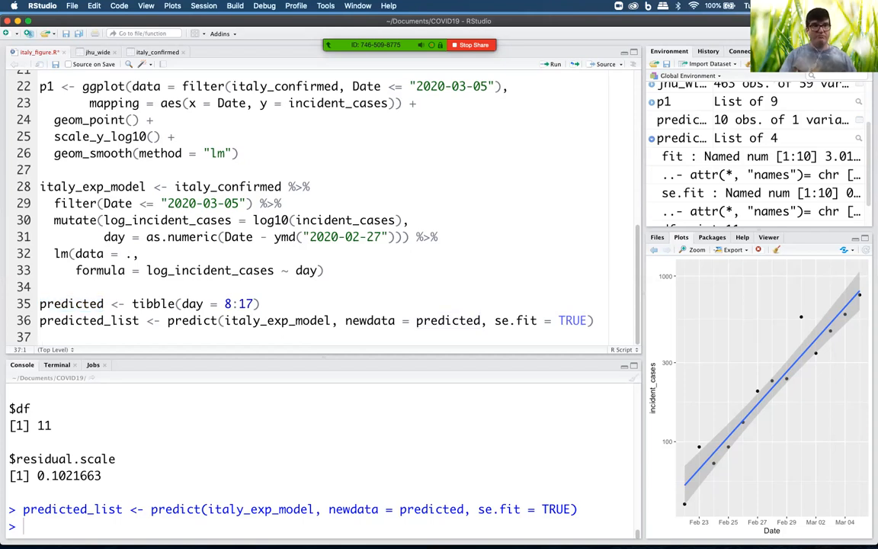
Start a pipeline from predicted with %>% on its own line
{"action": "type", "text": "predic"}
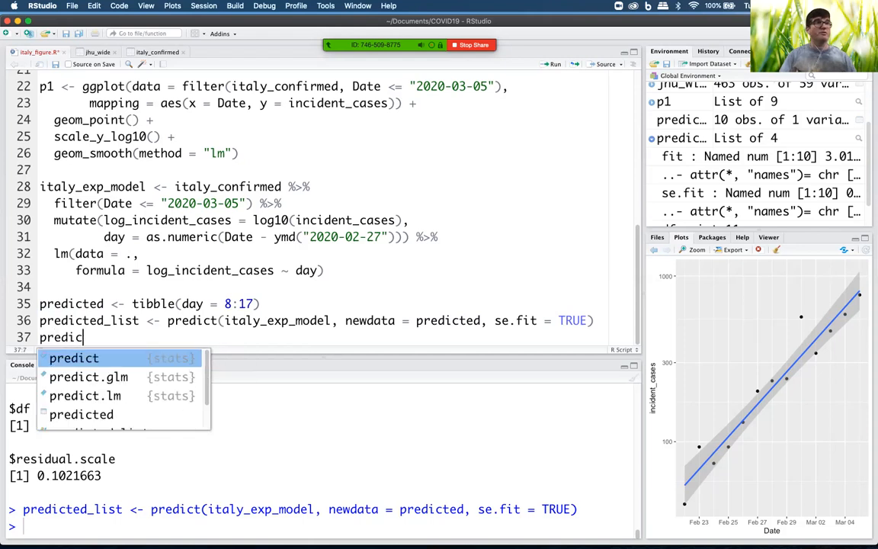
{"action": "type", "text": "ted"}
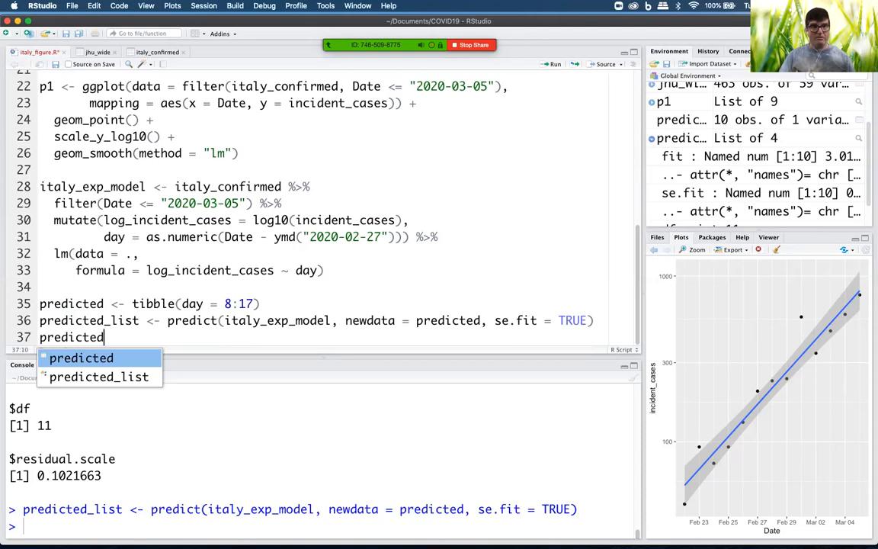
{"action": "type", "text": "%>%"}
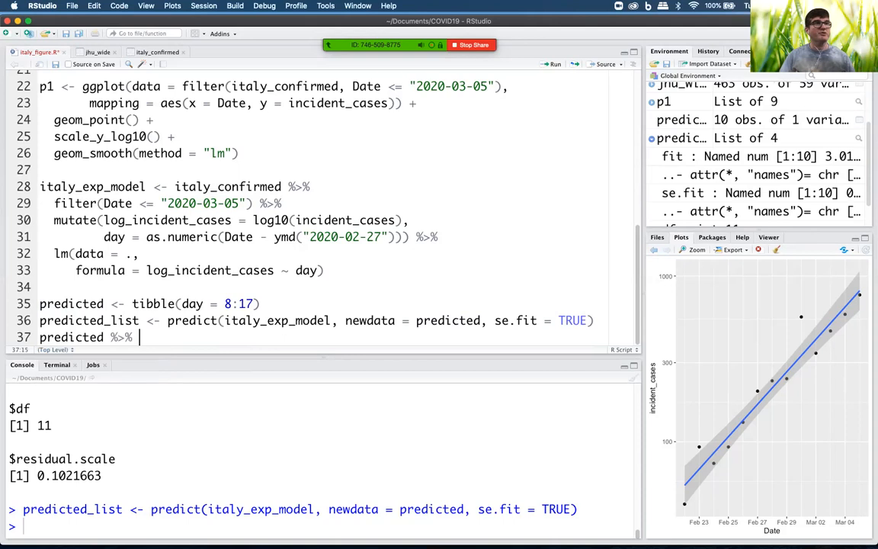
{"action": "key", "text": "Enter"}
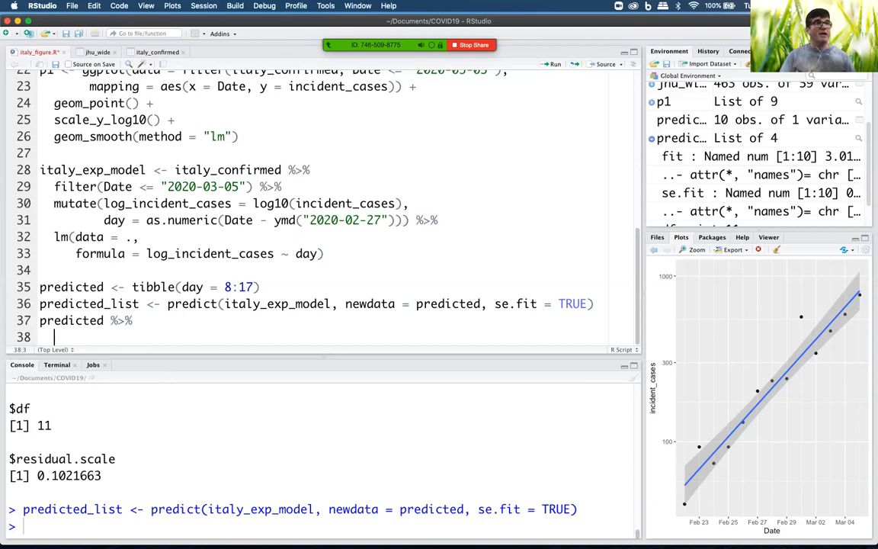
Add mutate(Date = ymd("2020-02-27") + day, and continue the call on a new line
{"action": "type", "text": "mutate(Date"}
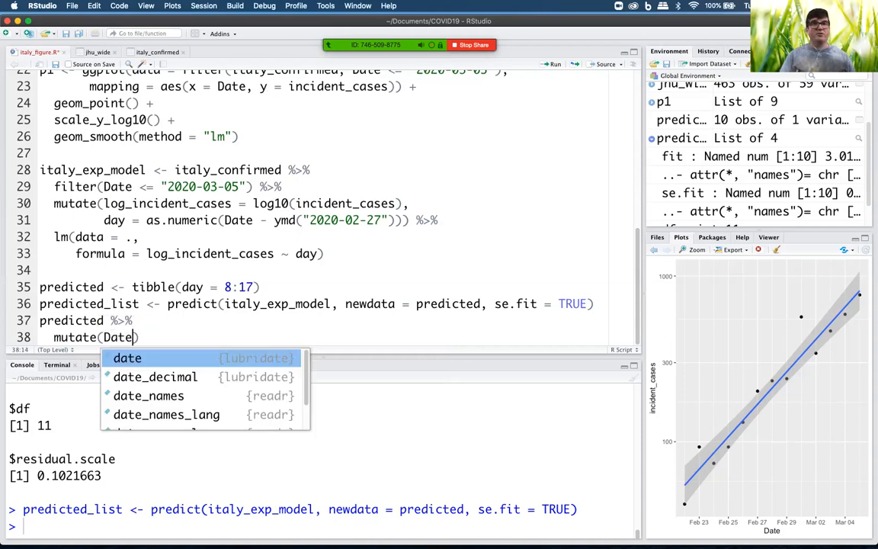
{"action": "mouse_move", "coordinate": [128, 358]}
{"action": "type", "text": " = "}
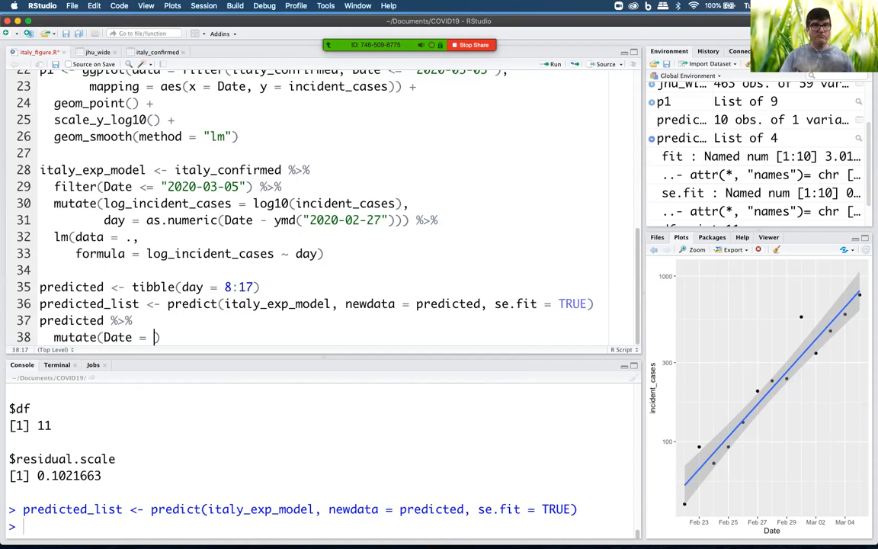
{"action": "type", "text": "ymd()"}
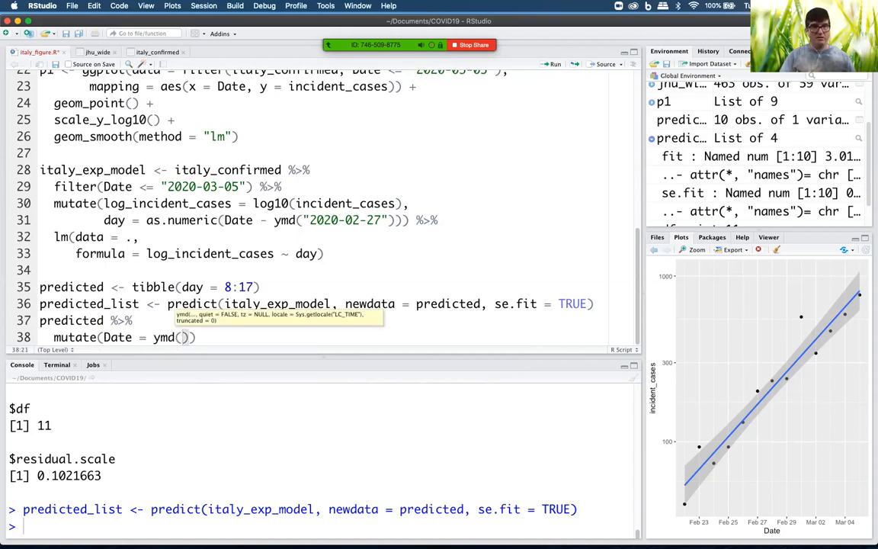
{"action": "type", "text": "\"2020-03\""}
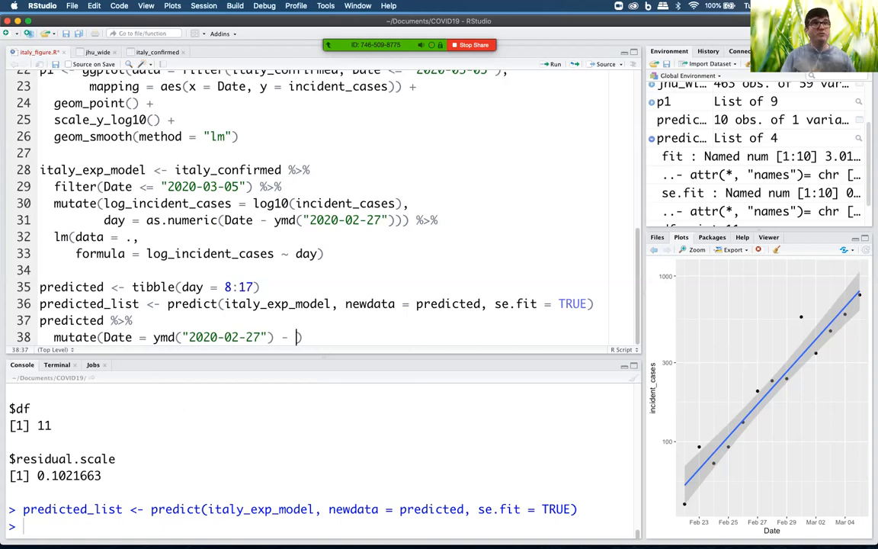
{"action": "type", "text": "+"}
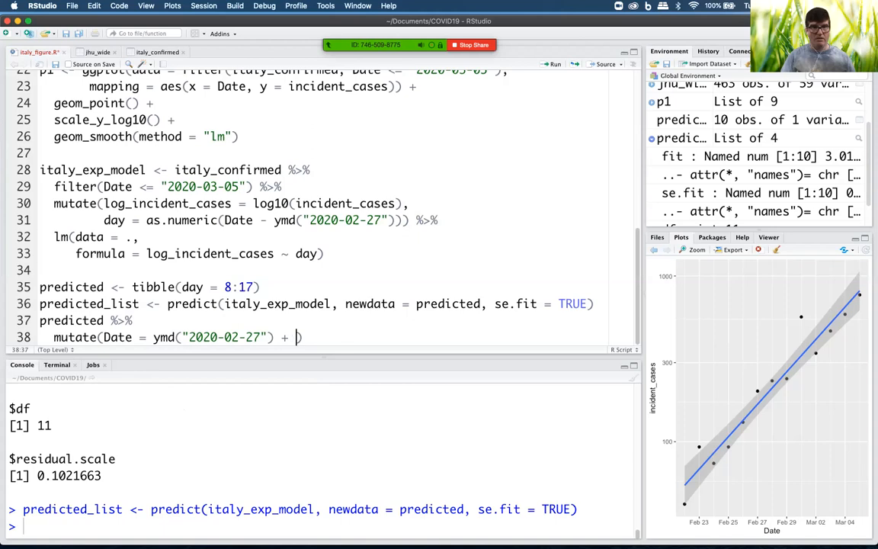
{"action": "type", "text": "day"}
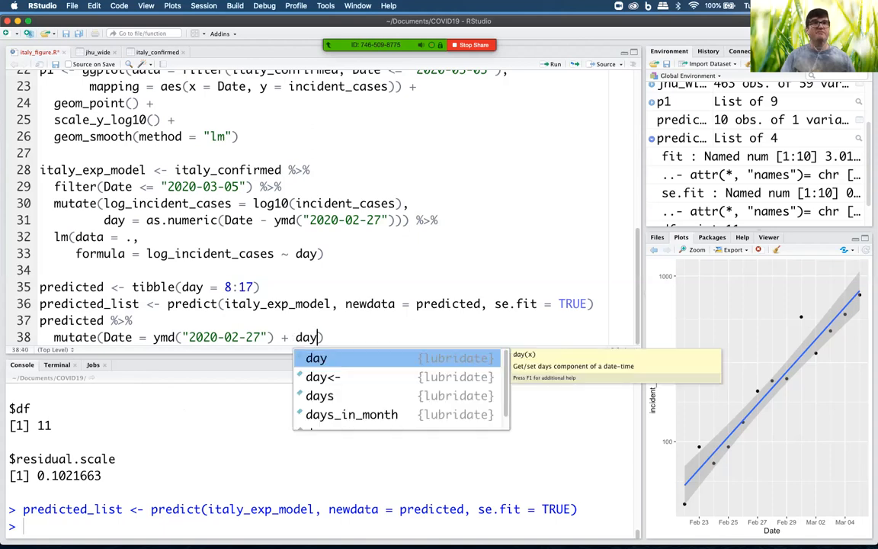
{"action": "type", "text": ","}
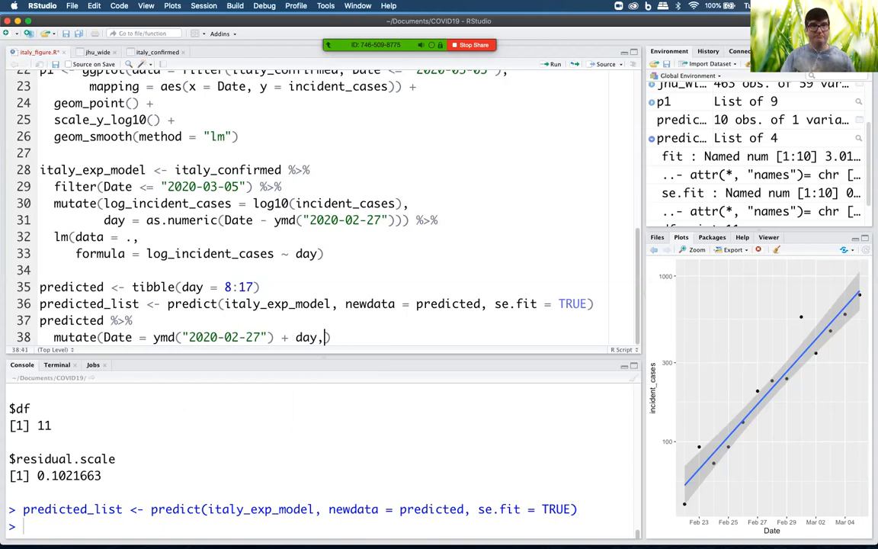
{"action": "key", "text": "Enter"}
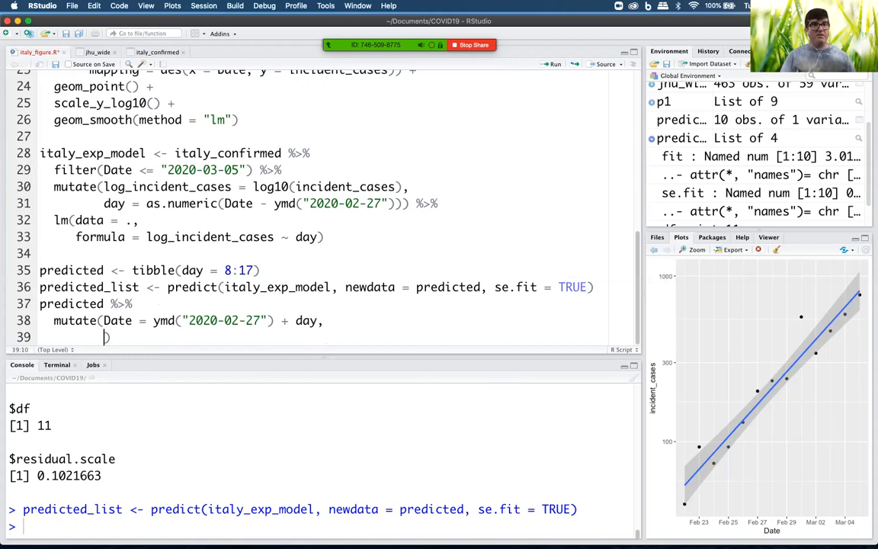
Add fit = predicted_list$fit and se.fit = predicted_list$se.fit columns inside mutate
{"action": "type", "text": "fit ="}
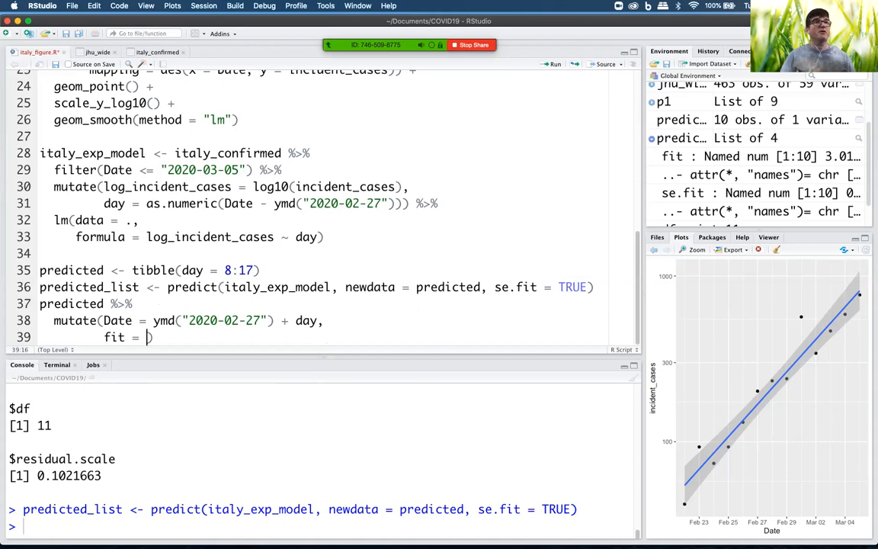
{"action": "type", "text": "predicted"}
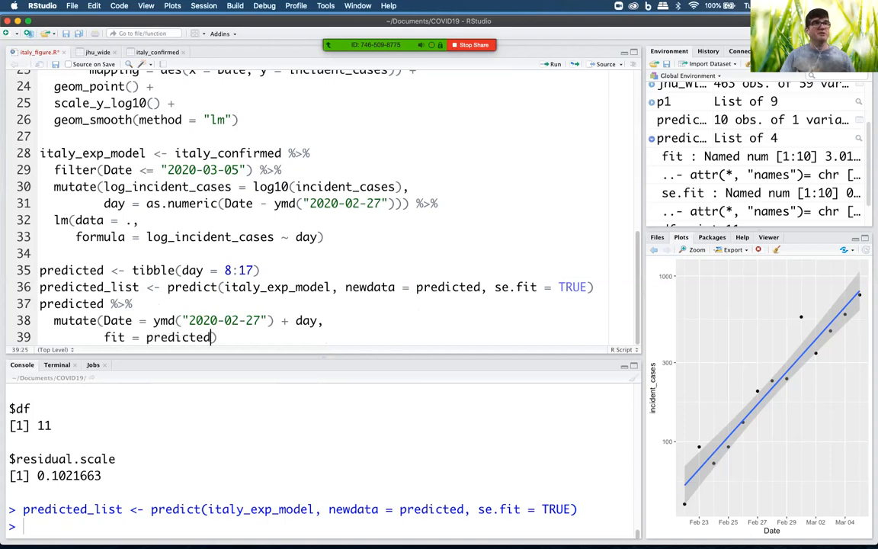
{"action": "type", "text": "_list"}
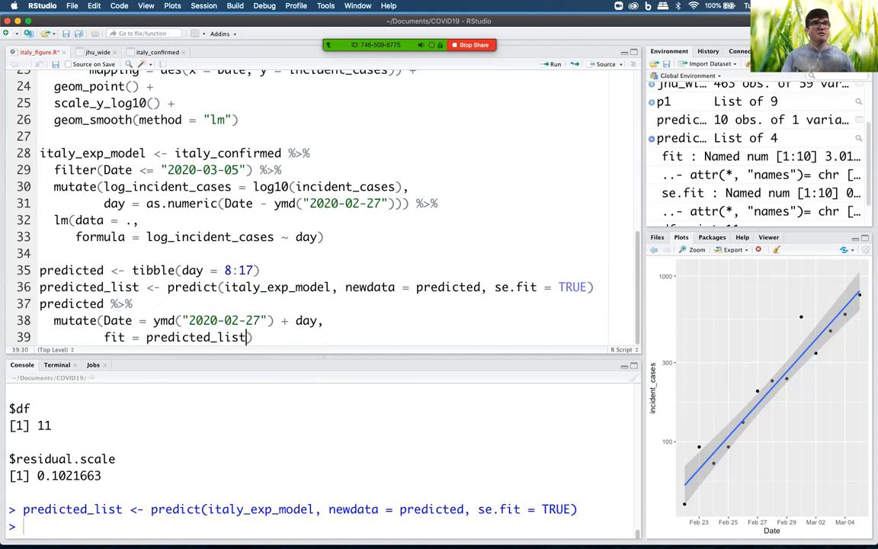
{"action": "type", "text": "$fit,"}
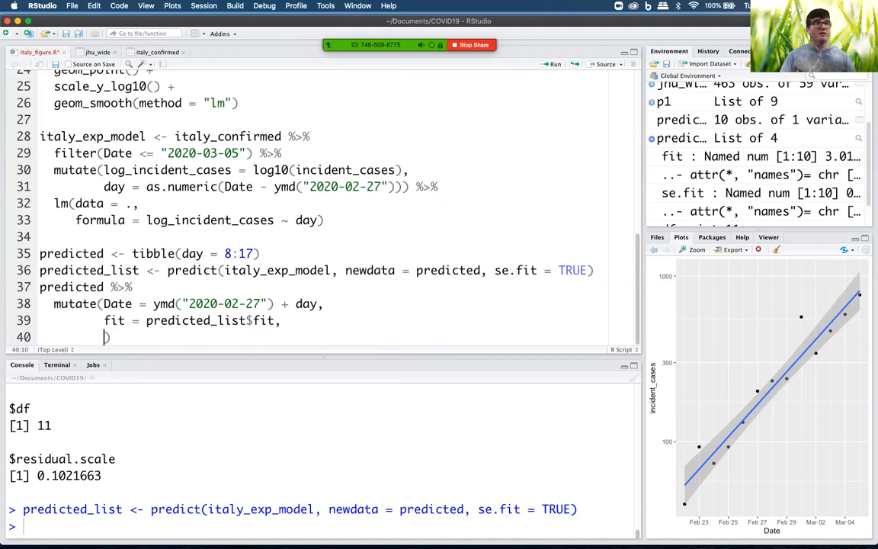
{"action": "type", "text": "se.fit ="}
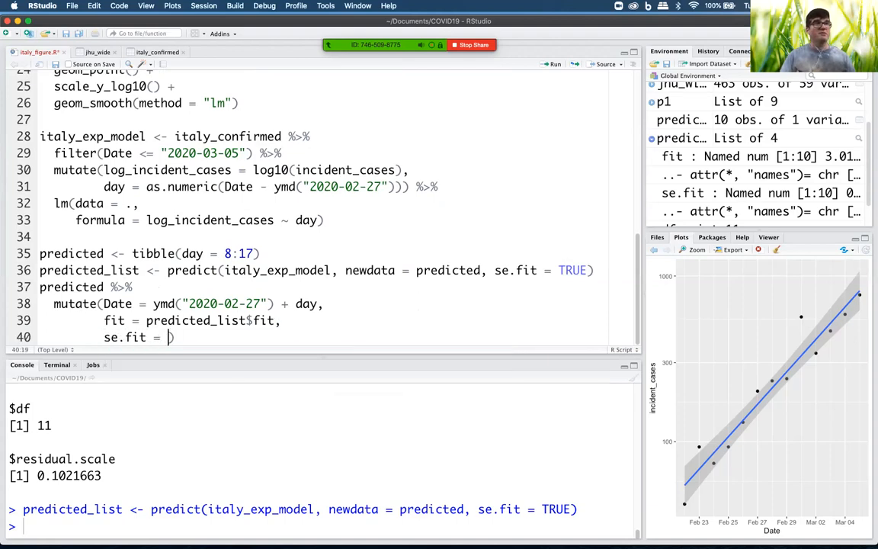
{"action": "type", "text": "predicted_list"}
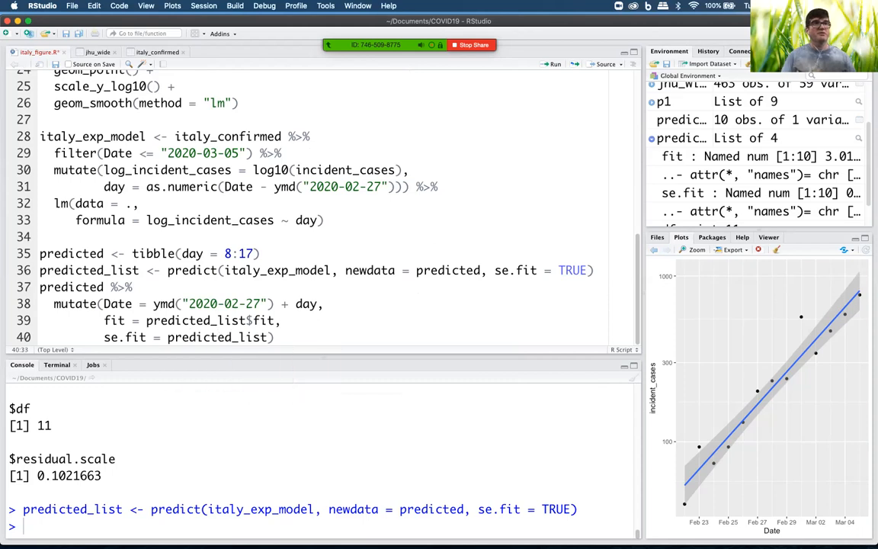
{"action": "type", "text": "$se.fit)"}
{"action": "type", "text": "pre)"}
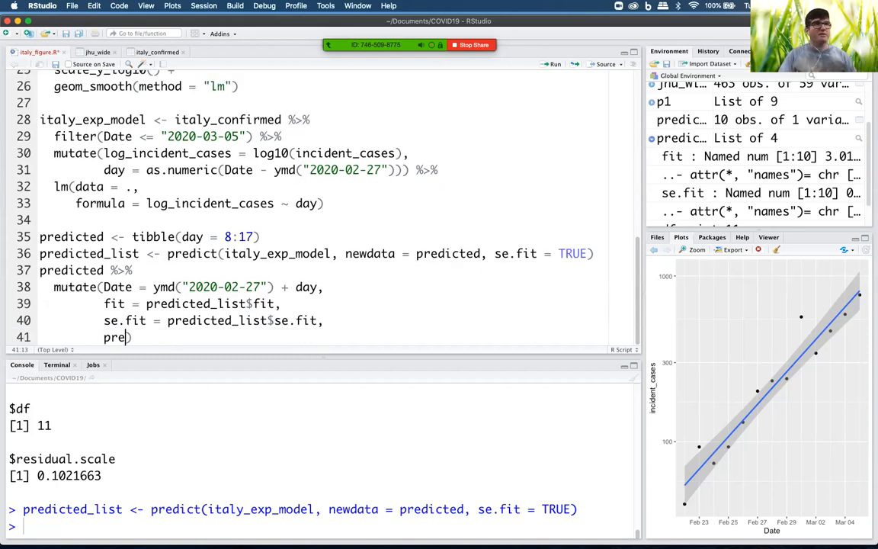
Begin pred_var = se.fit^2 + as the last mutate column
{"action": "type", "text": "d"}
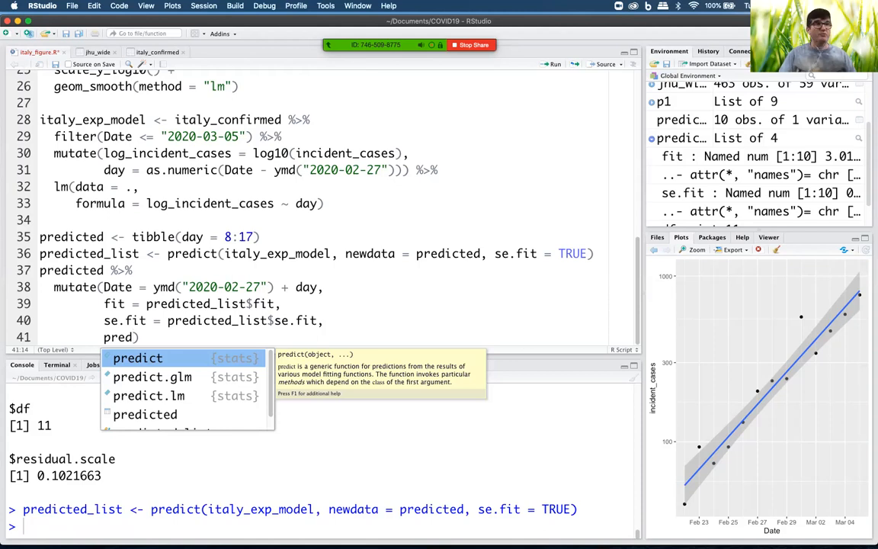
{"action": "type", "text": "_var = s"}
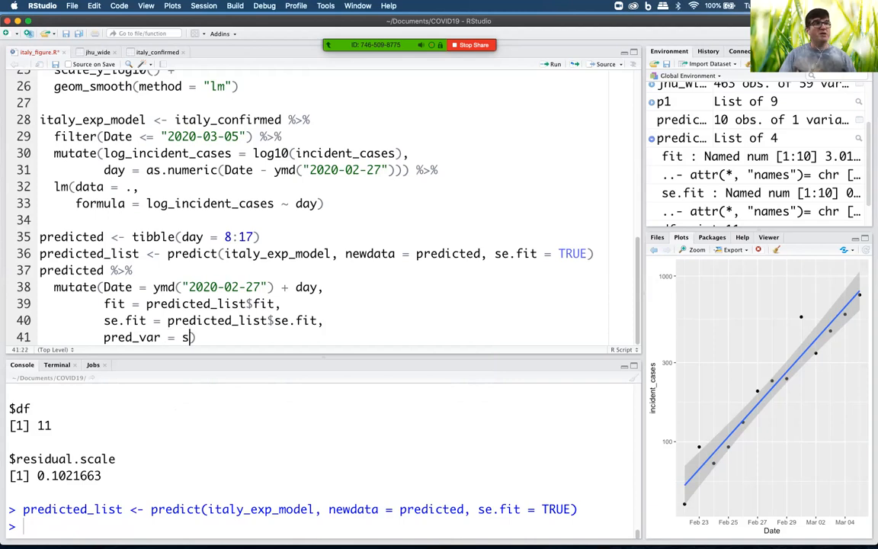
{"action": "type", "text": "e.fit"}
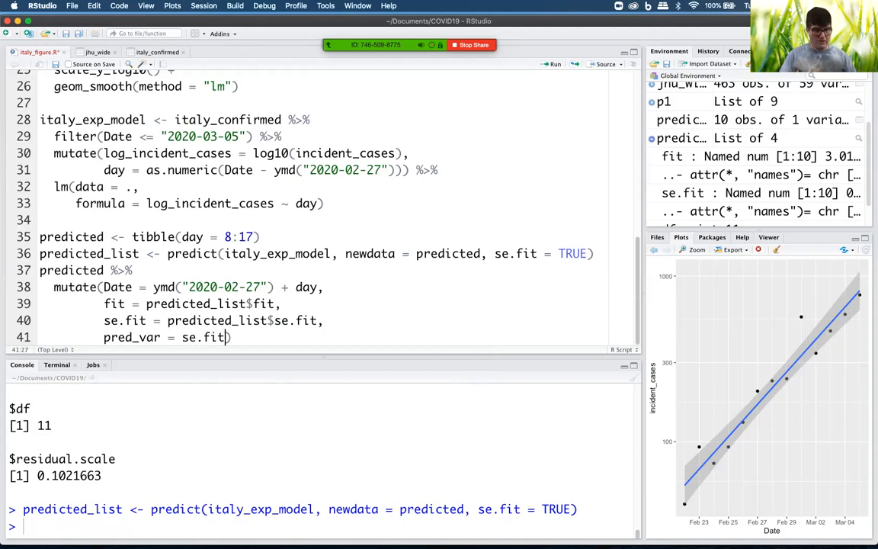
{"action": "type", "text": "^"}
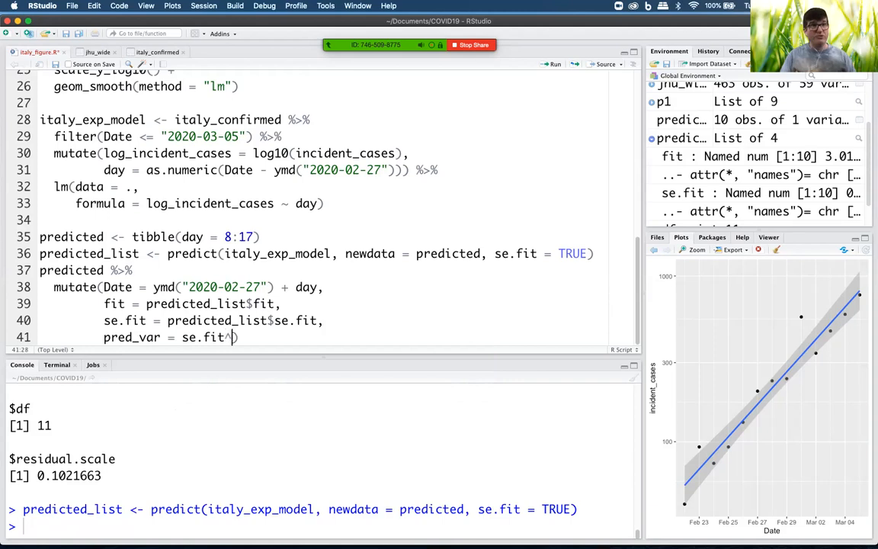
{"action": "type", "text": "2"}
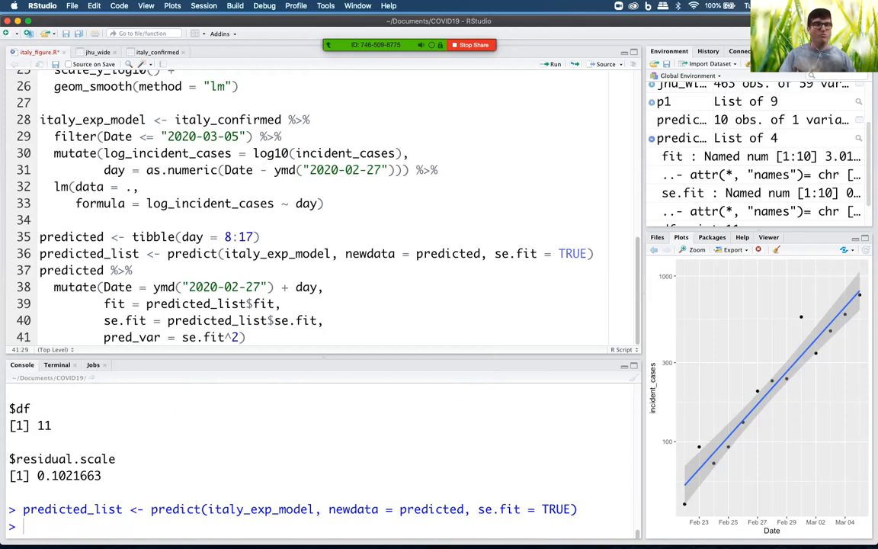
{"action": "type", "text": "+"}
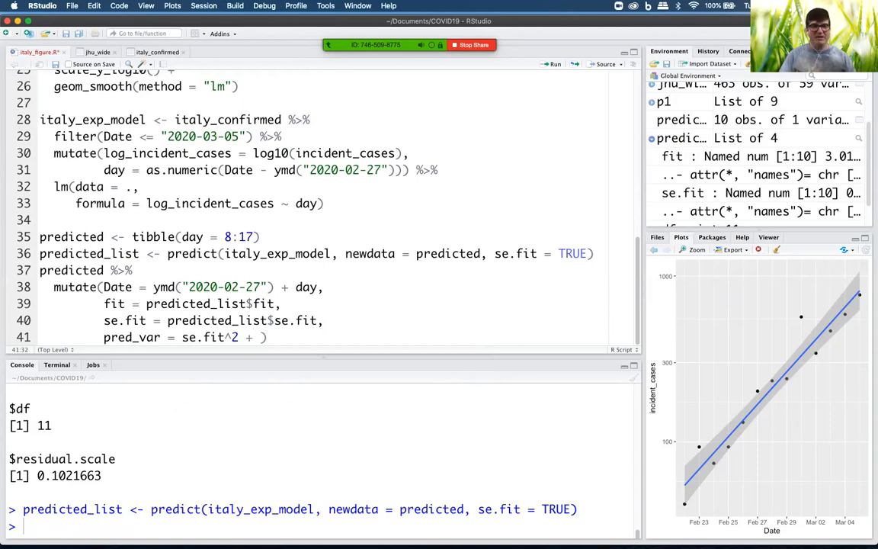
Complete pred_var with predicted_list$residual.scale^2, giving a 10-row tibble when run
{"action": "type", "text": "predicted"}
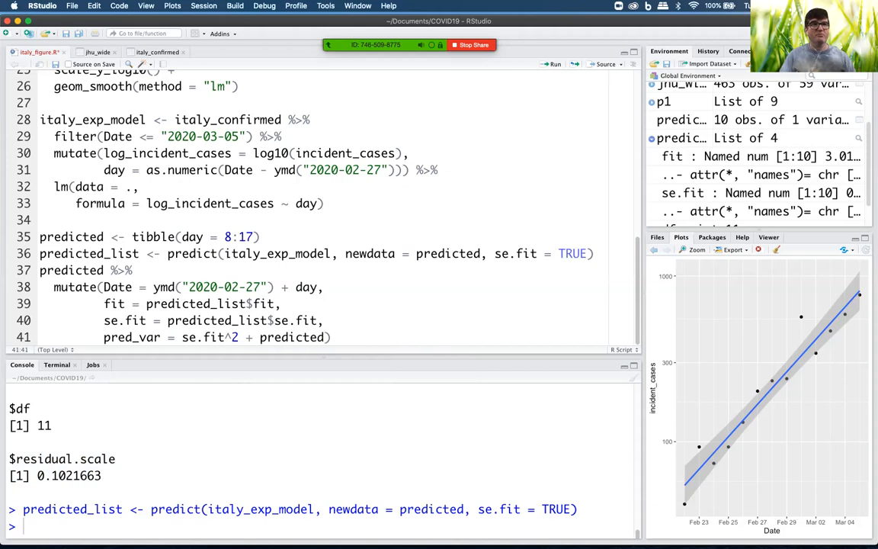
{"action": "type", "text": "_list"}
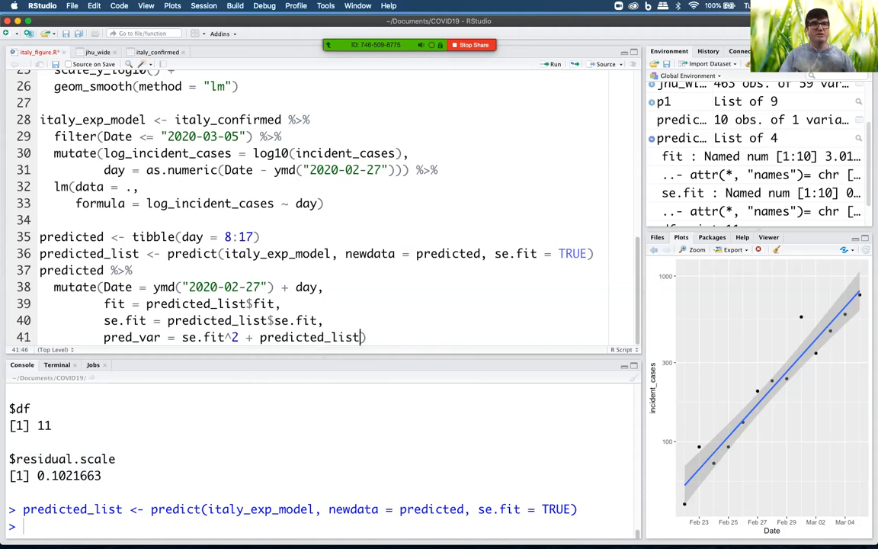
{"action": "type", "text": "$r"}
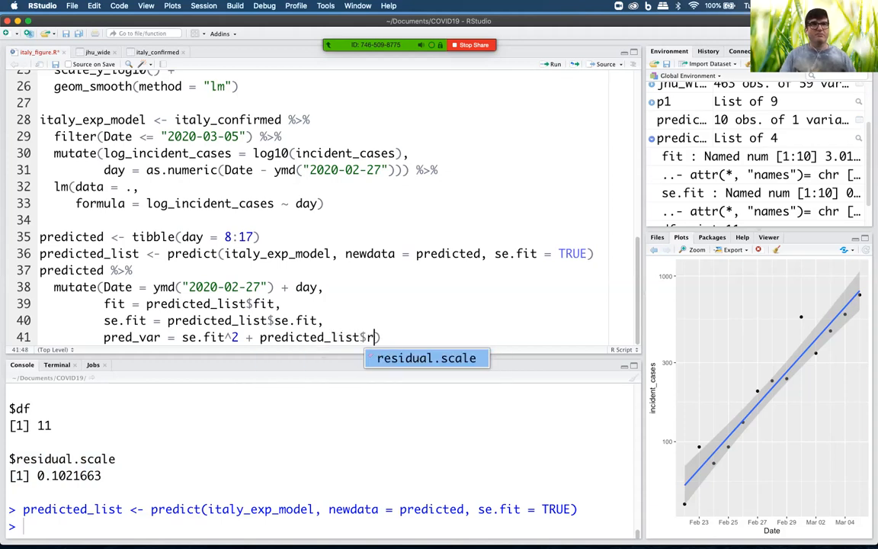
{"action": "key", "text": "Tab"}
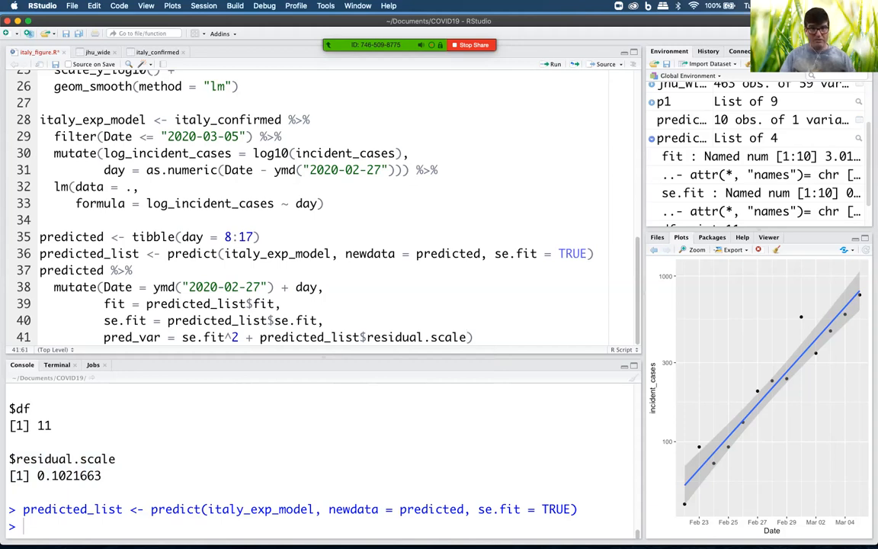
{"action": "type", "text": "^2"}
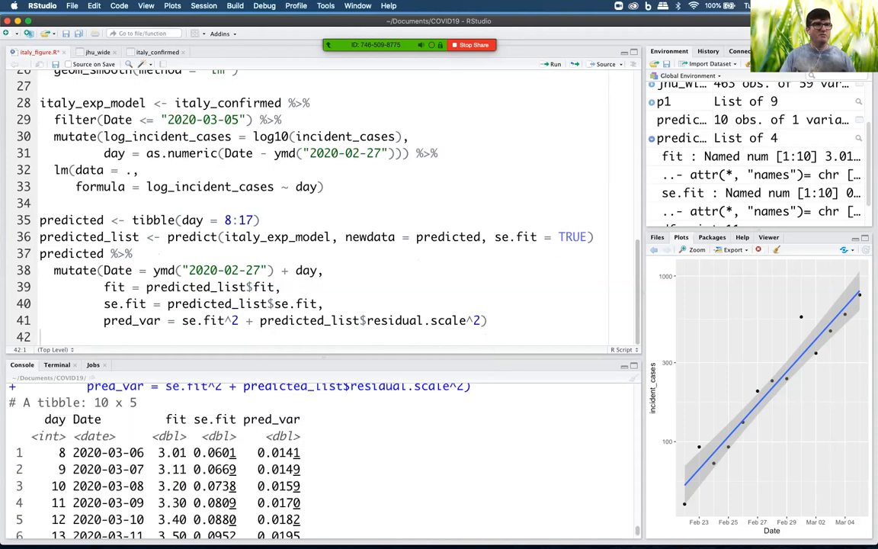
Extend the prediction days to 8:18 and rerun, giving 11 rows through 2020-03-16
{"action": "scroll", "scroll_direction": "down", "scroll_amount": 3}
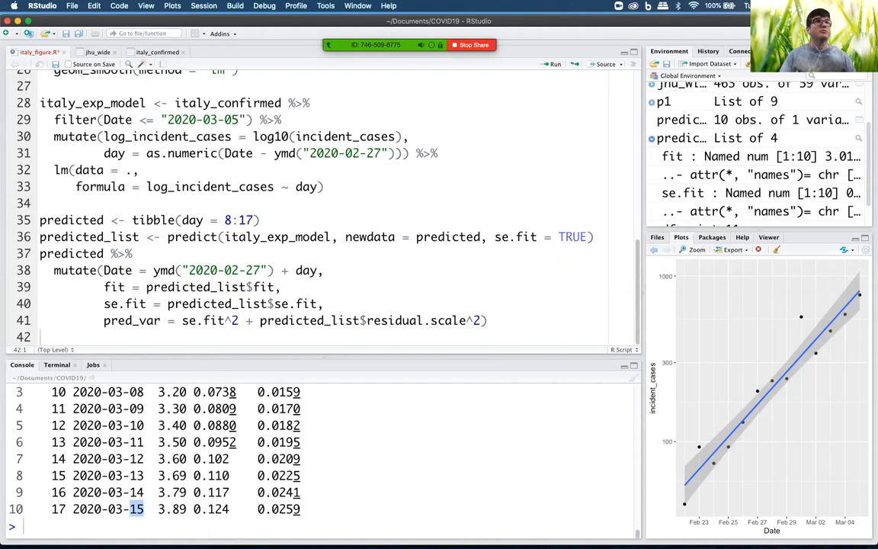
{"action": "left_click", "coordinate": [154, 53]}
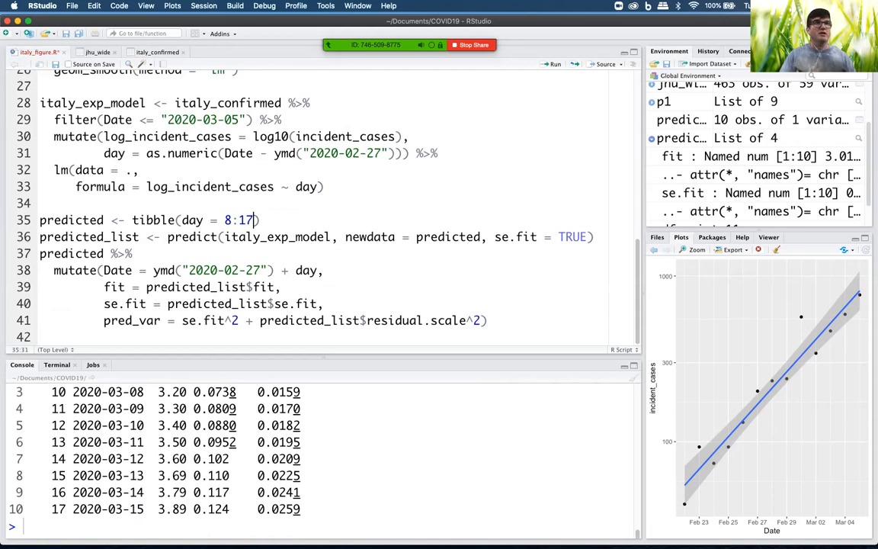
{"action": "type", "text": "8"}
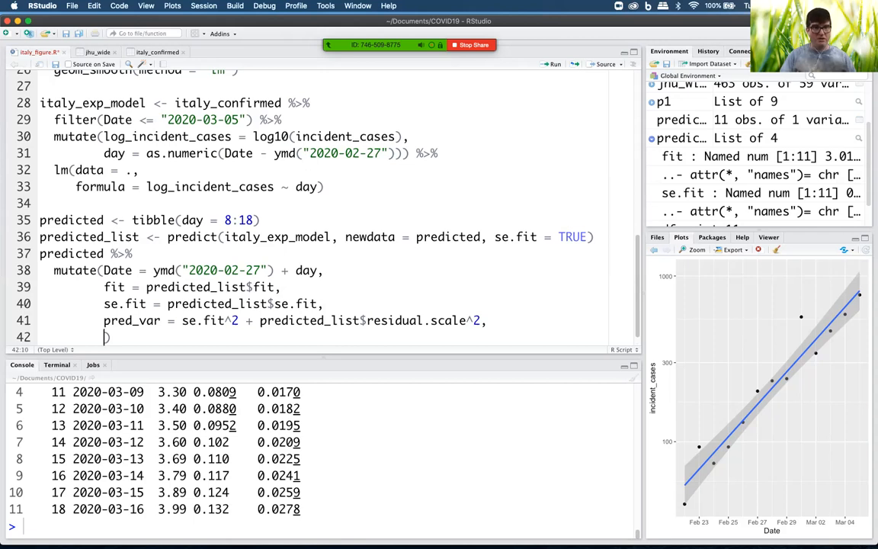
Begin the lower limit lpl = fit - sqrt(pred_var)* in the mutate call
{"action": "type", "text": "lp"}
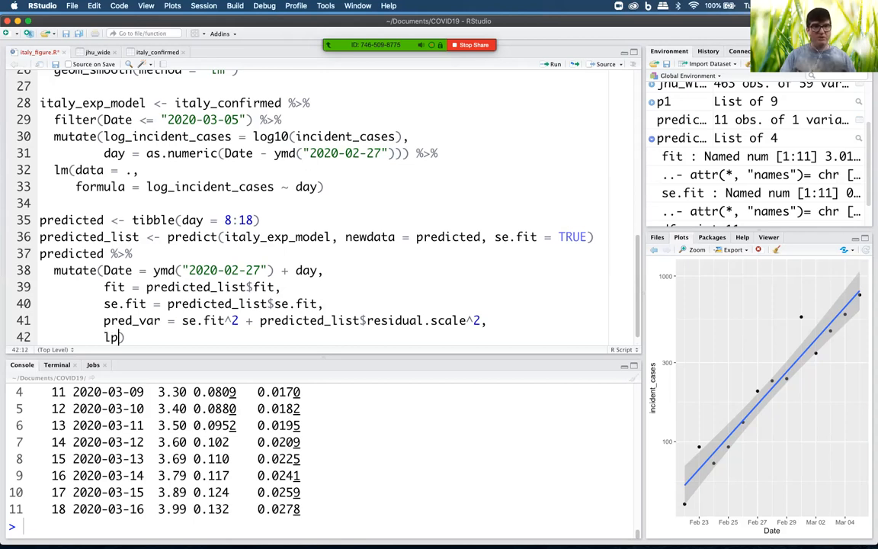
{"action": "type", "text": "l ="}
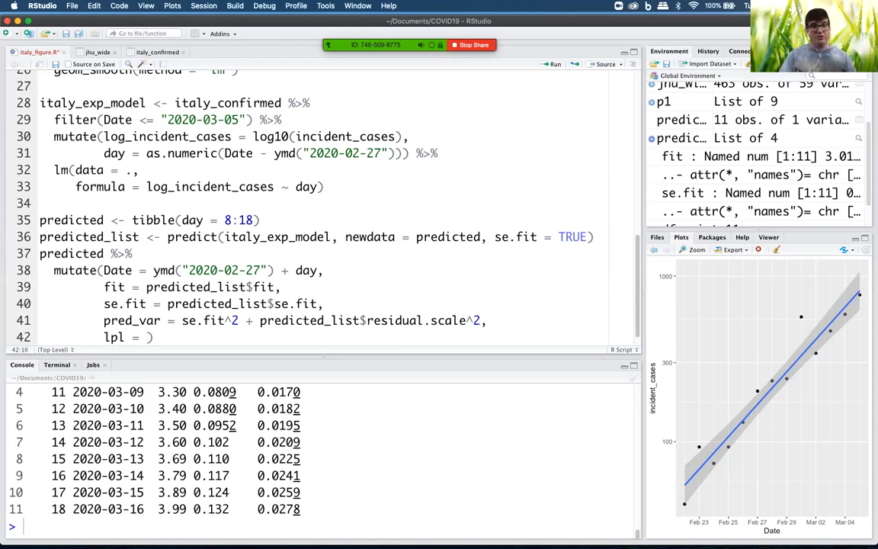
{"action": "type", "text": "fit -"}
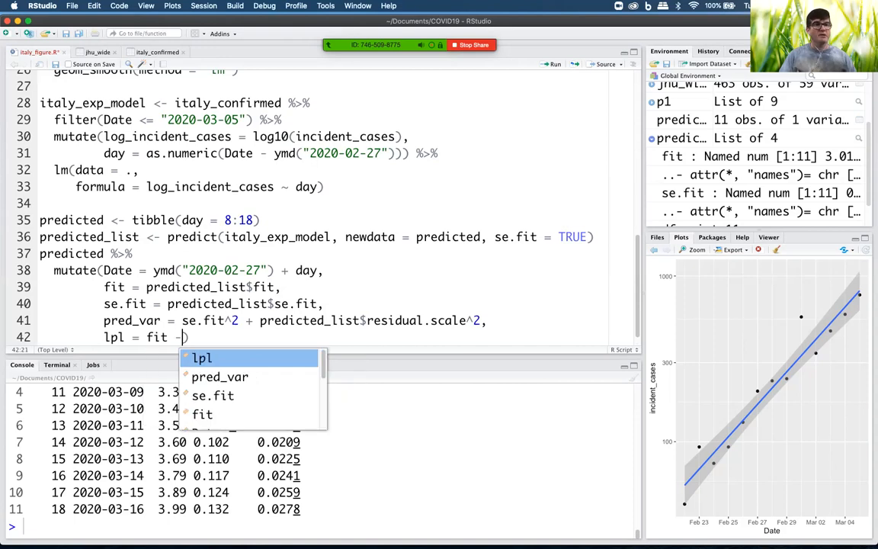
{"action": "type", "text": "sqrt(pred_var"}
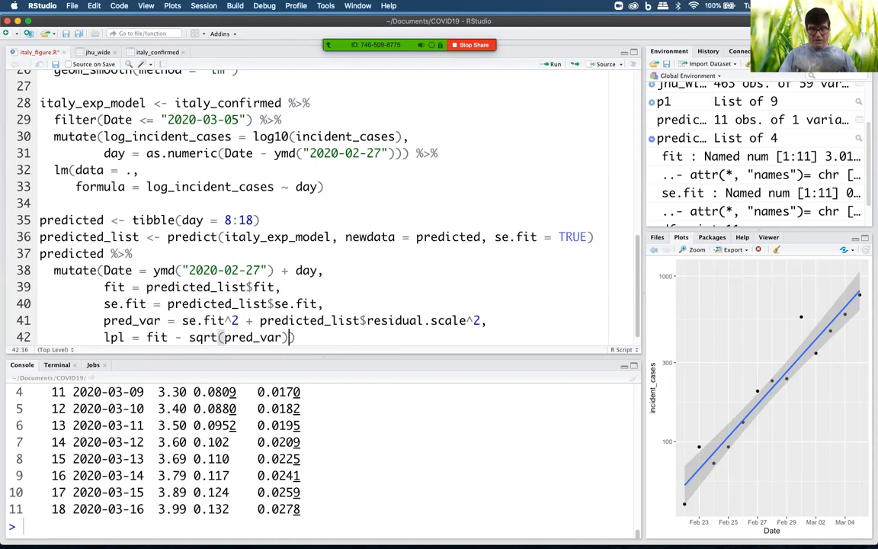
{"action": "type", "text": "*"}
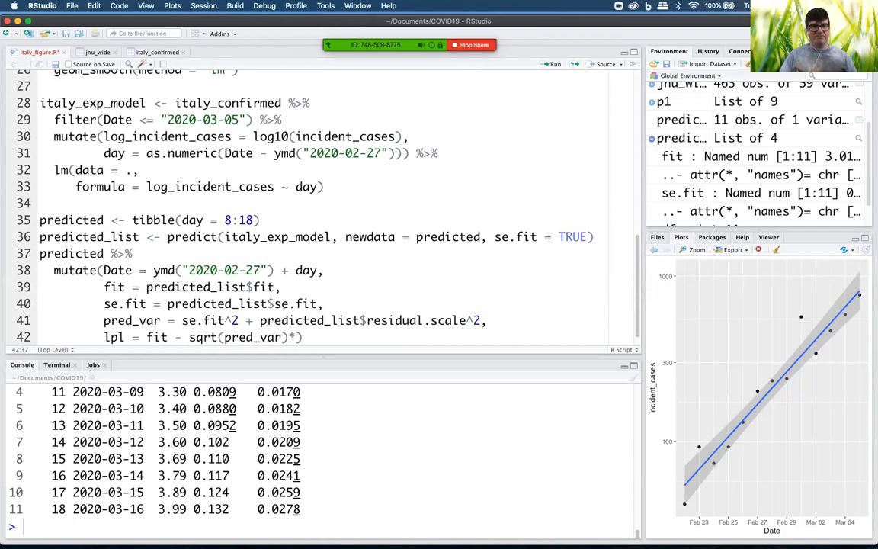
Finish lpl with qt(0.975, df = 11) followed by a comma
{"action": "type", "text": "qt"}
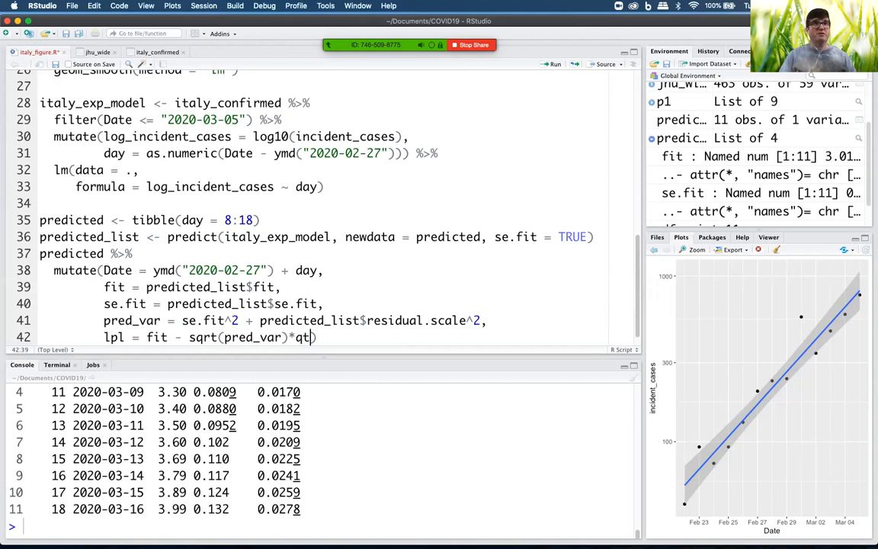
{"action": "type", "text": "(0."}
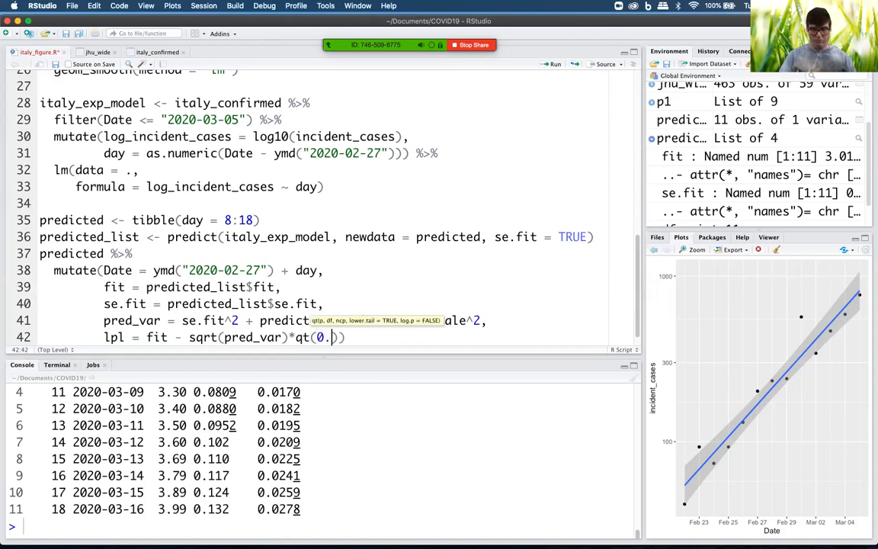
{"action": "type", "text": "975,"}
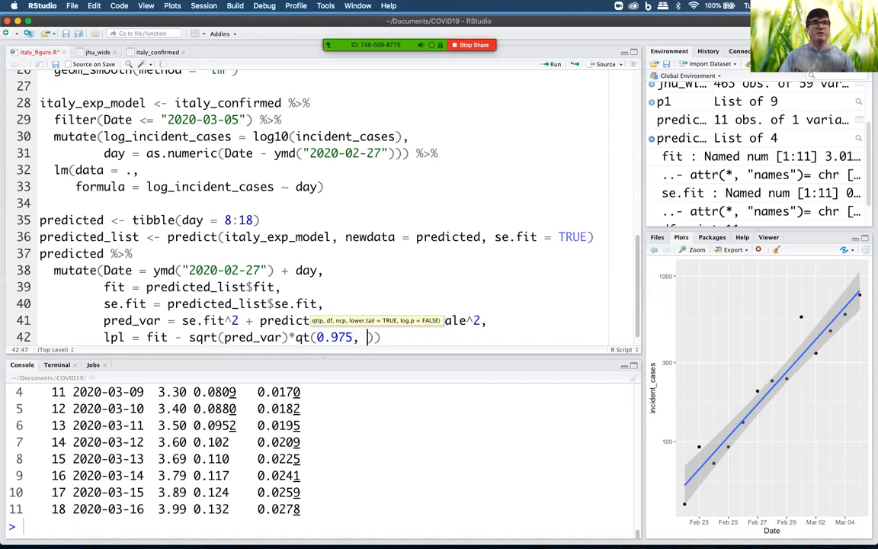
{"action": "type", "text": "df = 11"}
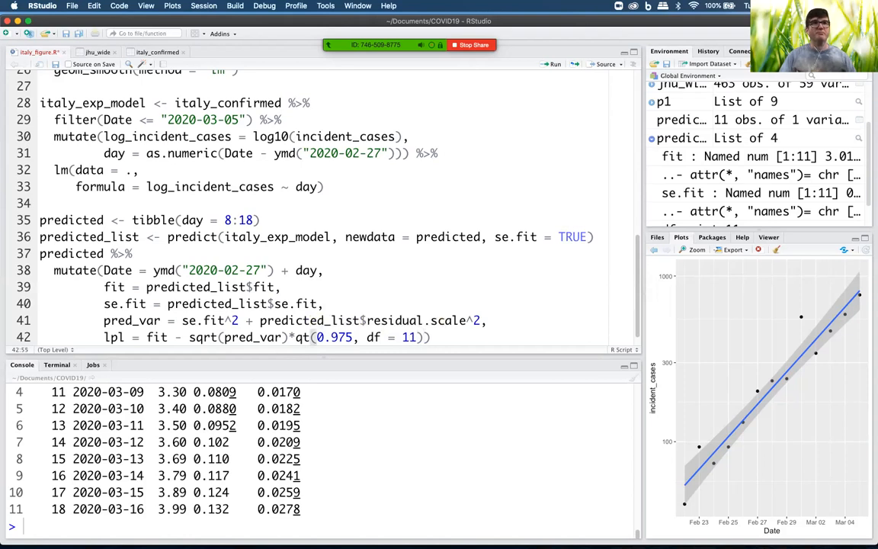
{"action": "double_click", "coordinate": [320, 320]}
{"action": "type", "text": ","}
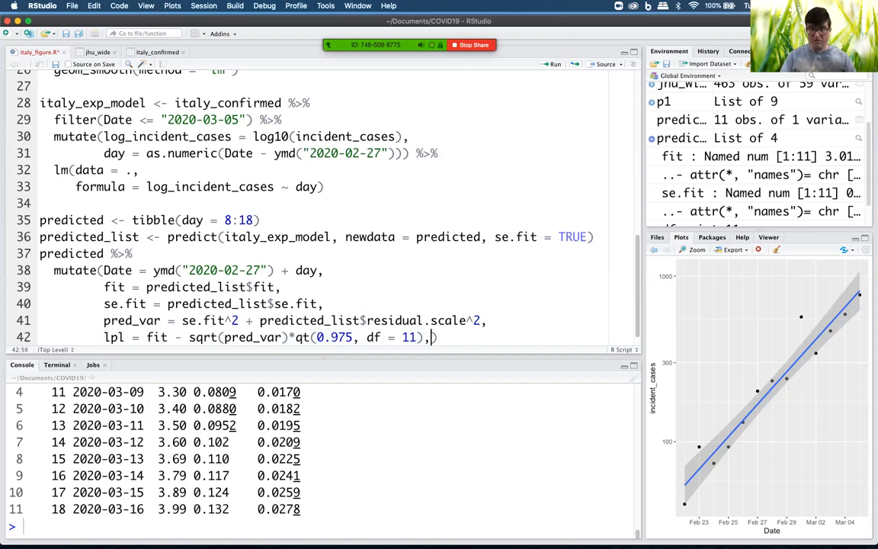
Add upl = fit + sqrt(pred_var)*qt(0.975, df = 11) by copying and editing the lpl line
{"action": "key", "text": "Enter"}
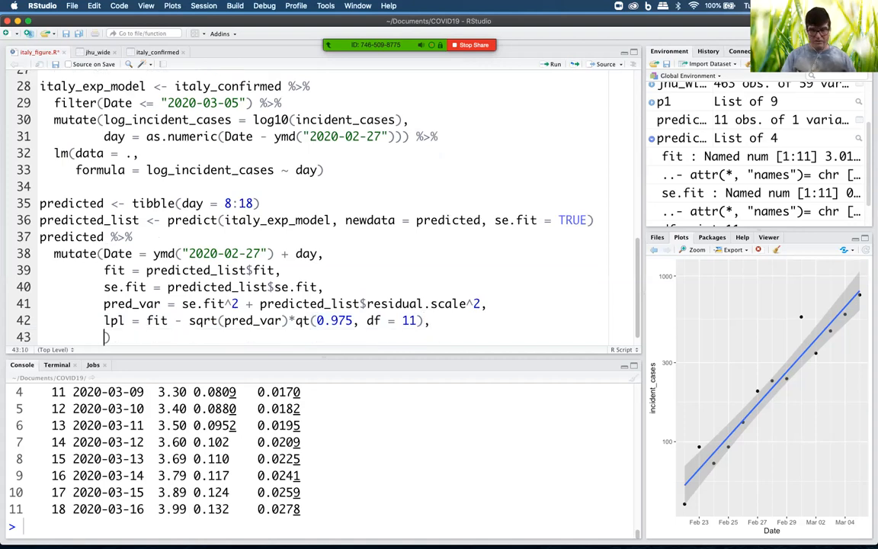
{"action": "type", "text": "lpl = fit - sqrt(pred_var)*qt(0.975, df = 11))"}
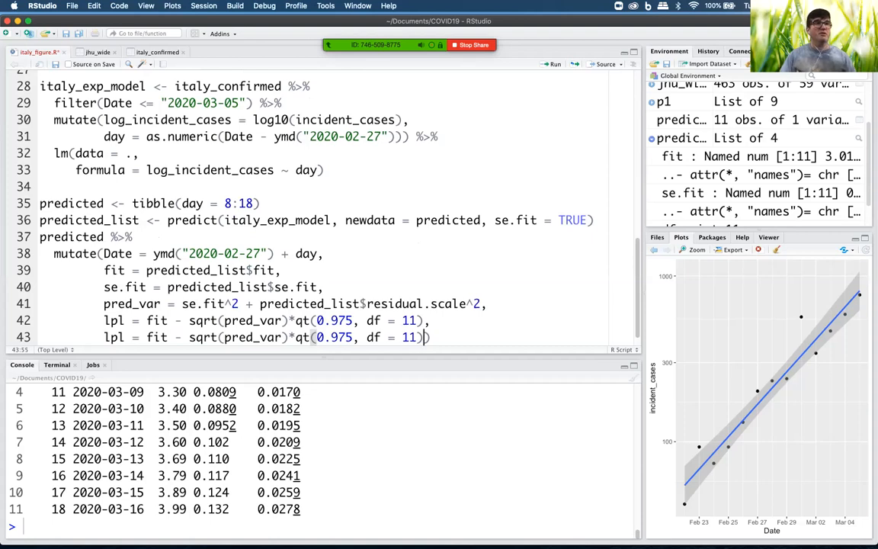
{"action": "type", "text": "+"}
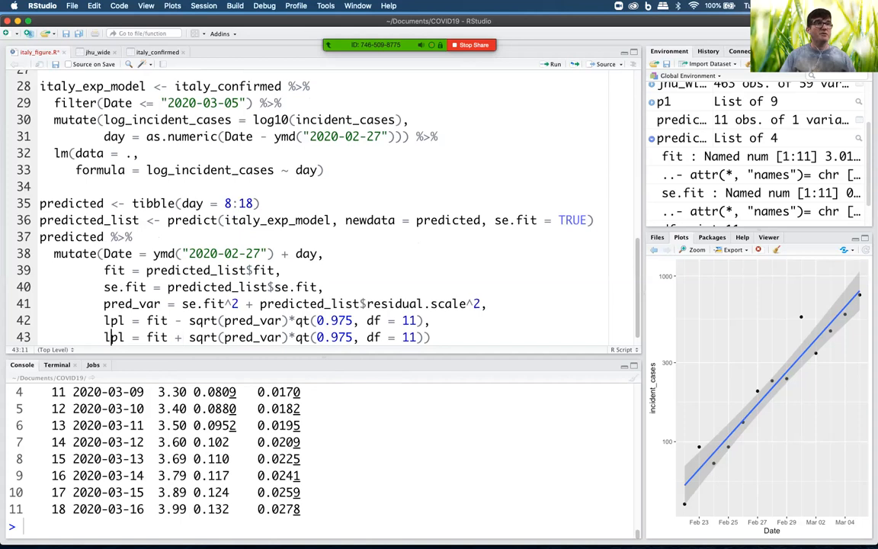
{"action": "type", "text": "upl"}
{"action": "type", "text": "p1 +"}
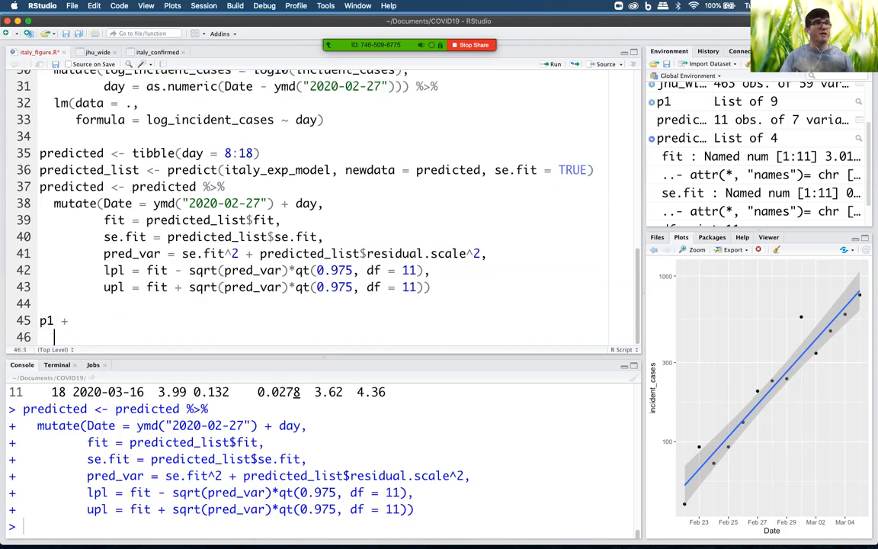
Start a p1 + geom_line layer with data = predicted
{"action": "type", "text": "geom"}
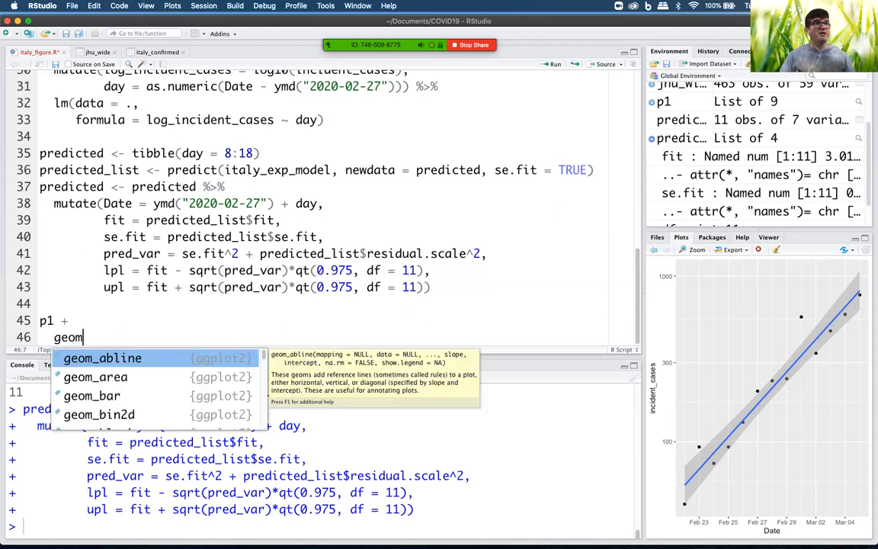
{"action": "type", "text": "_line"}
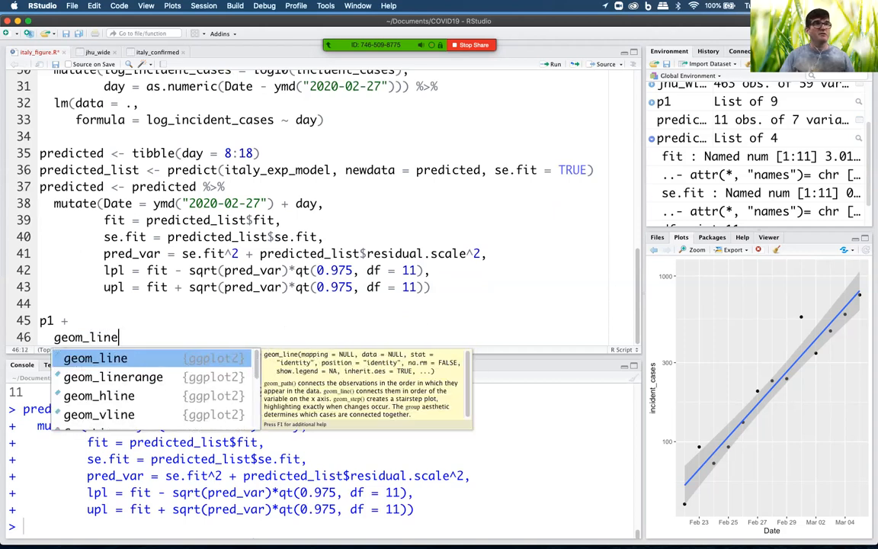
{"action": "key", "text": "Tab"}
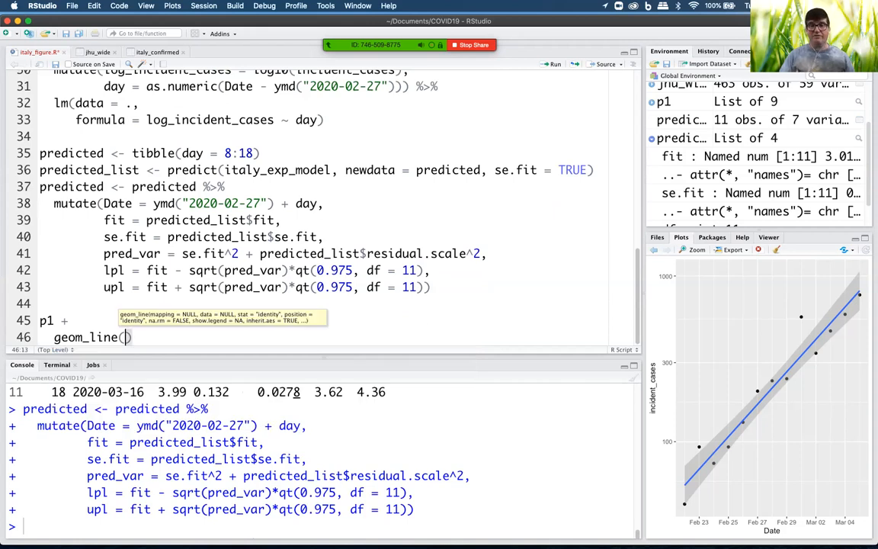
{"action": "type", "text": "data ="}
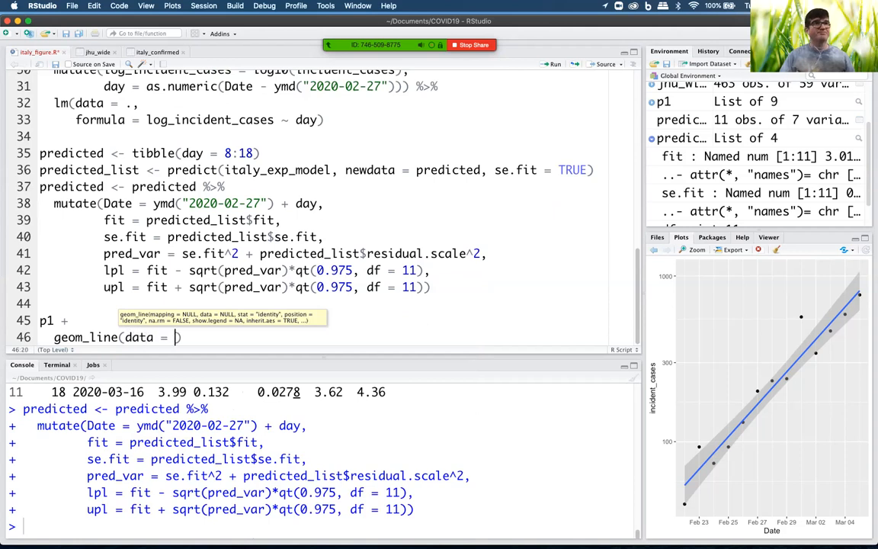
{"action": "type", "text": "predict"}
{"action": "type", "text": "mapping = )"}
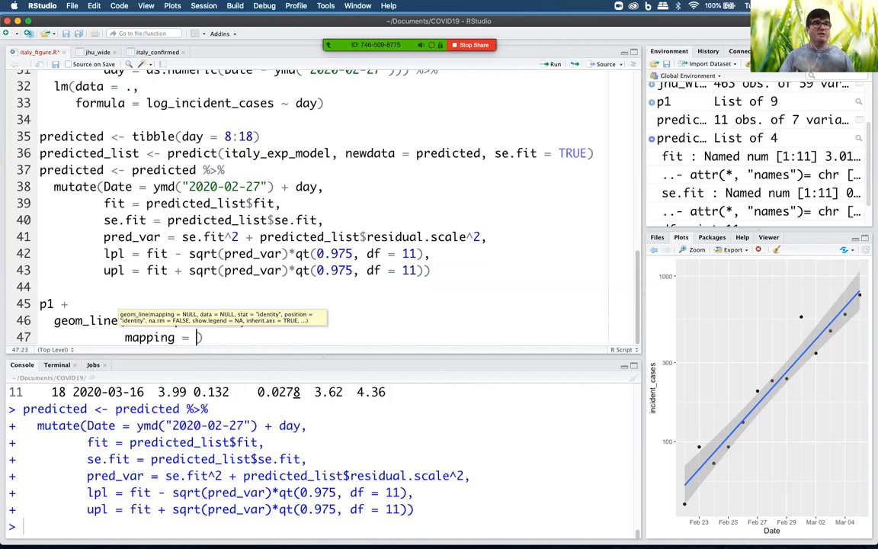
Map aes(x = Date, y = fit) in the geom_line layer and run it to redraw the plot
{"action": "type", "text": "aes("}
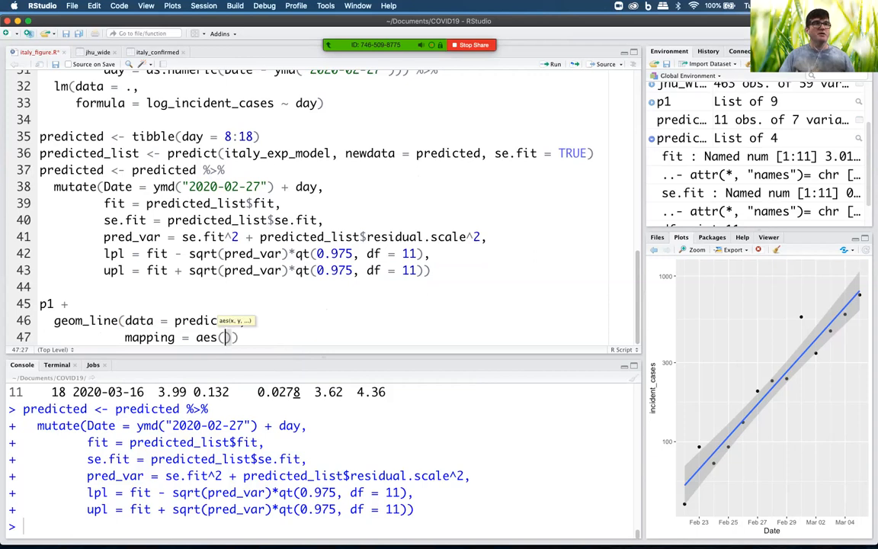
{"action": "type", "text": "x"}
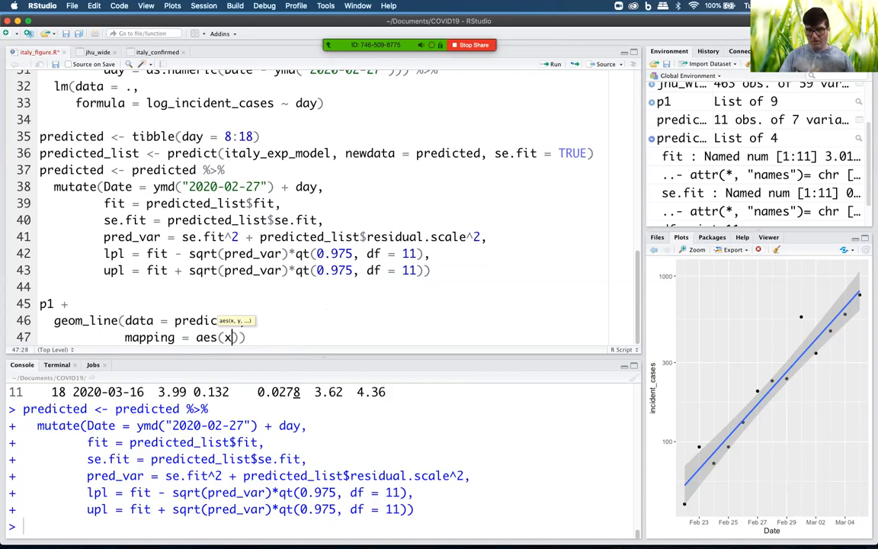
{"action": "type", "text": "= Date,"}
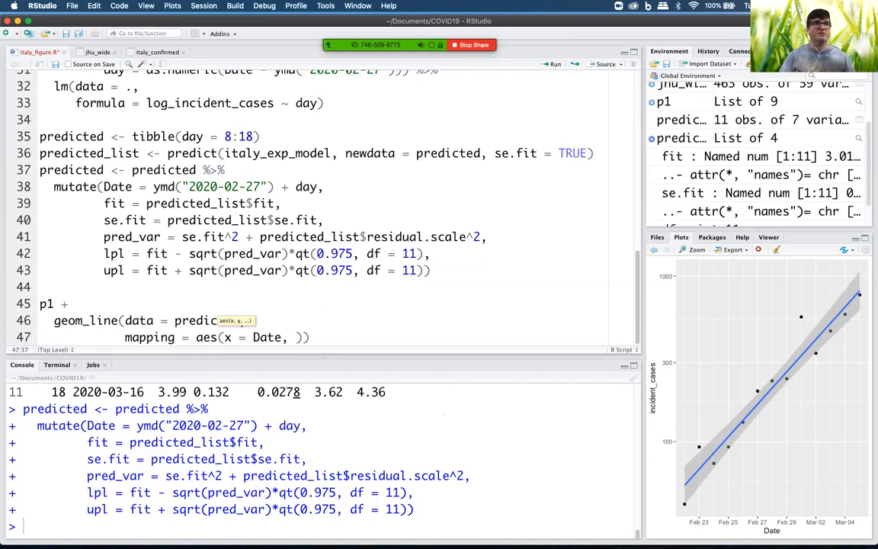
{"action": "type", "text": "y ="}
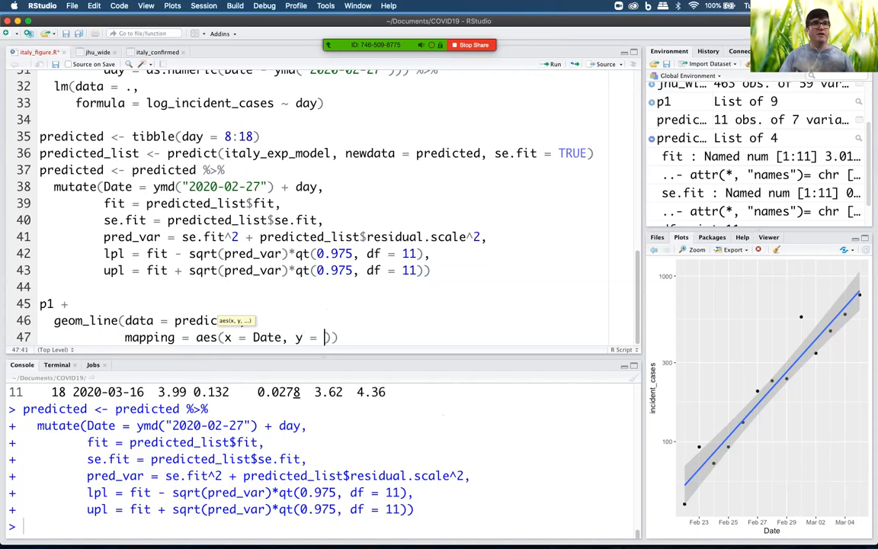
{"action": "type", "text": "fit"}
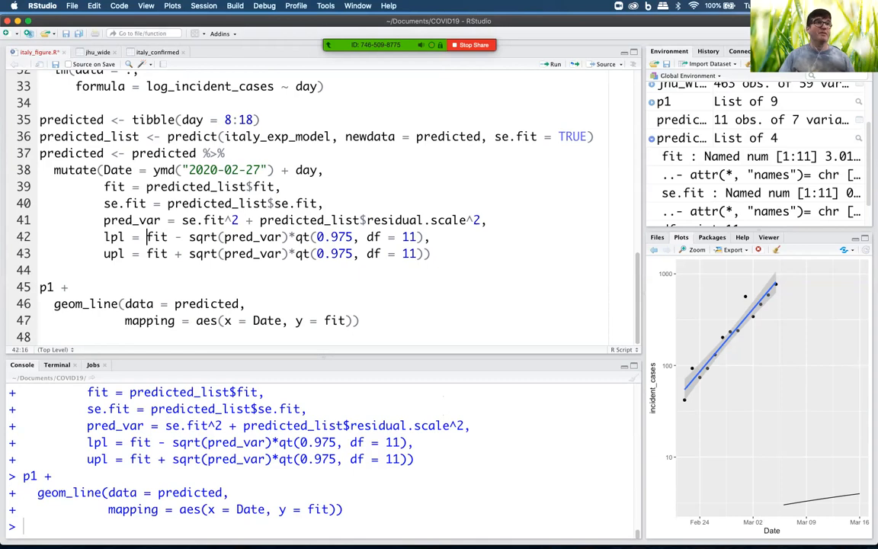
Back-transform lpl, upl with 10^( ) and add fit = 10^fit, then rerun the mutate
{"action": "type", "text": "10^("}
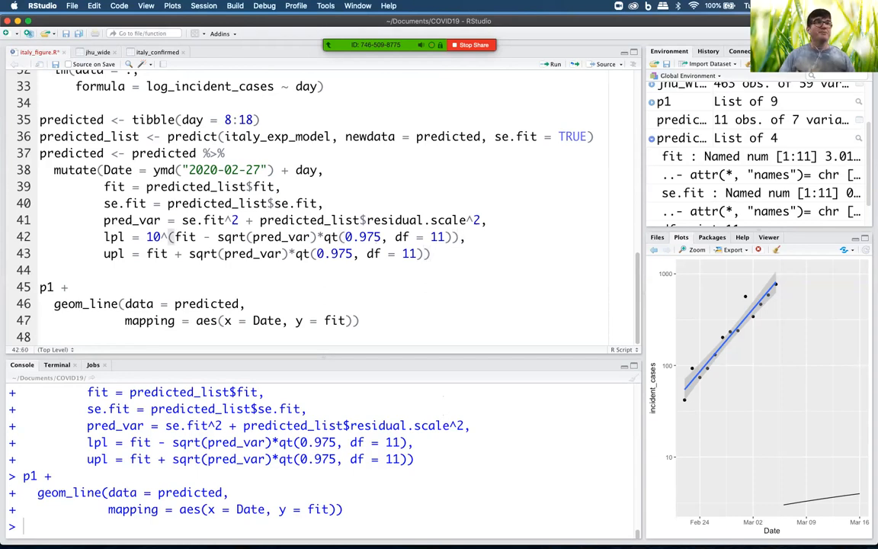
{"action": "type", "text": "10^("}
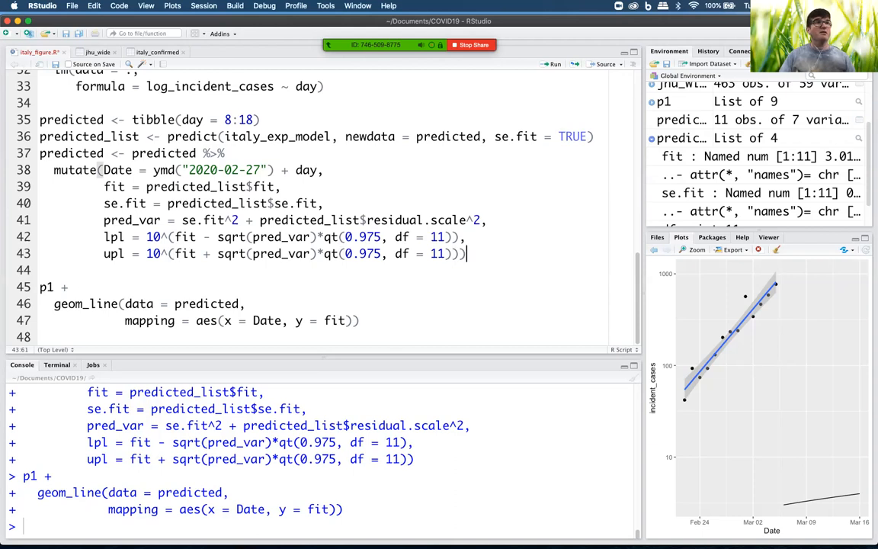
{"action": "double_click", "coordinate": [114, 186]}
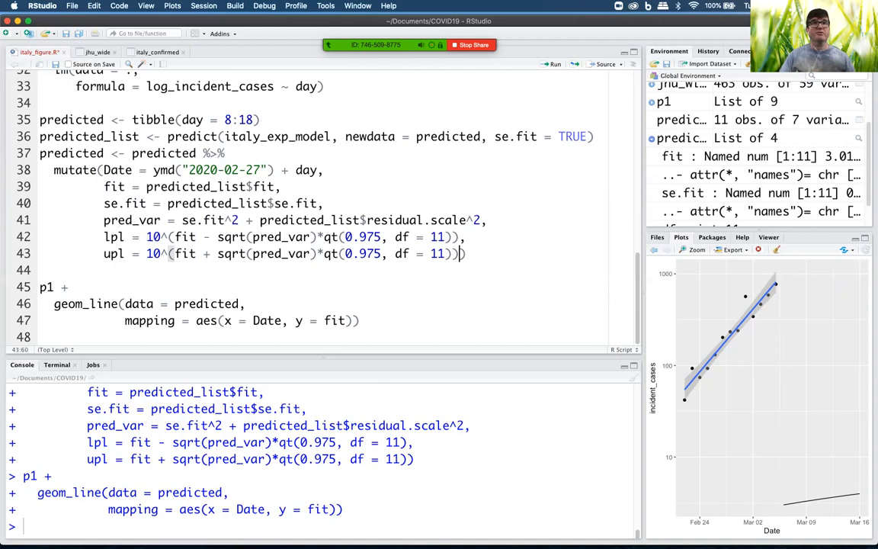
{"action": "type", "text": "fit = 10^)"}
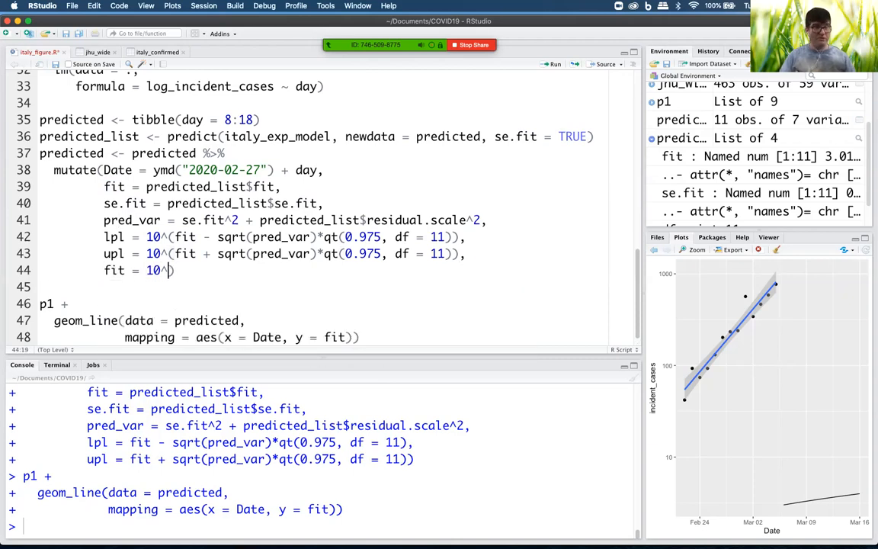
{"action": "type", "text": "fit"}
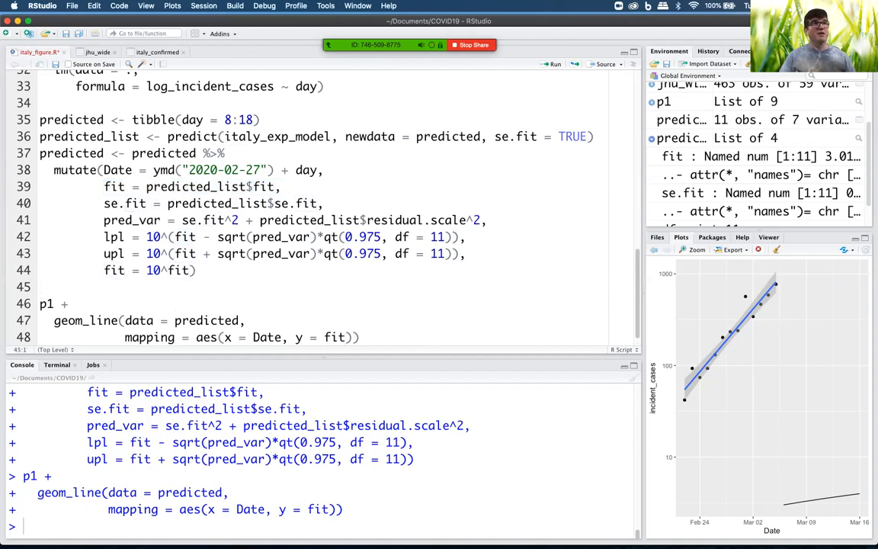
{"action": "double_click", "coordinate": [169, 270]}
{"action": "type", "text": "geom_"}
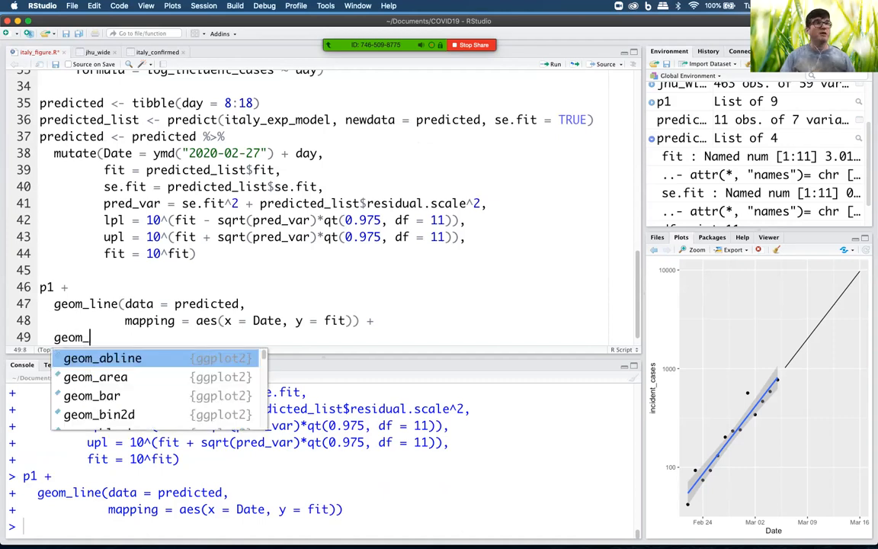
Append geom_ribbon(data = predicted, mapping = aes(x = Date, ymin = lpl, ymax = upl)) after the fitted line
{"action": "type", "text": "ribbon(data = predic"}
{"action": "type", "text": "mapping = aes("}
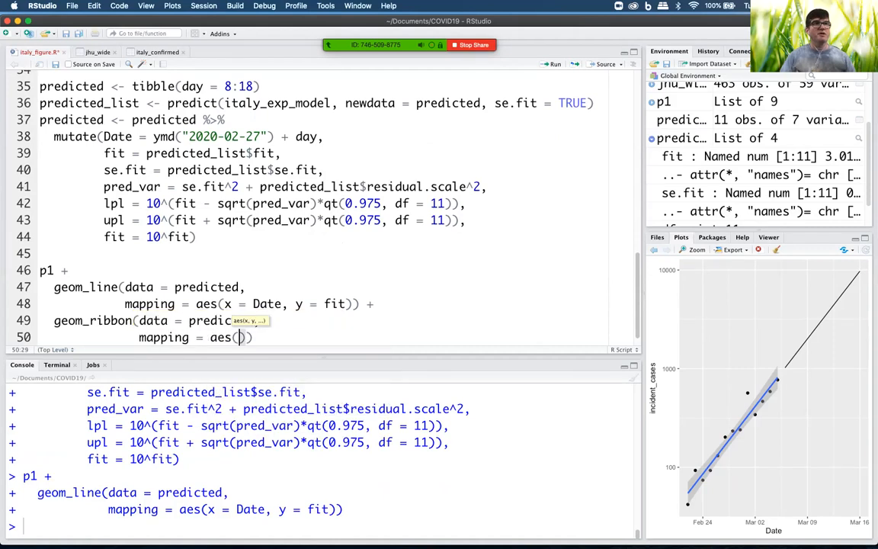
{"action": "type", "text": "x = Date"}
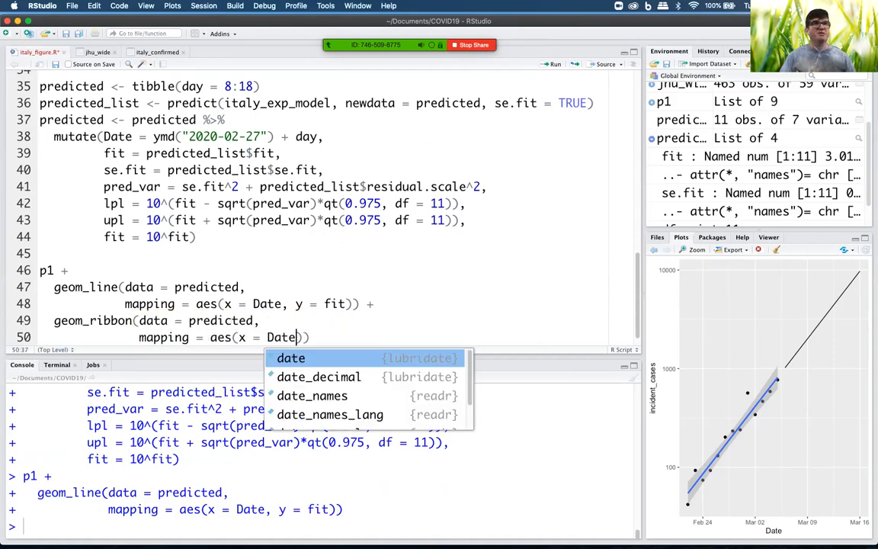
{"action": "key", "text": "Escape"}
{"action": "type", "text": ", ymin = "}
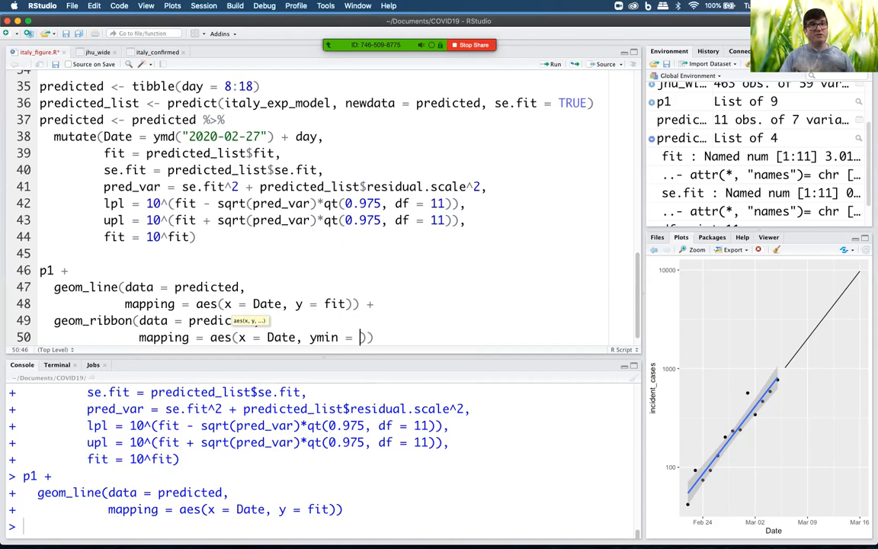
{"action": "type", "text": "lpl"}
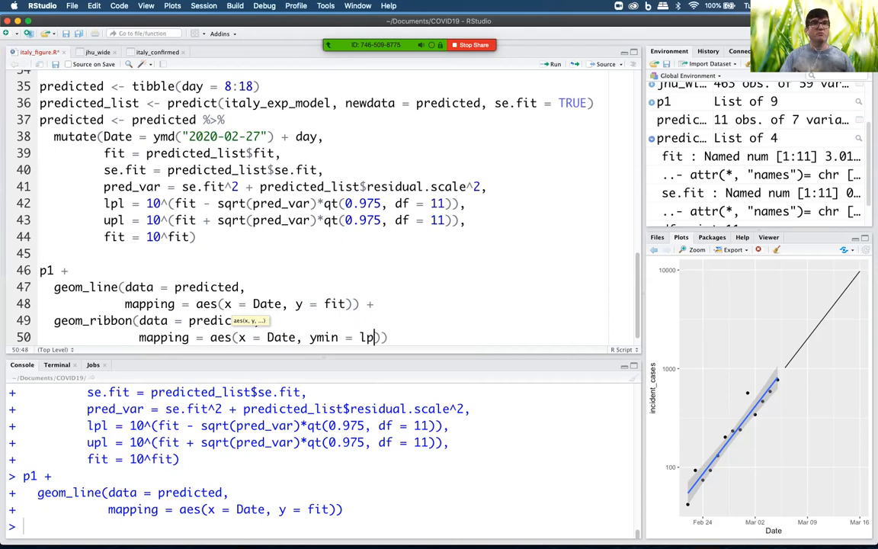
{"action": "type", "text": ", ymax = upl"}
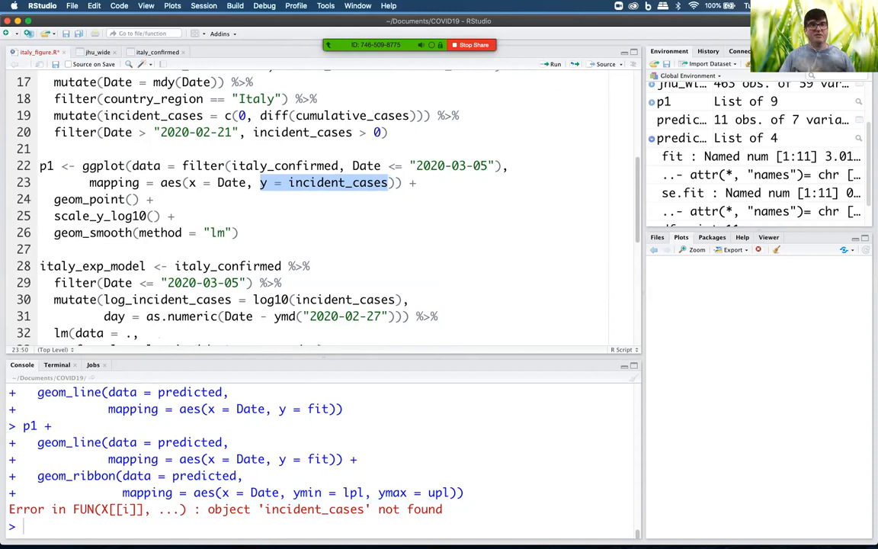
Inspect the p1 ggplot definition and remove y = incident_cases from its global aes
{"action": "scroll", "scroll_direction": "down", "scroll_amount": 3}
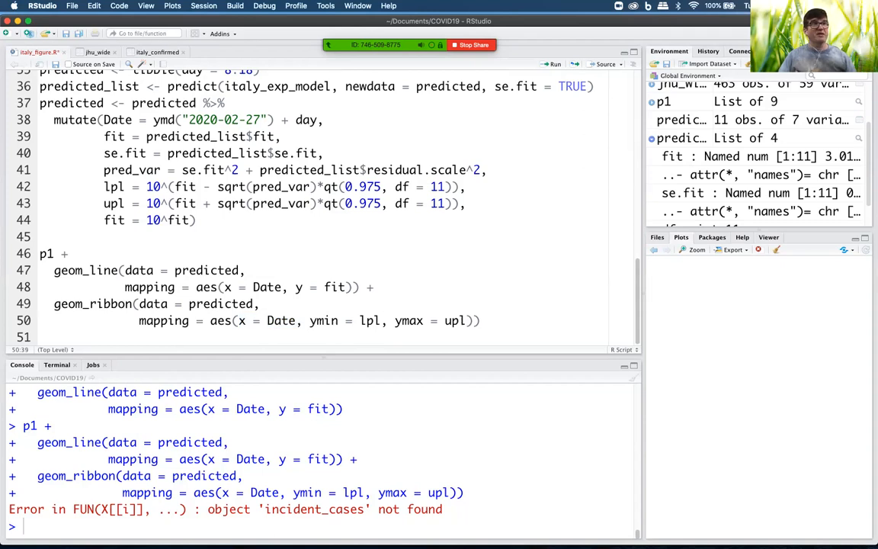
{"action": "double_click", "coordinate": [222, 303]}
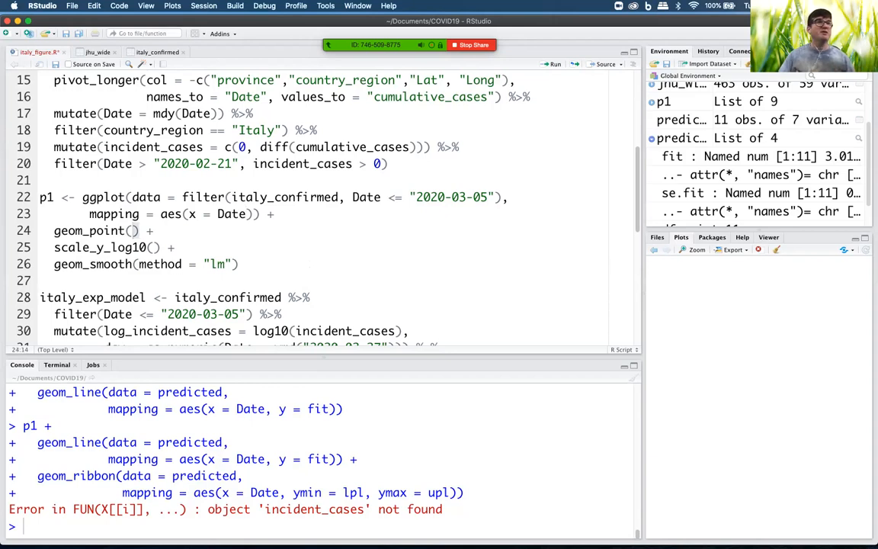
Give geom_point and geom_smooth mapping = aes(y = incident_cases) and rerun p1 to redraw the plot
{"action": "type", "text": "mapping = aes(y = incident_cases"}
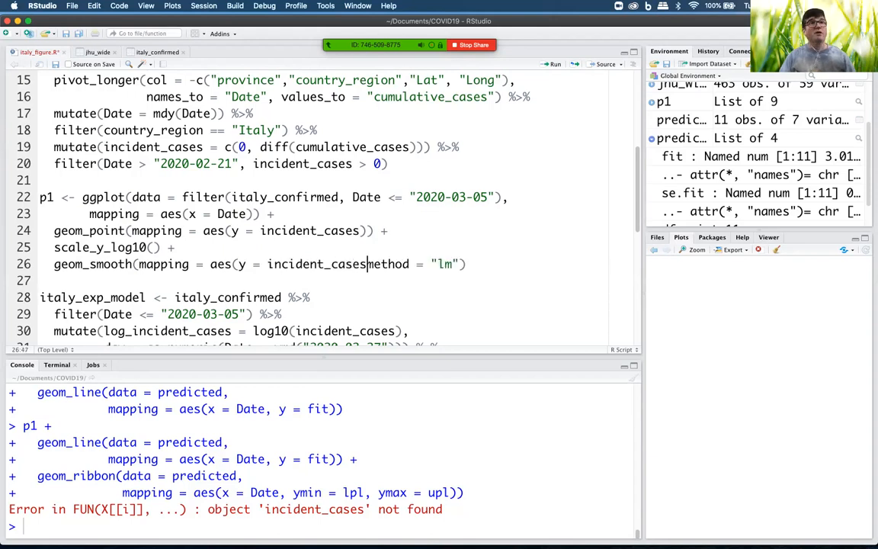
{"action": "type", "text": ","}
{"action": "type", "text": "p1"}
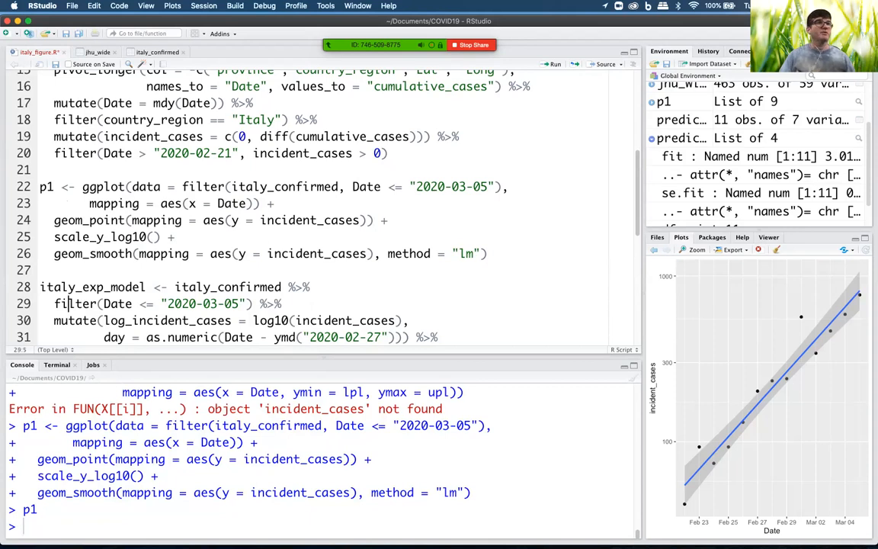
{"action": "scroll", "scroll_direction": "down", "scroll_amount": 3}
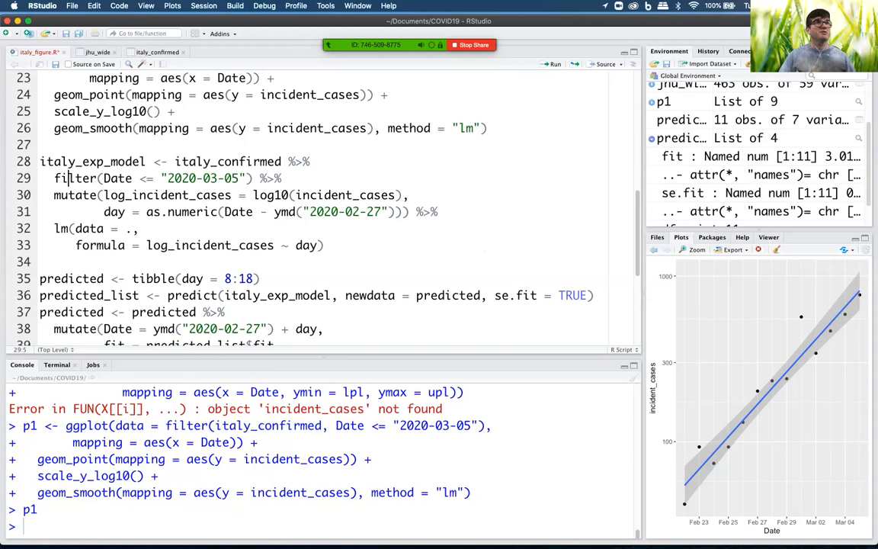
{"action": "scroll", "scroll_direction": "down", "scroll_amount": 3}
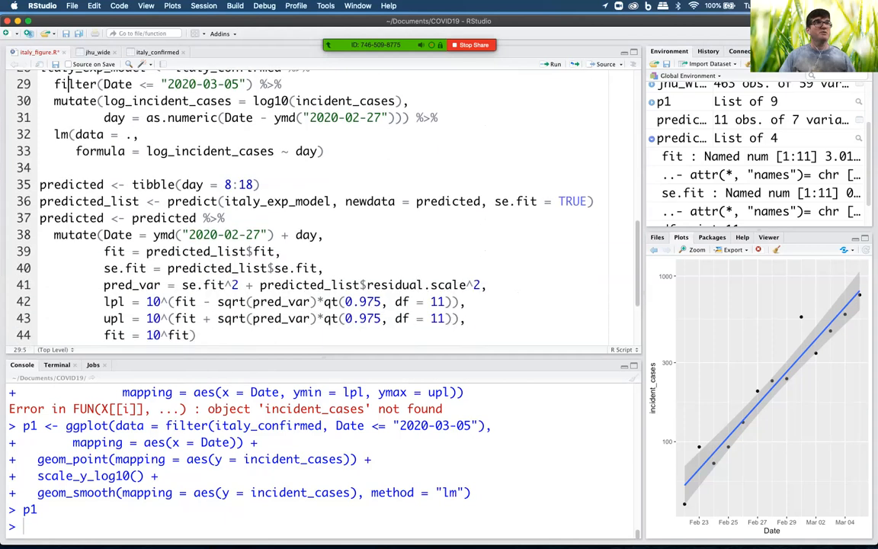
{"action": "scroll", "scroll_direction": "down", "scroll_amount": 3}
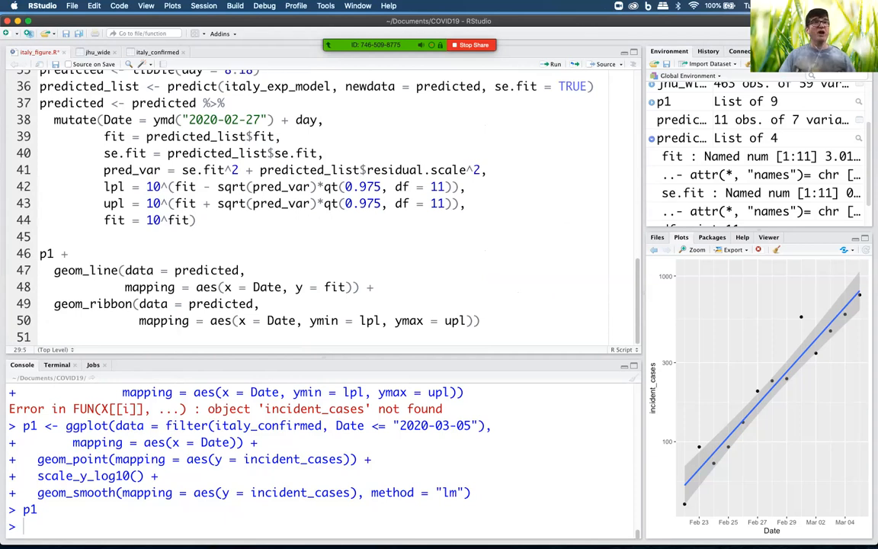
Rerun the ribbon plot and set alpha = 0.25 on geom_ribbon for a translucent band
{"action": "double_click", "coordinate": [221, 303]}
{"action": "type", "text": ","}
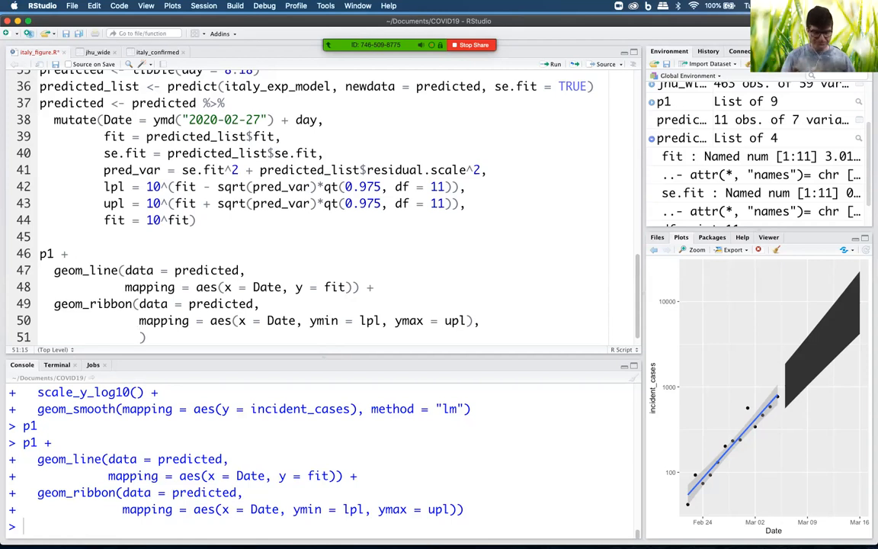
{"action": "type", "text": "alpha ="}
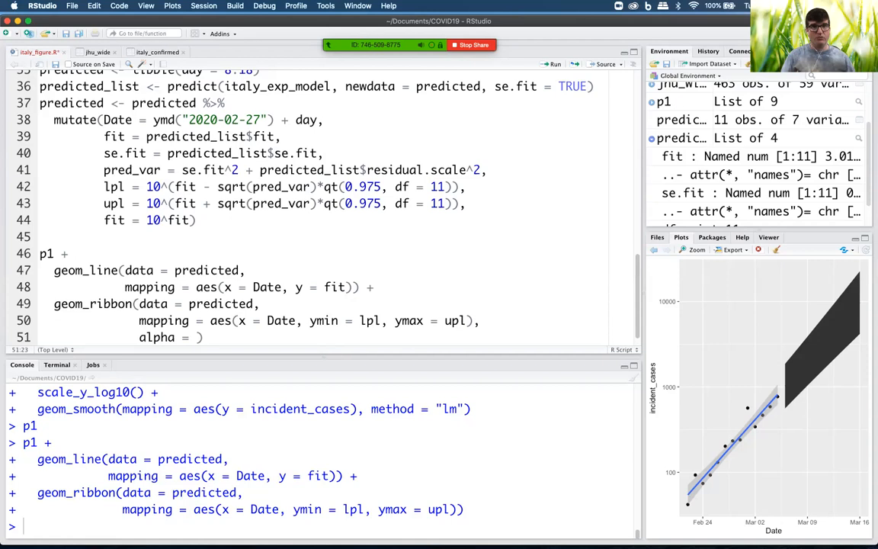
{"action": "type", "text": "0.25"}
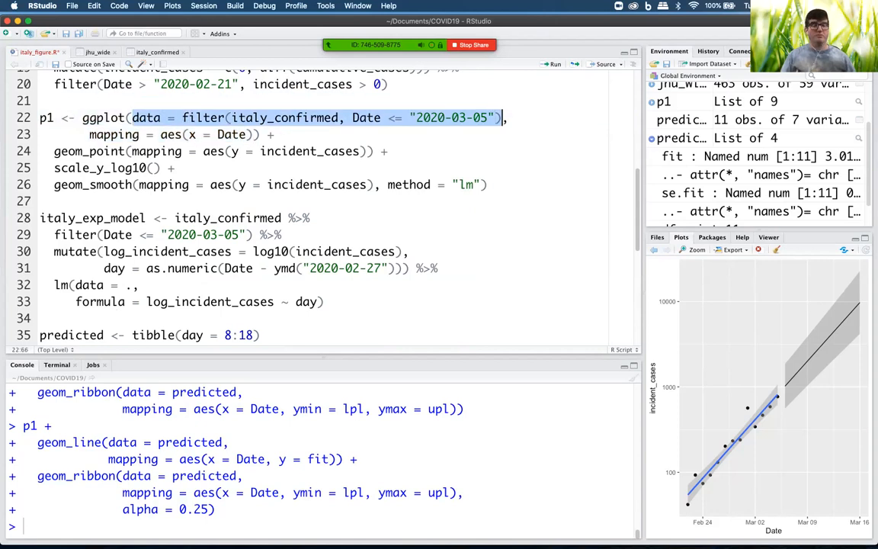
Add geom_point(data = filter(italy_confirmed, Date > "2020-03-05"), mapping = aes(y = incident_cases)) for later observations
{"action": "scroll", "scroll_direction": "down", "scroll_amount": 3}
{"action": "type", "text": "geom_point("}
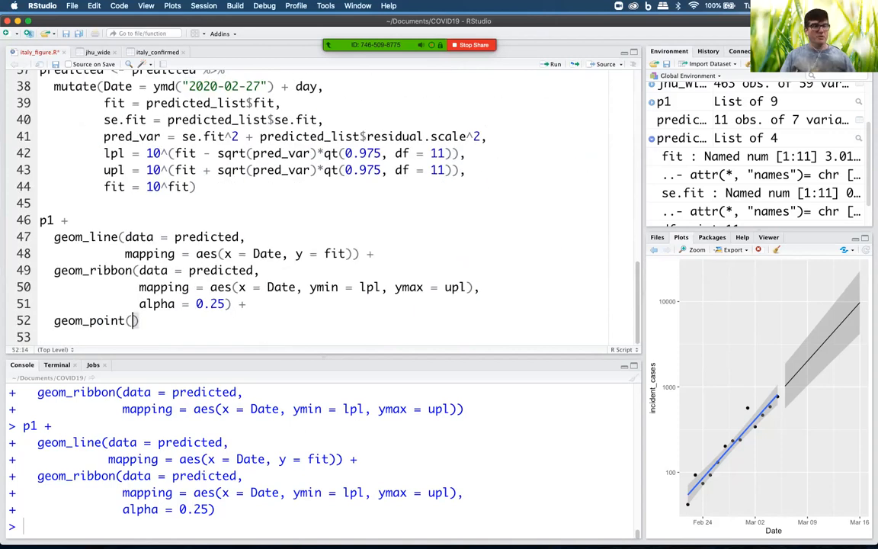
{"action": "type", "text": "data = filter(italy_confirmed, Date <= \"2020-03-05\")"}
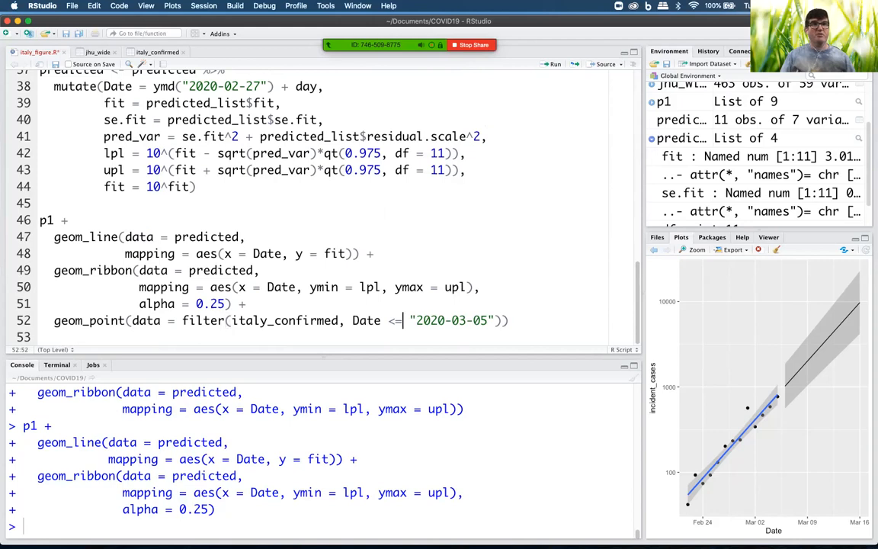
{"action": "type", "text": ">"}
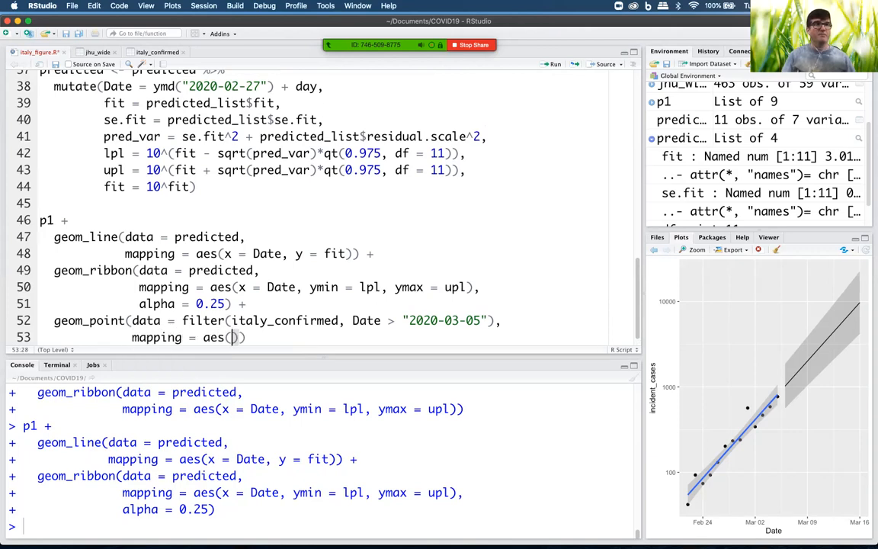
{"action": "type", "text": "y ="}
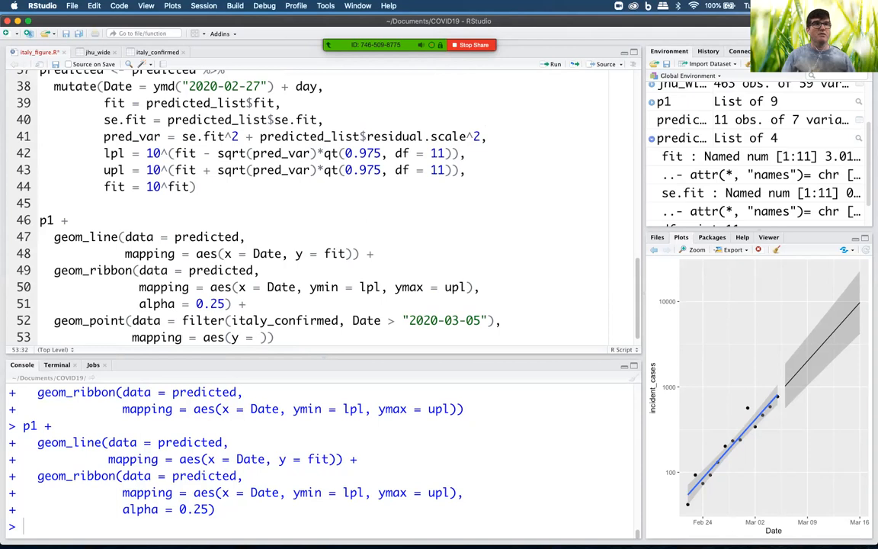
{"action": "type", "text": "in"}
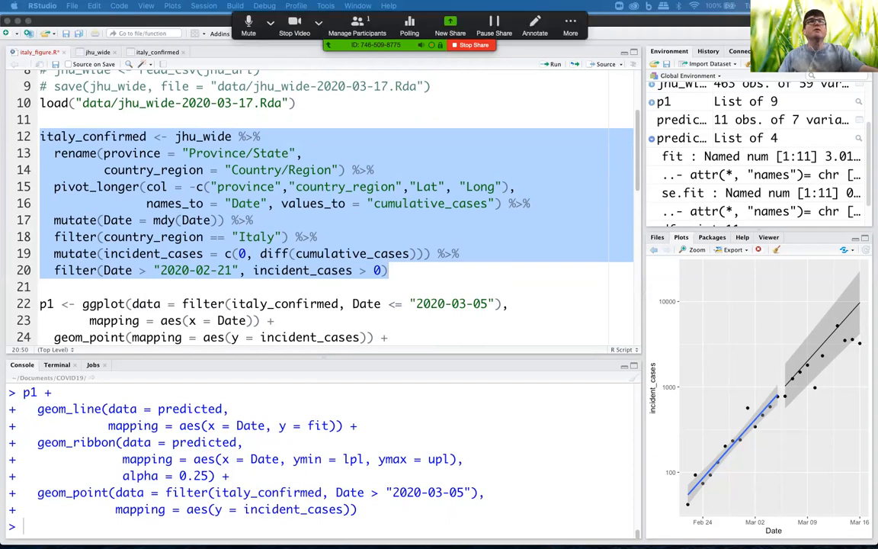
{"action": "left_click", "coordinate": [570, 22]}
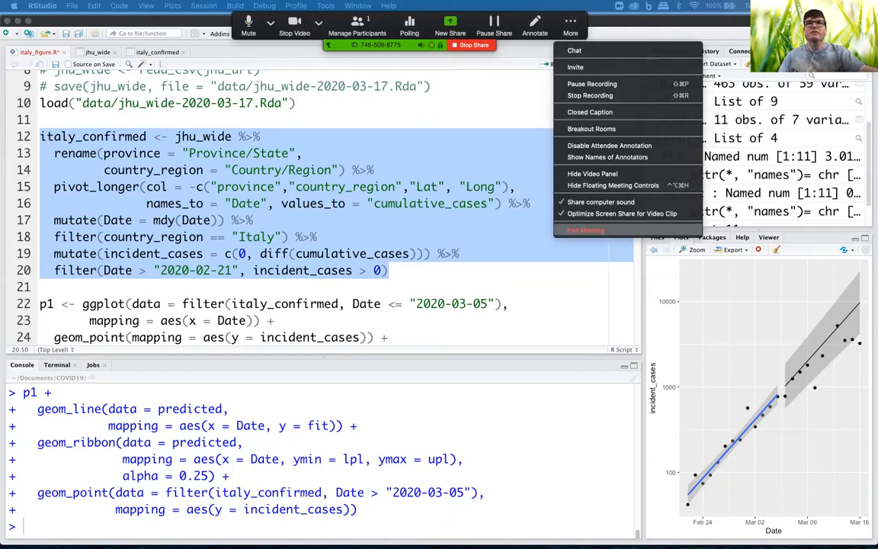